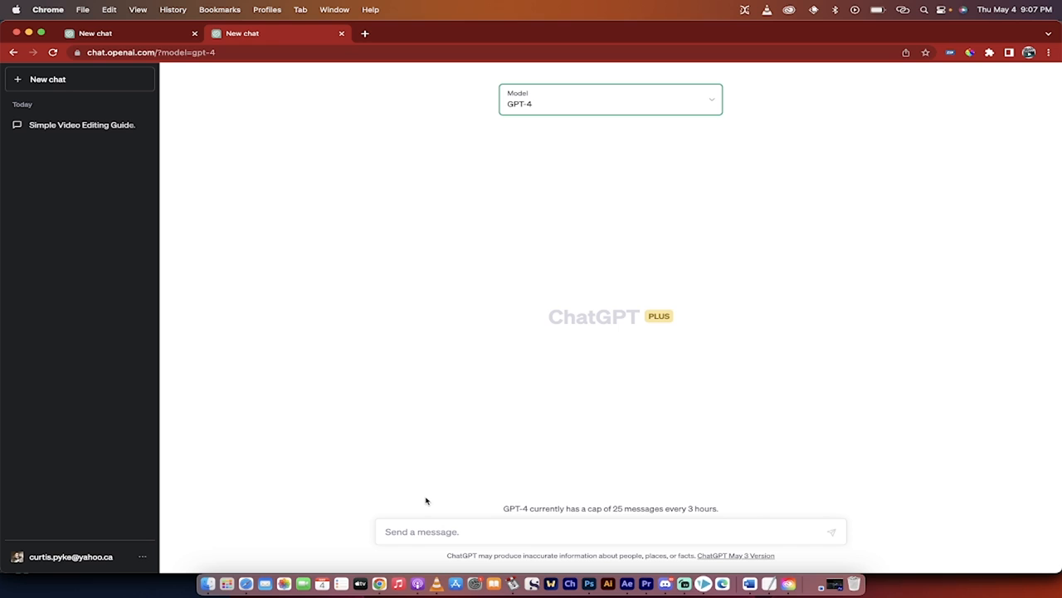
- Send a prompt asking for actionable steps to improve a student's performance, with [subject/task] replaced by photoshop
click(97, 33)
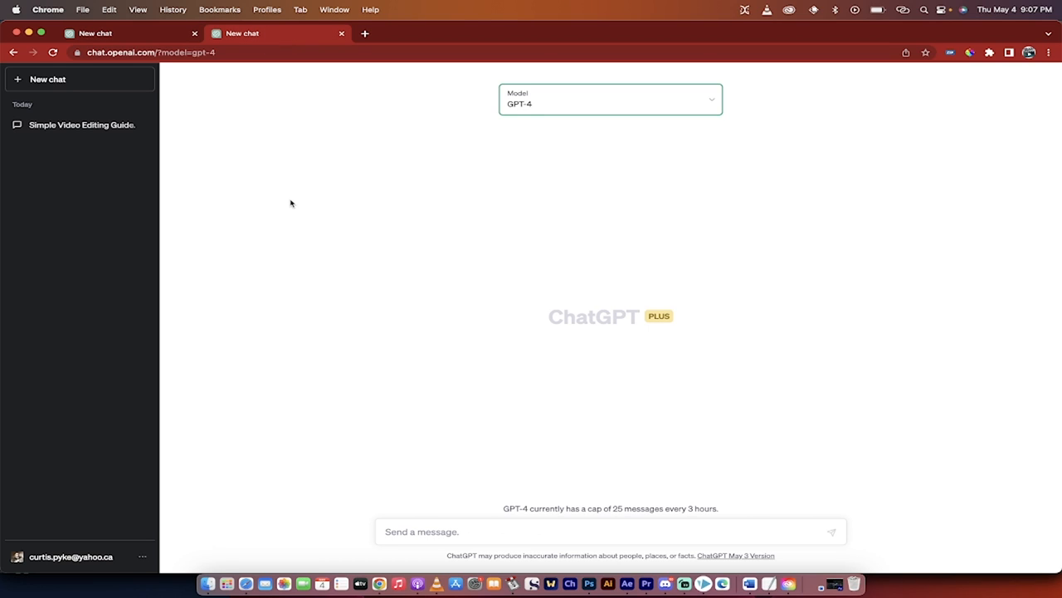
mouse_move(360, 435)
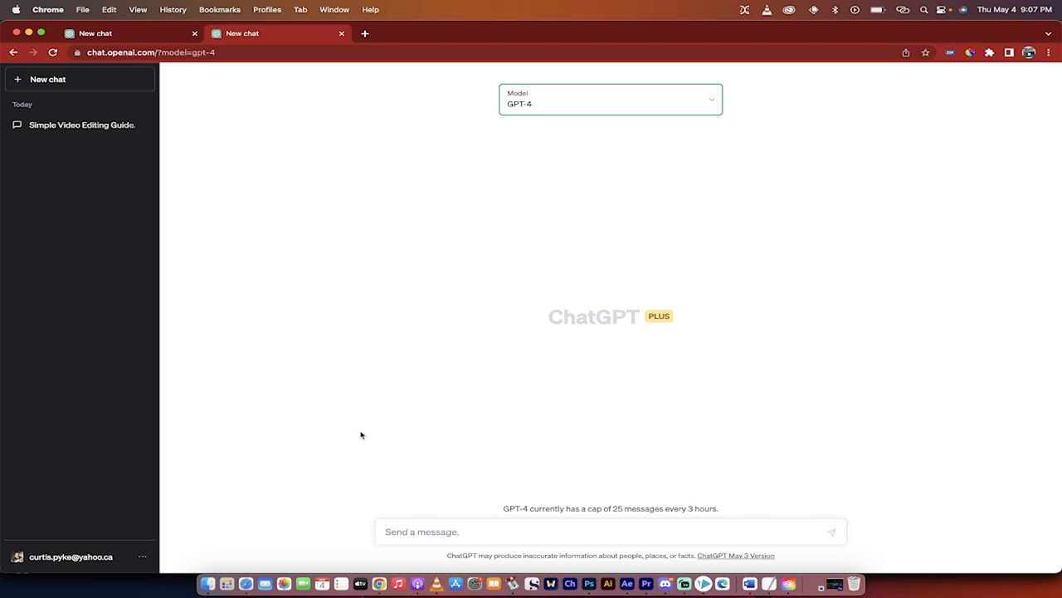
text(Generate a list of specific and actionable steps that a student can take to improve their performance in [subject/task])
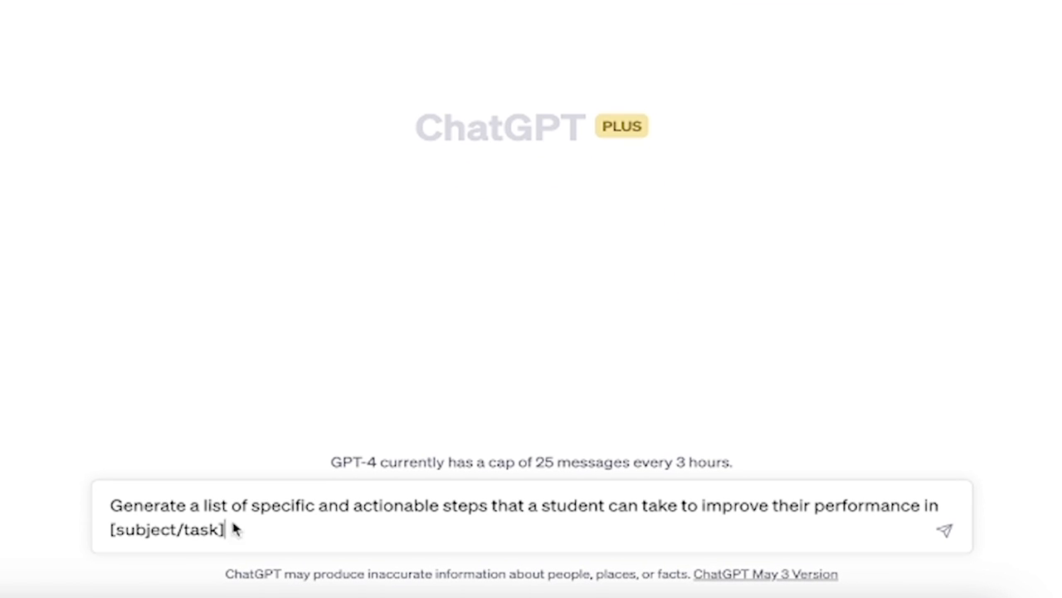
mouse_move(367, 528)
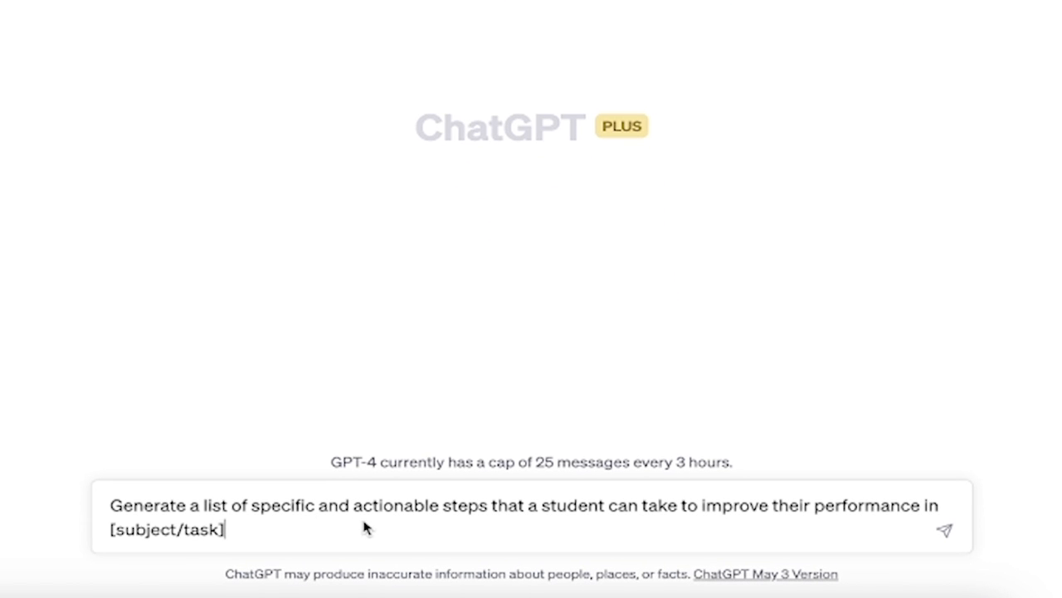
mouse_move(500, 538)
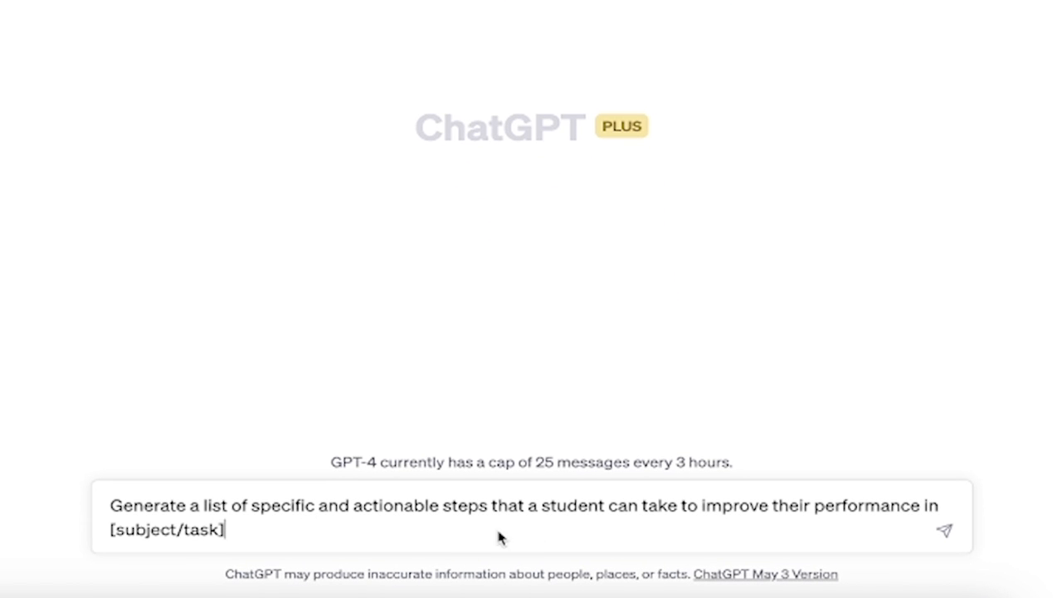
double_click(166, 529)
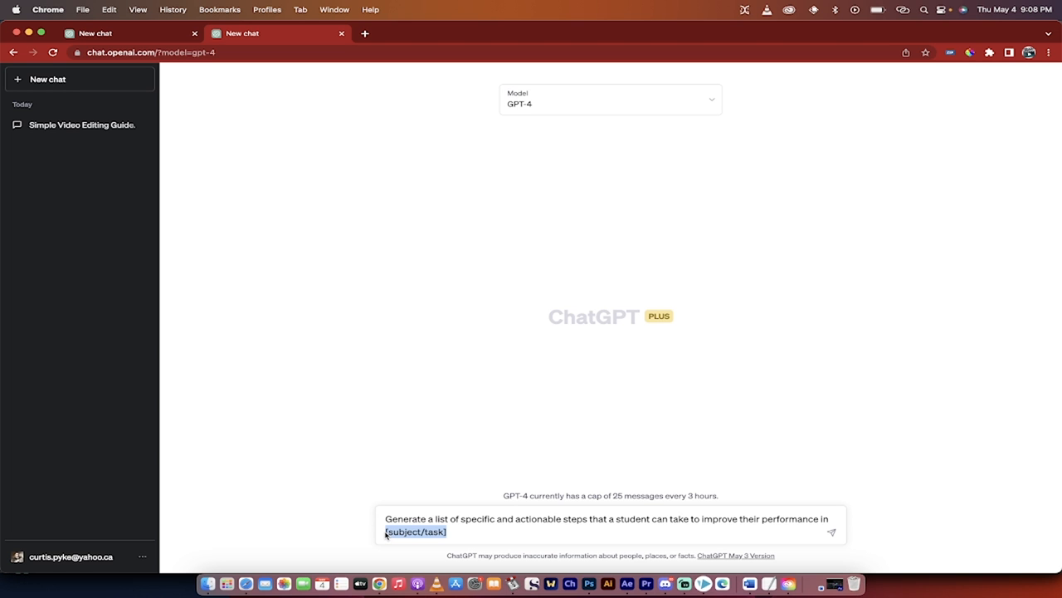
text(photo)
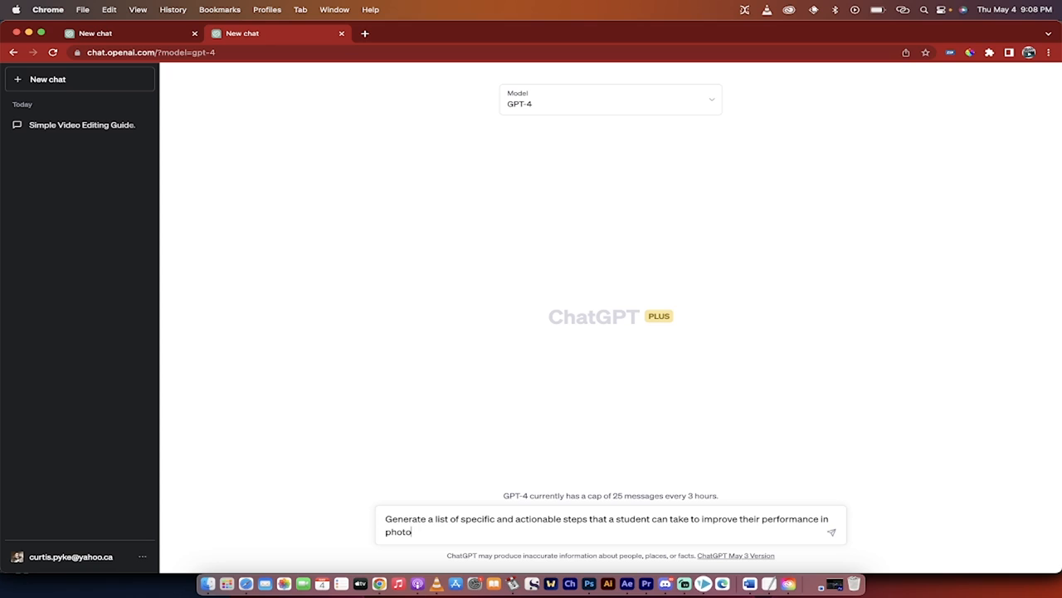
text(shop)
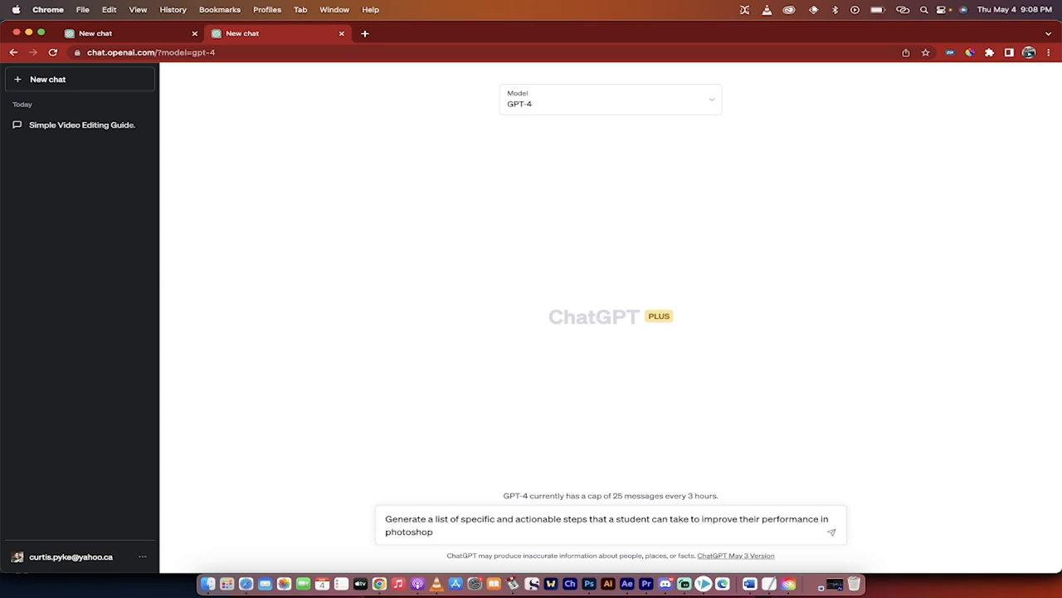
text(.)
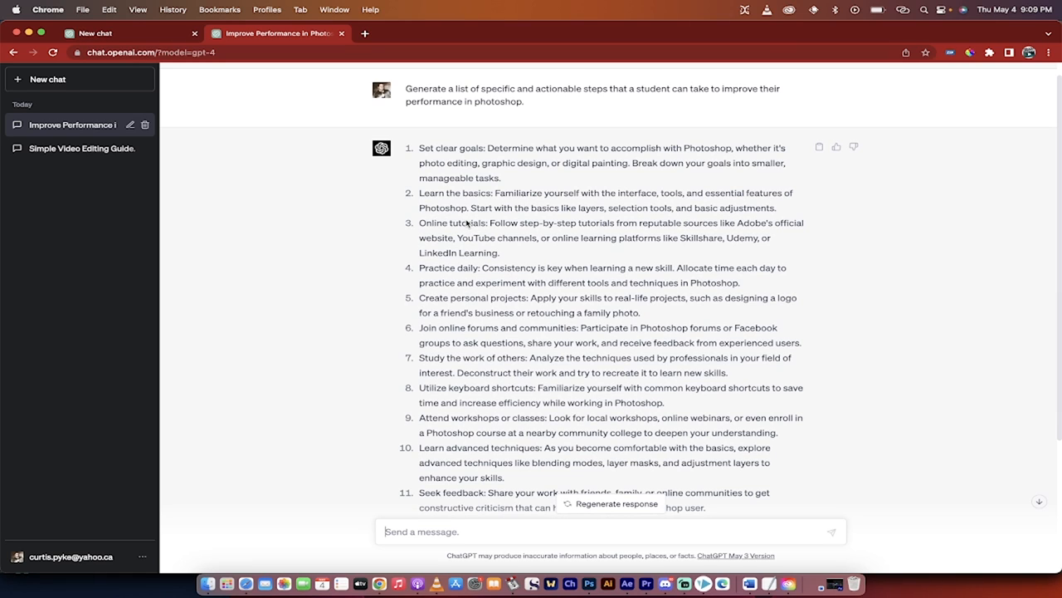
scroll(down, 3)
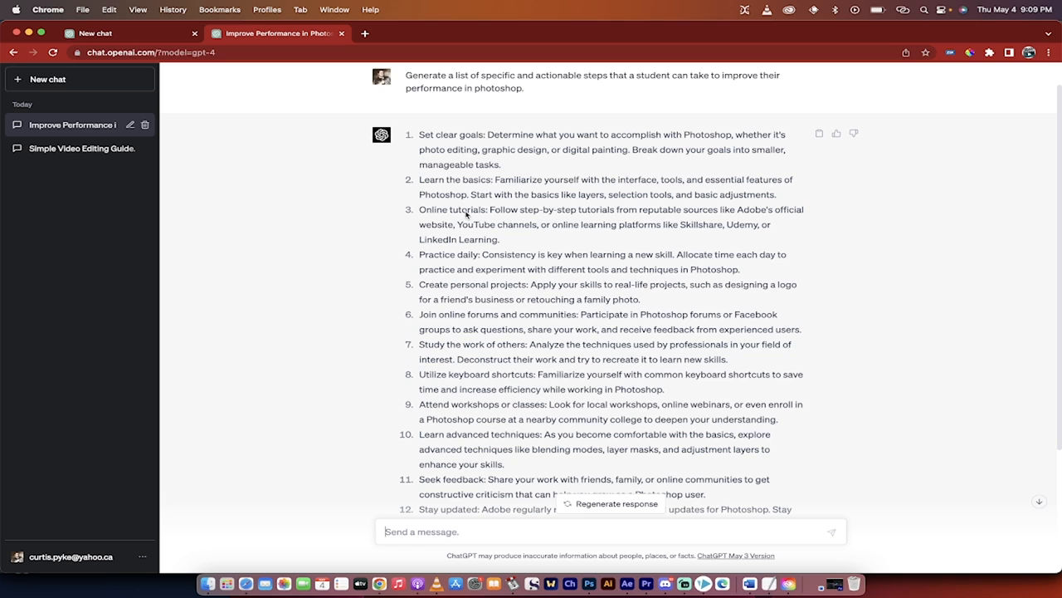
scroll(down, 3)
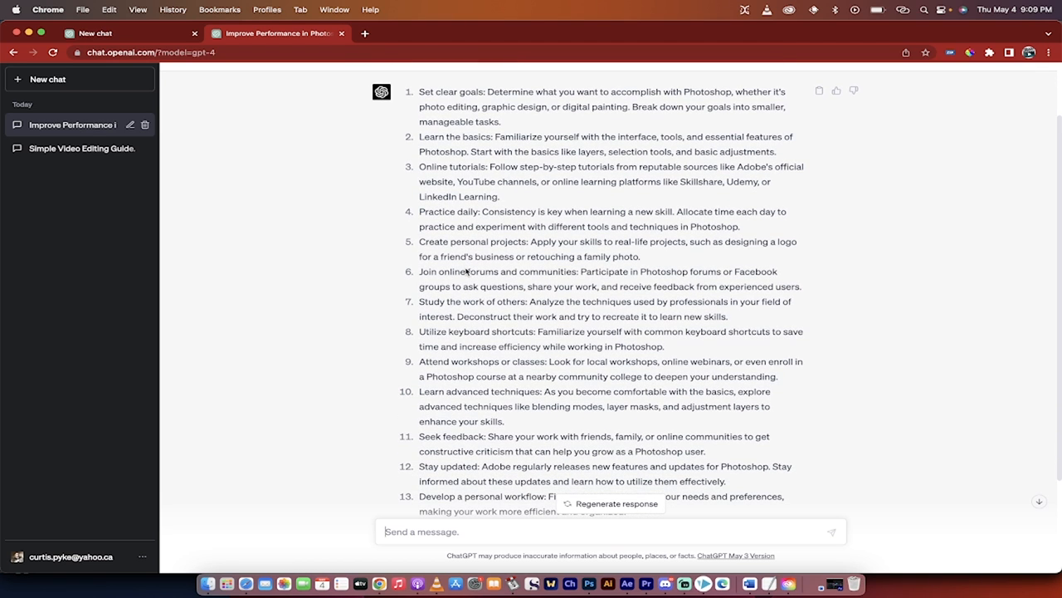
scroll(down, 3)
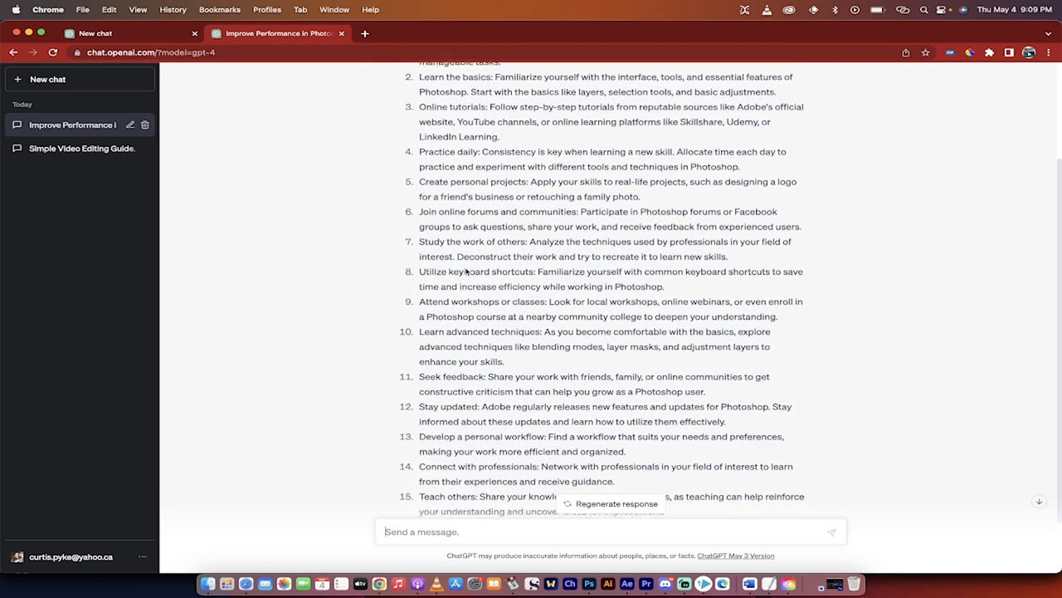
scroll(down, 3)
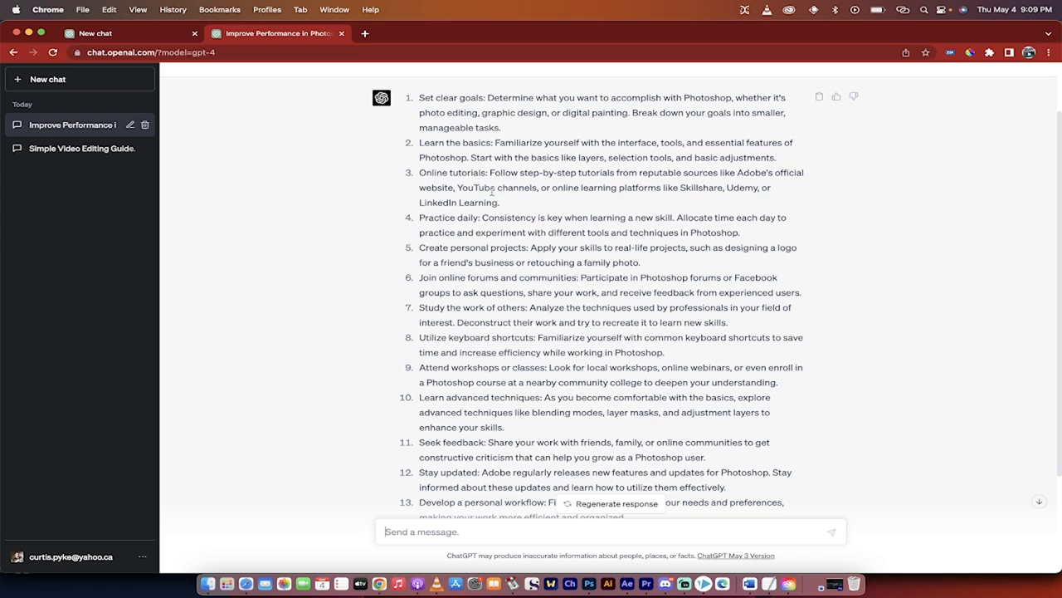
mouse_move(423, 491)
text(Expand on 1.  Give me e)
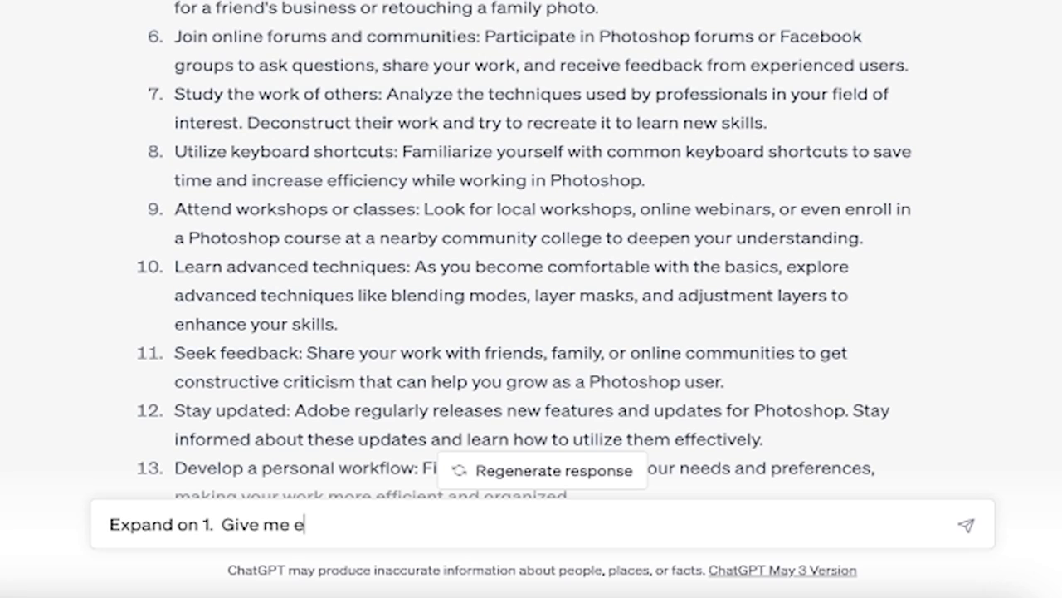
- Send 'Expand on 1. Give me examples and be as detailed as possible.'
text(xamples and be as)
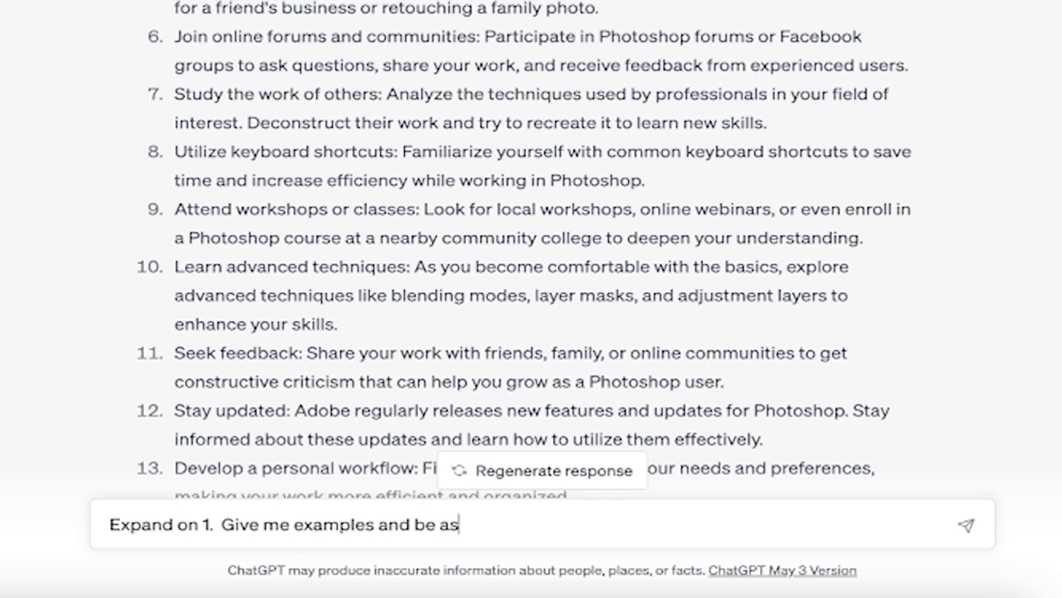
text(detailed as)
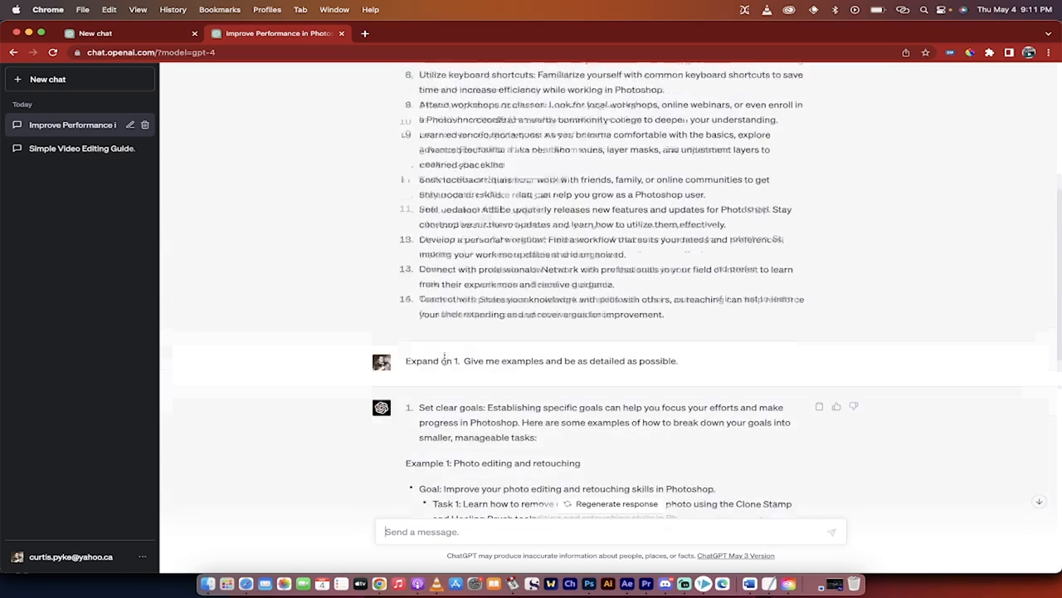
scroll(down, 3)
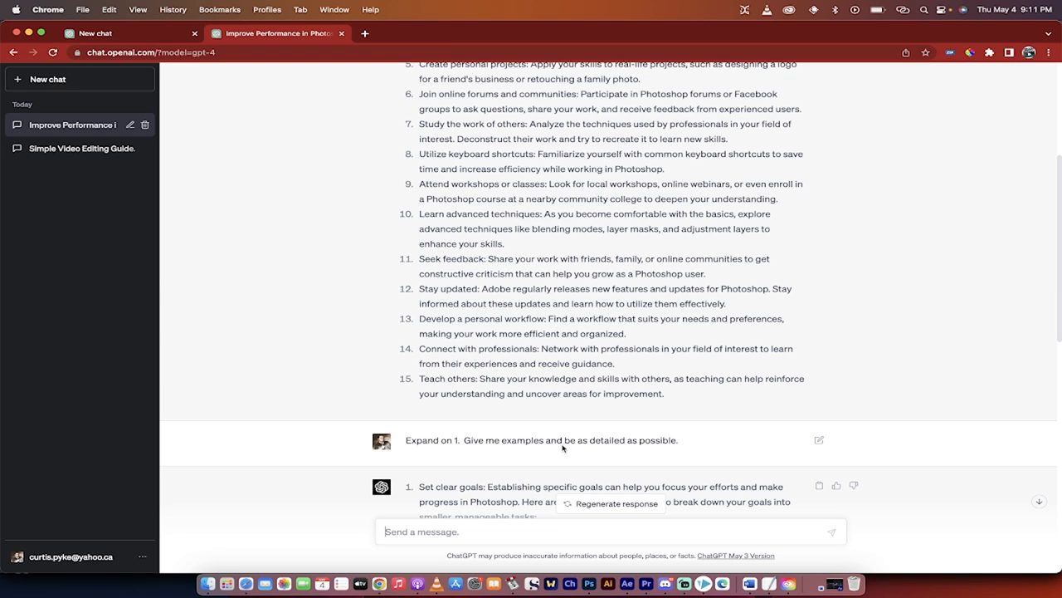
scroll(down, 3)
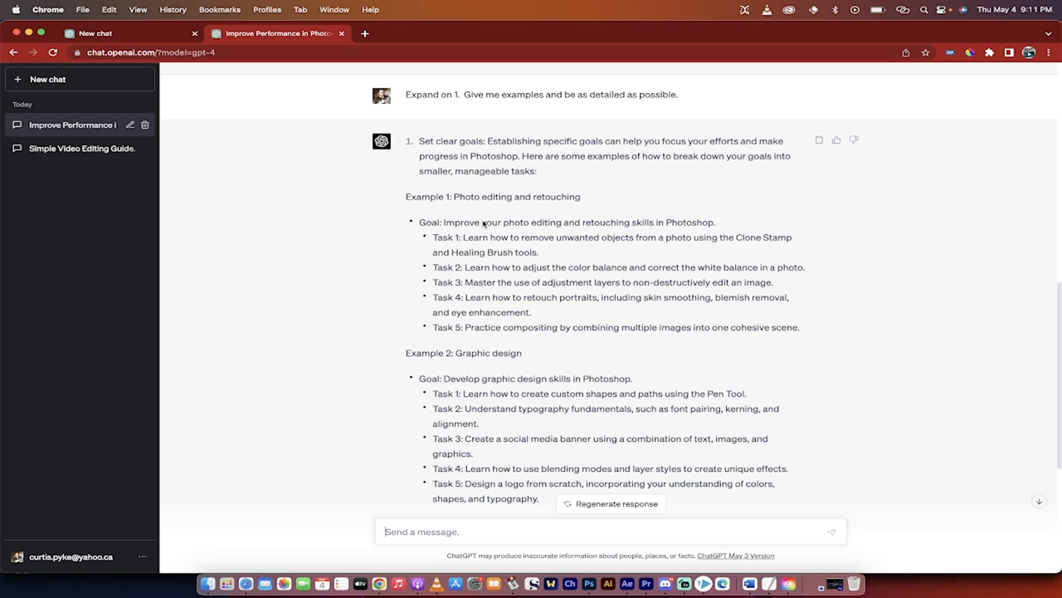
scroll(down, 3)
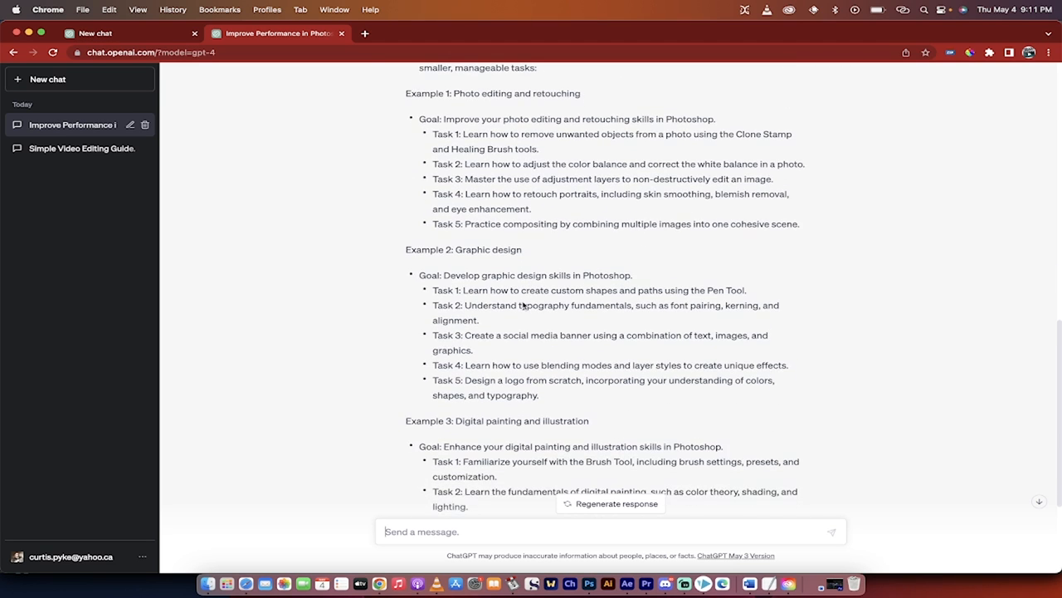
scroll(down, 3)
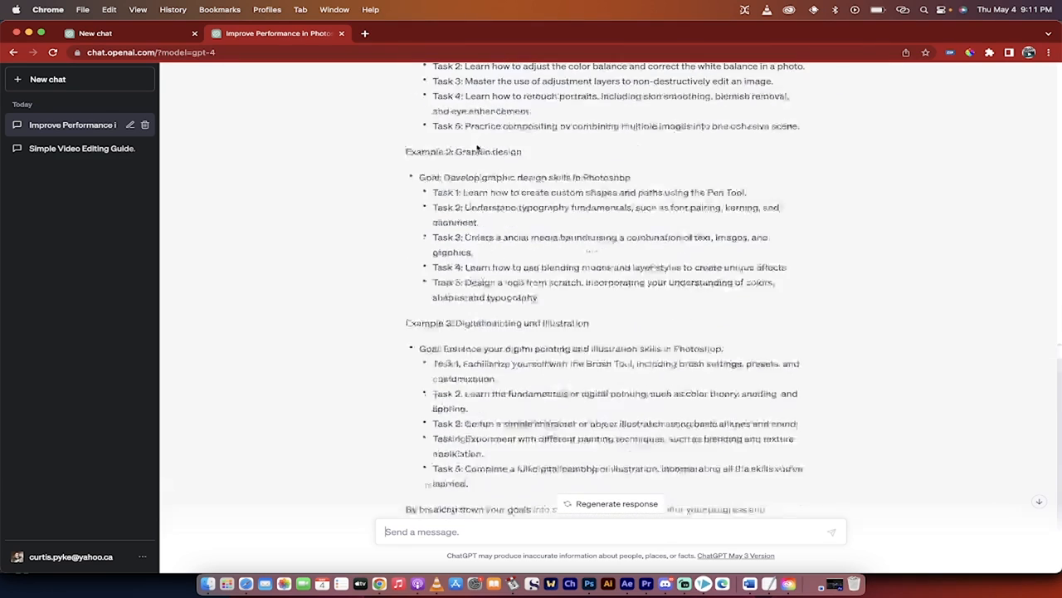
scroll(down, 3)
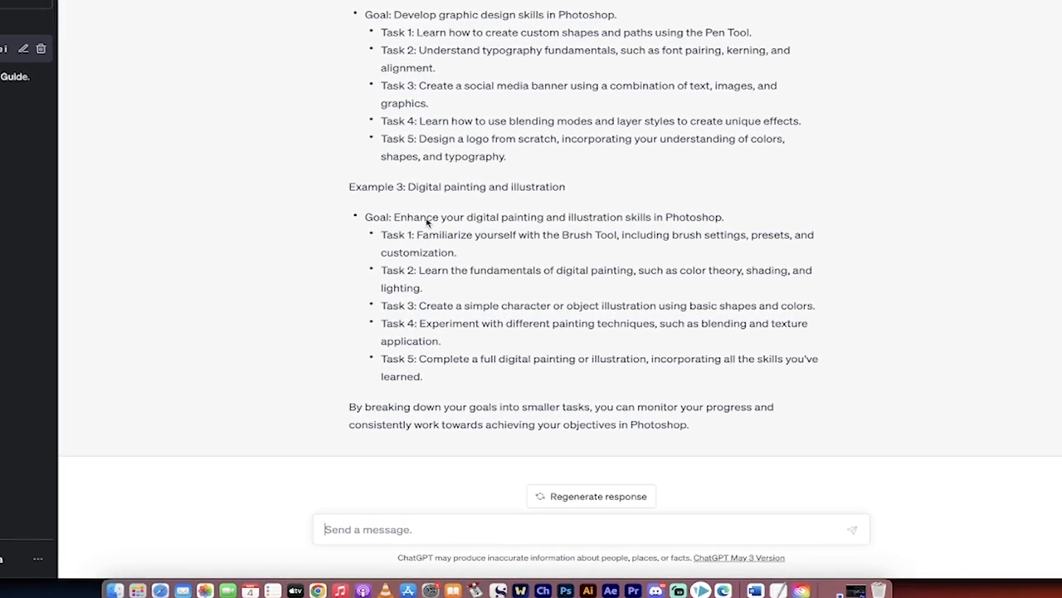
scroll(down, 3)
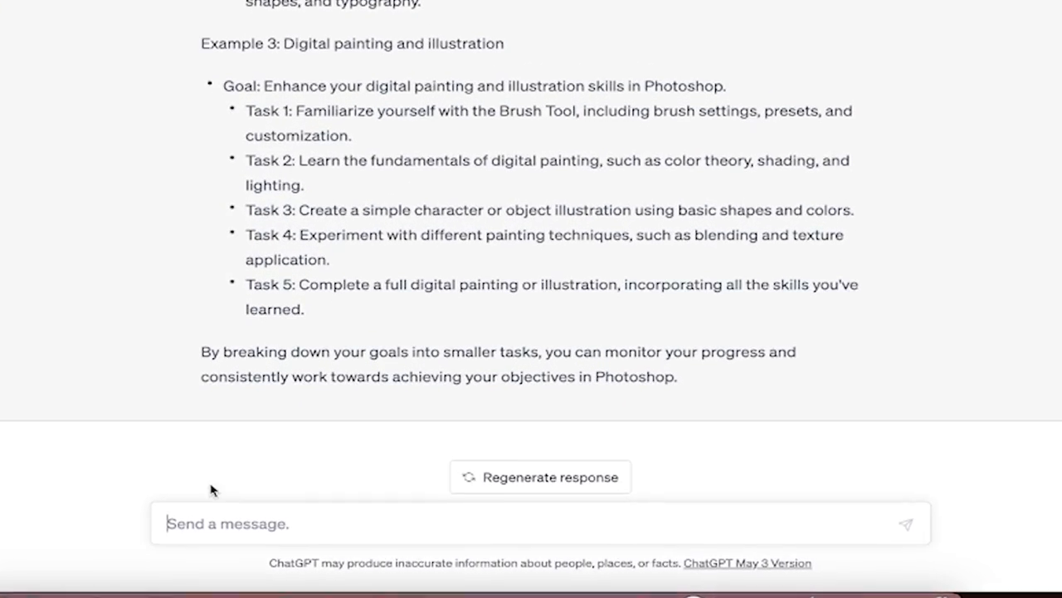
- Draft the 80/20 prompt with [topic or skill] replaced by photoshop graphic design
text(Identify the 20% of [topic or skill] that will yield 80% of the desired results and provide a focused learning plan to master it.)
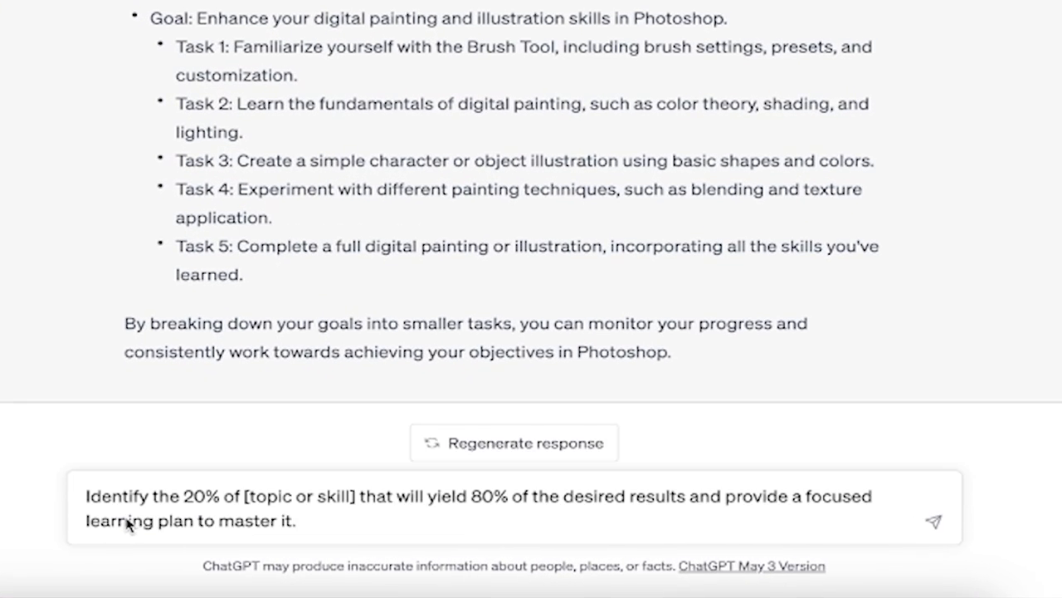
mouse_move(245, 505)
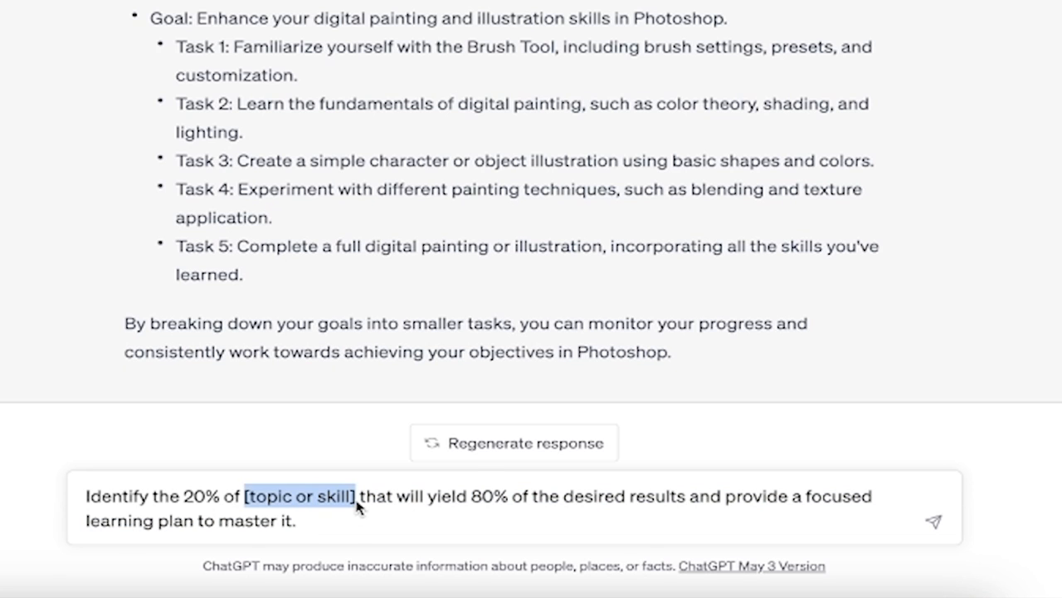
mouse_move(533, 518)
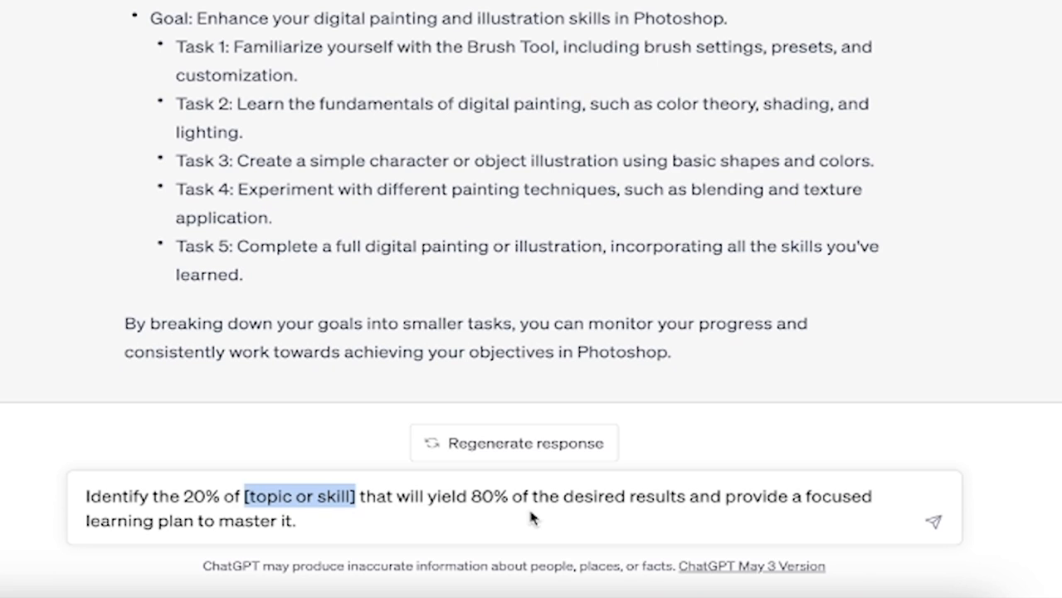
text(photoshop graph)
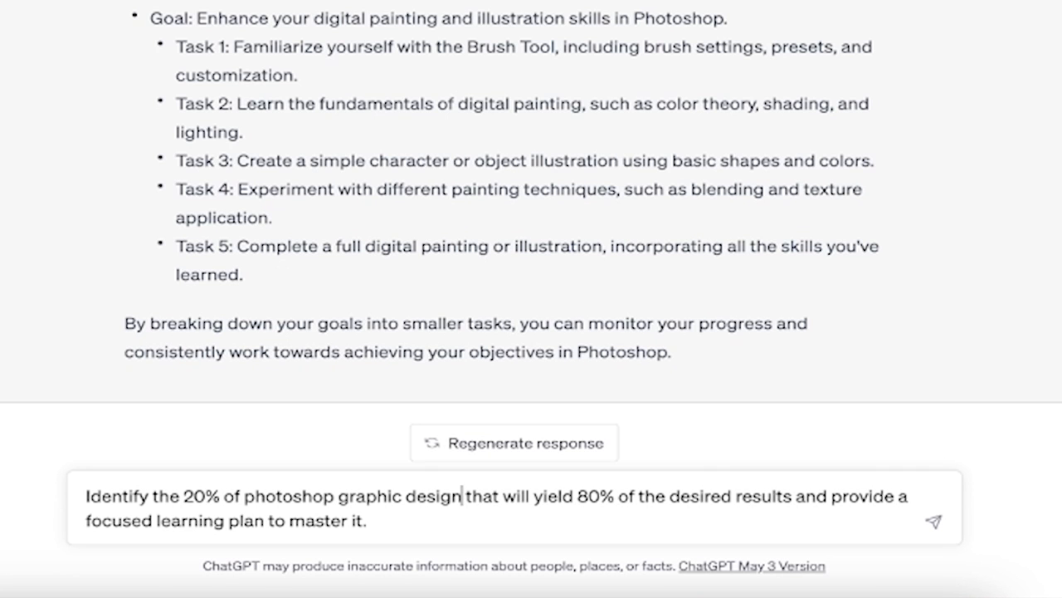
click(934, 521)
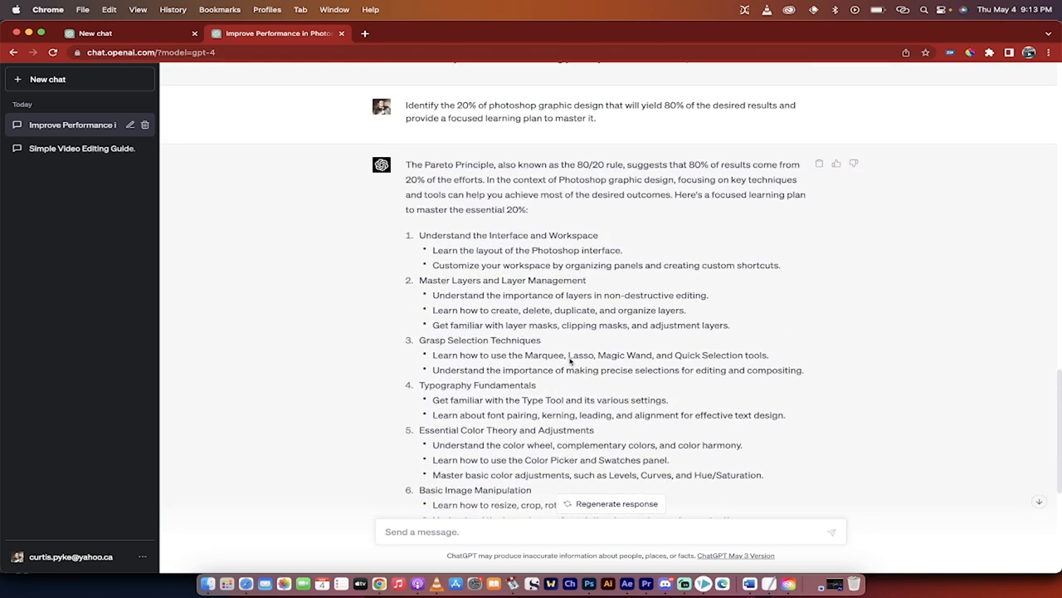
scroll(down, 3)
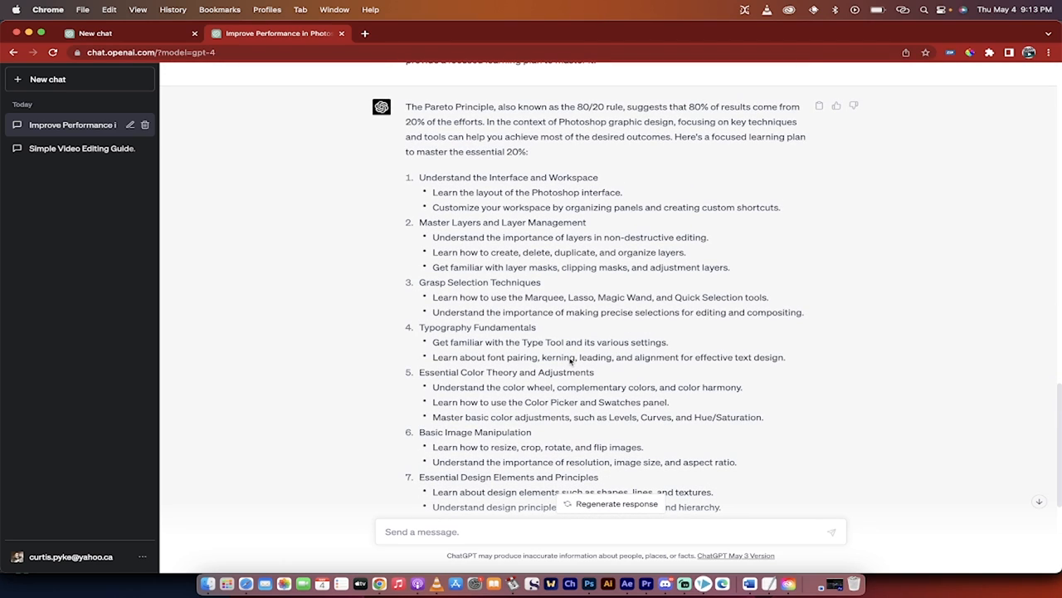
mouse_move(494, 121)
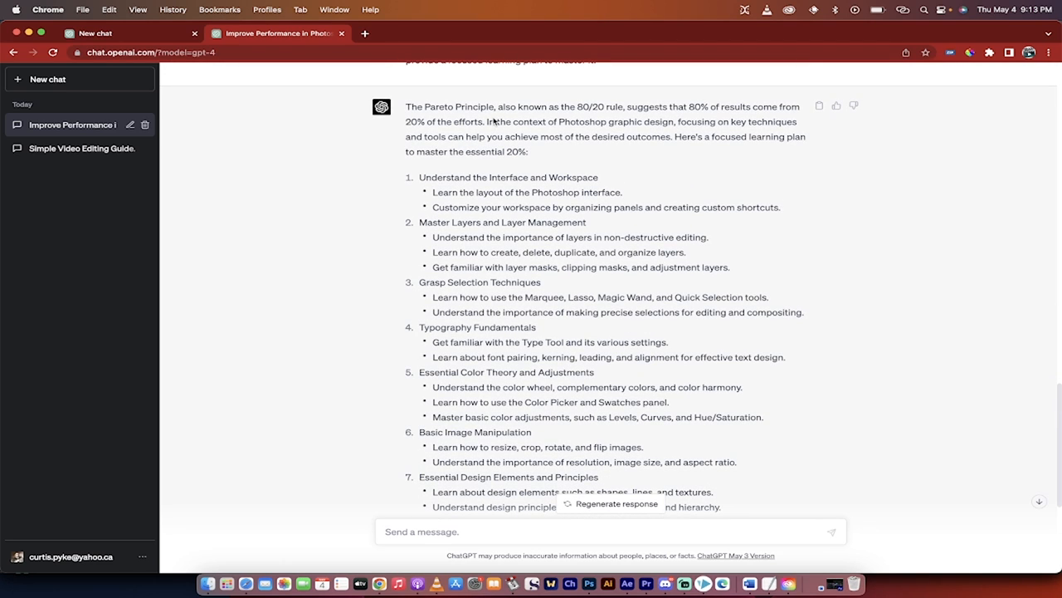
mouse_move(595, 122)
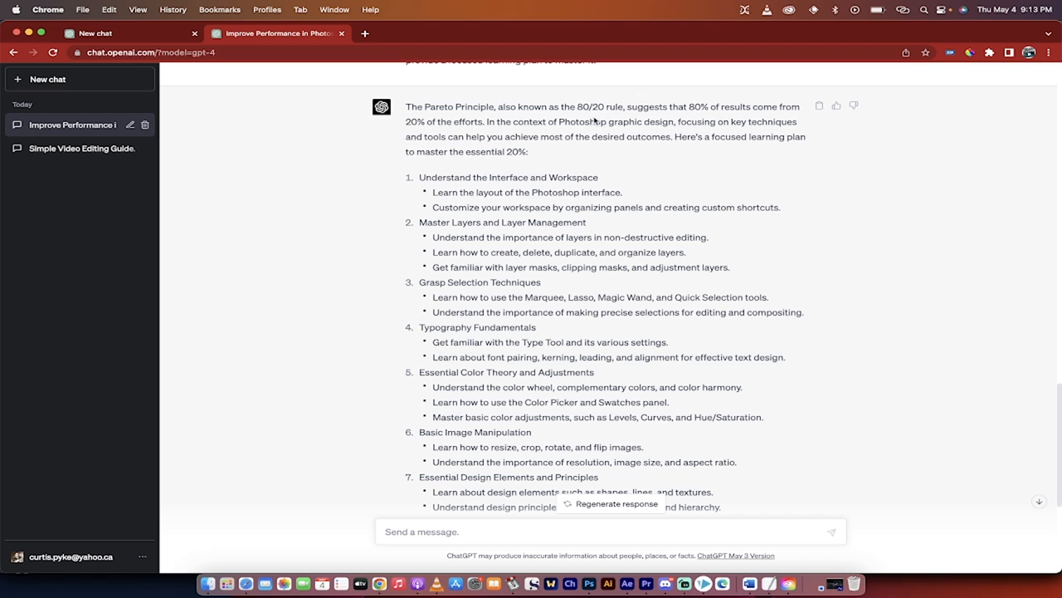
scroll(down, 3)
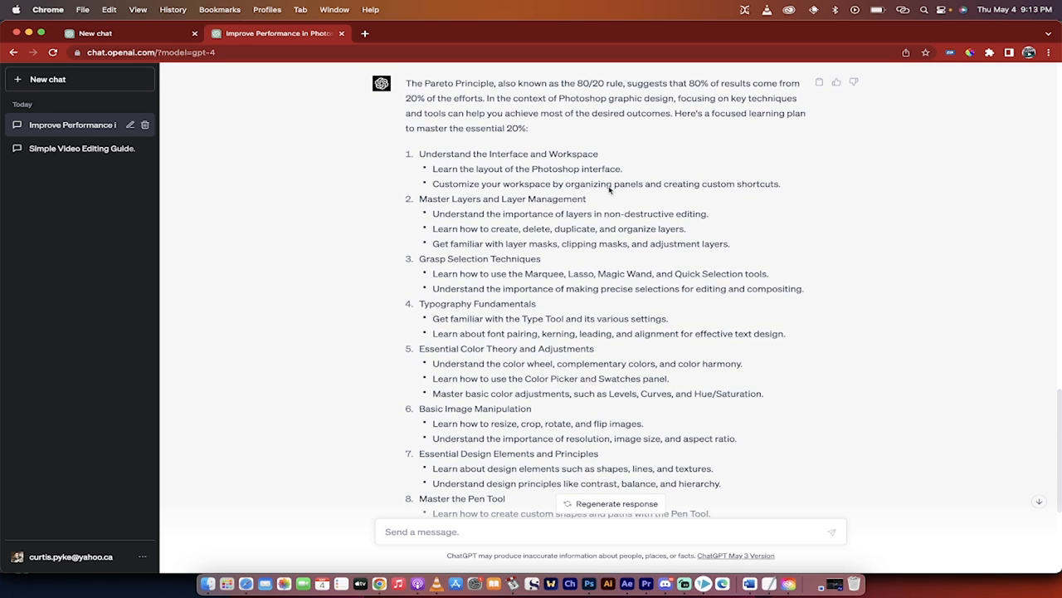
scroll(down, 3)
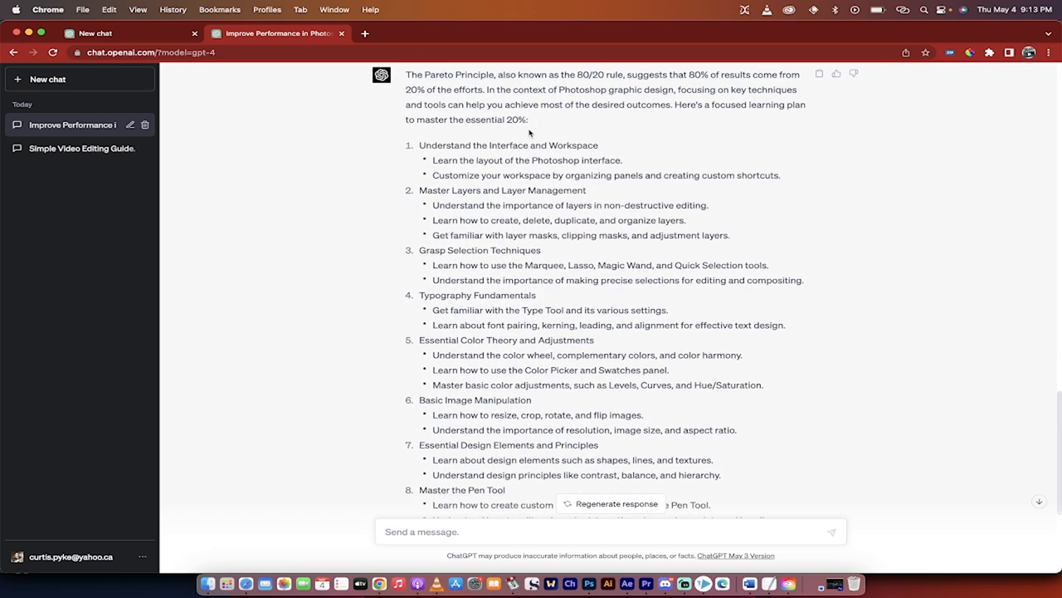
scroll(down, 3)
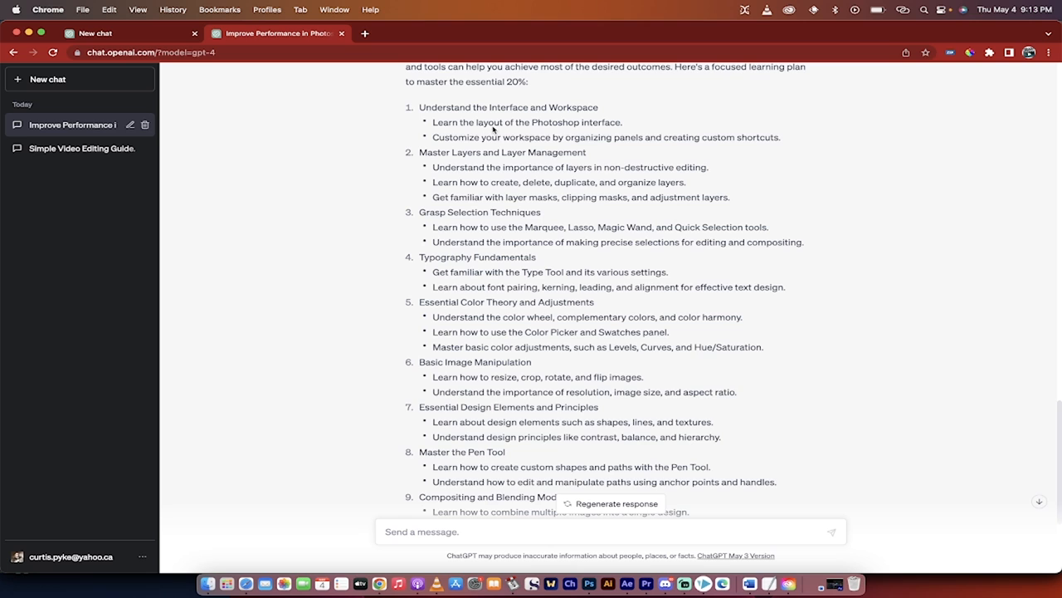
scroll(down, 3)
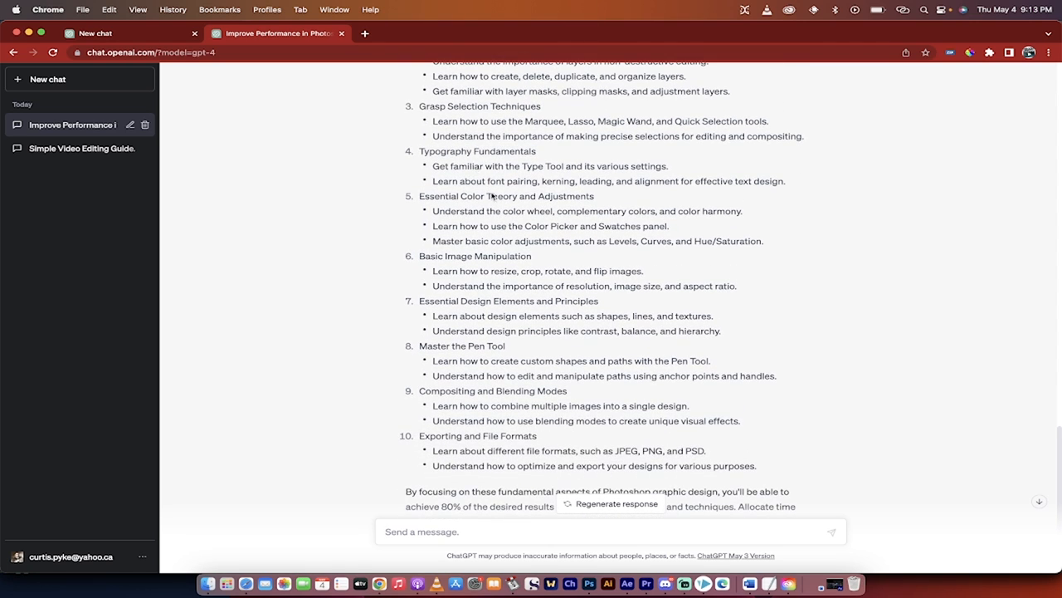
scroll(down, 3)
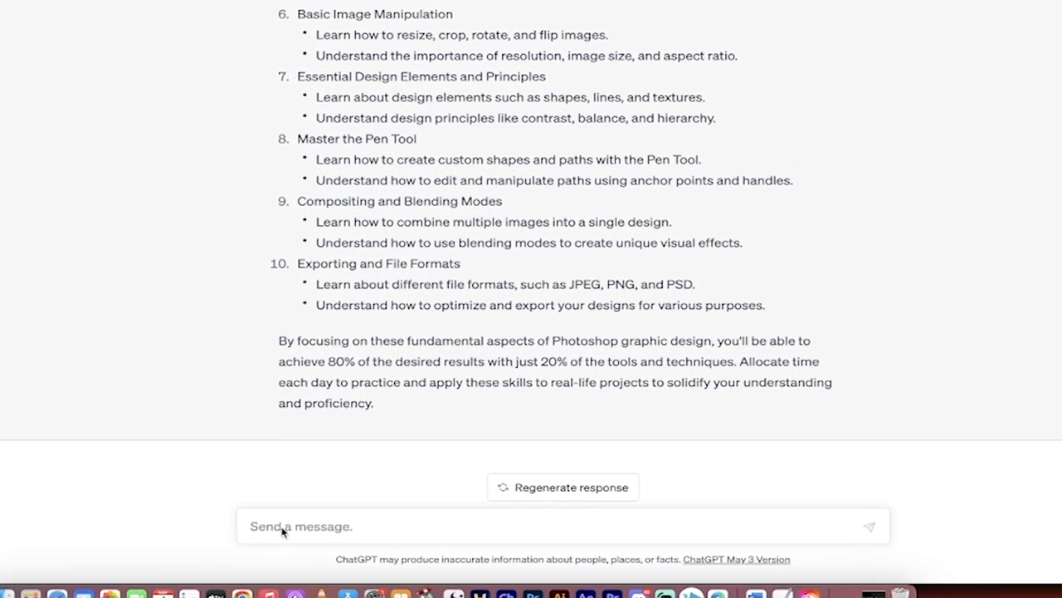
- Send the follow-up 'expand on #9' about Compositing and Blending Modes
text(expand on)
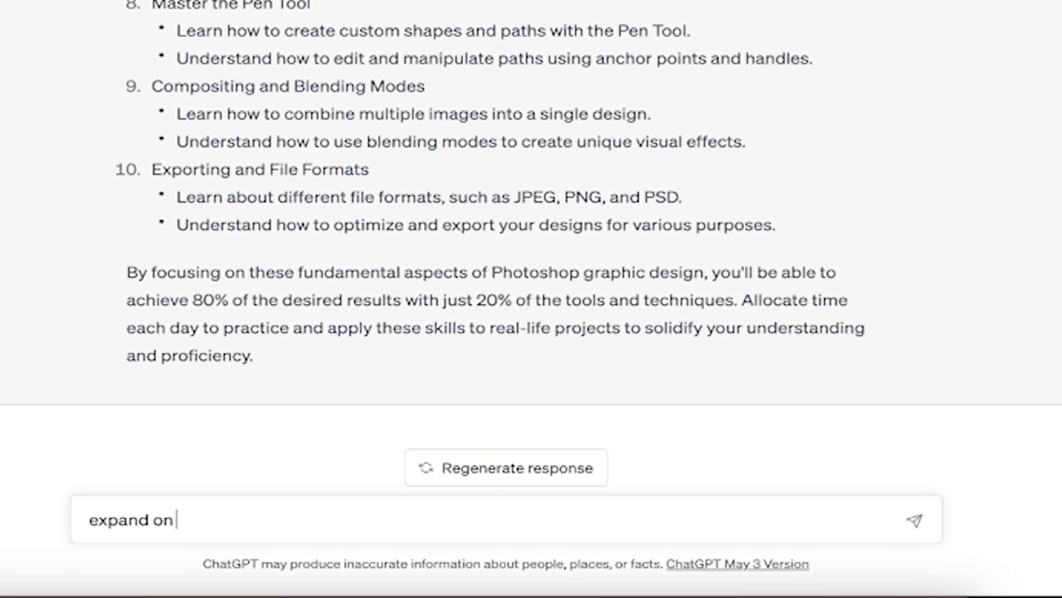
text(#9)
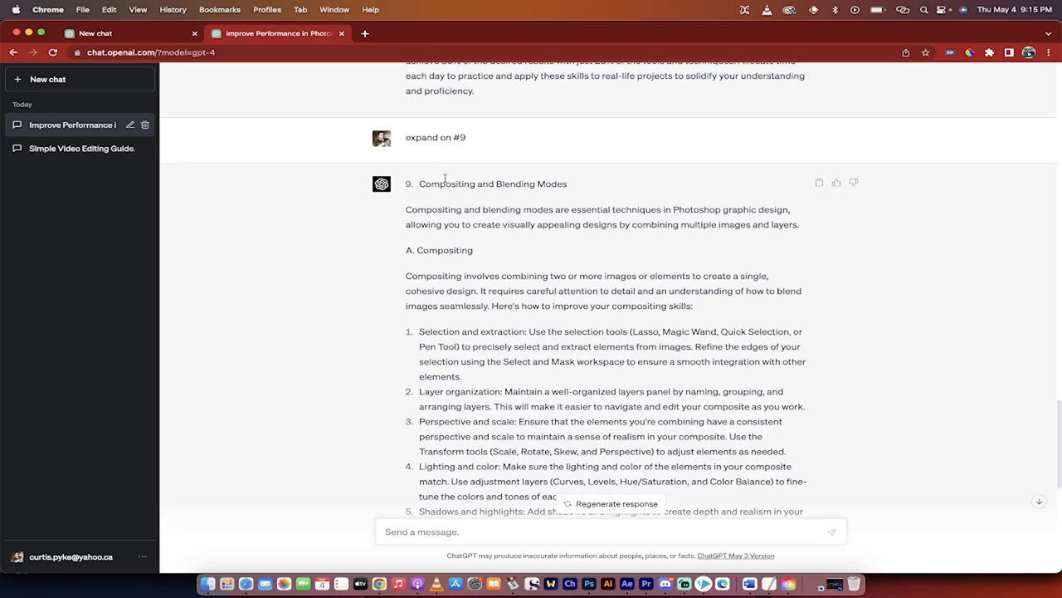
scroll(down, 3)
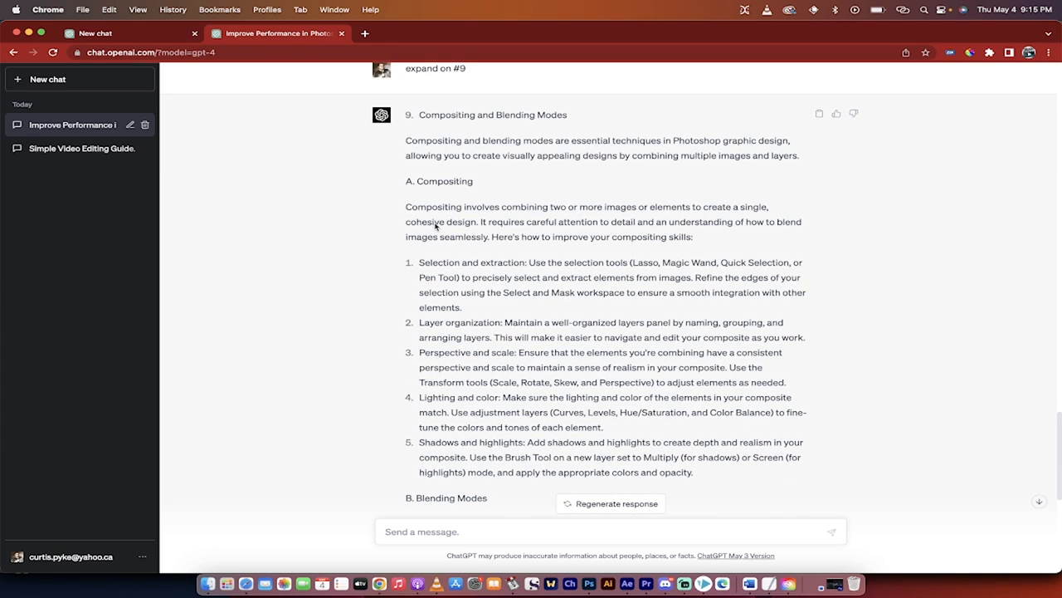
scroll(down, 3)
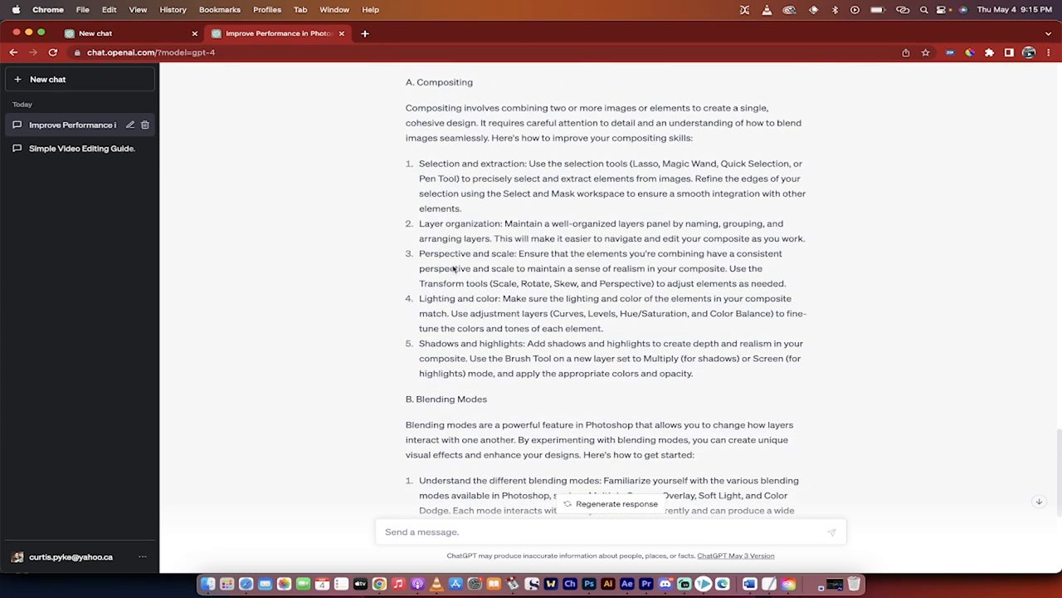
scroll(down, 3)
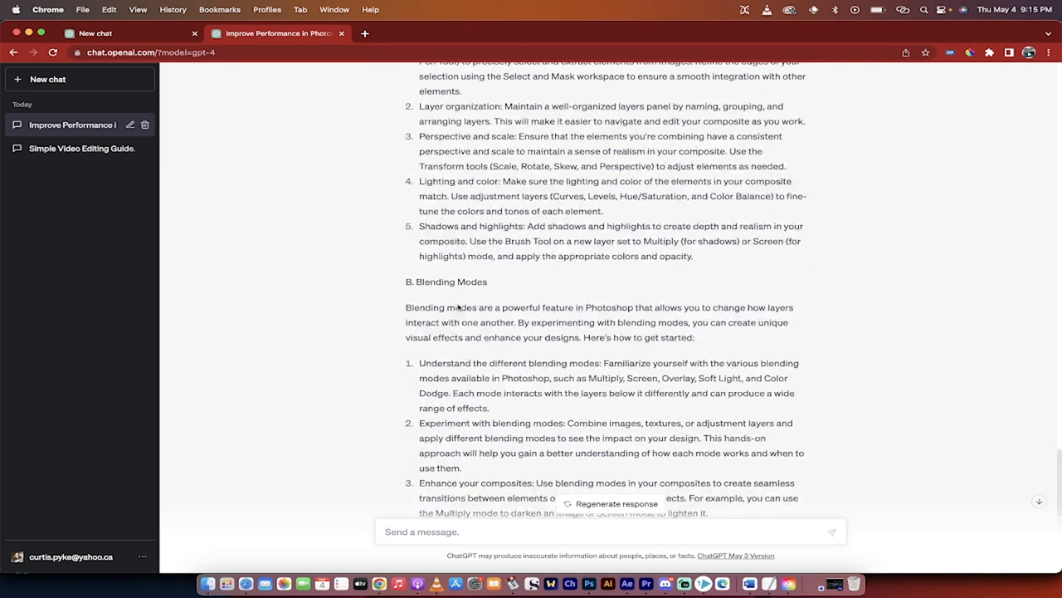
scroll(down, 3)
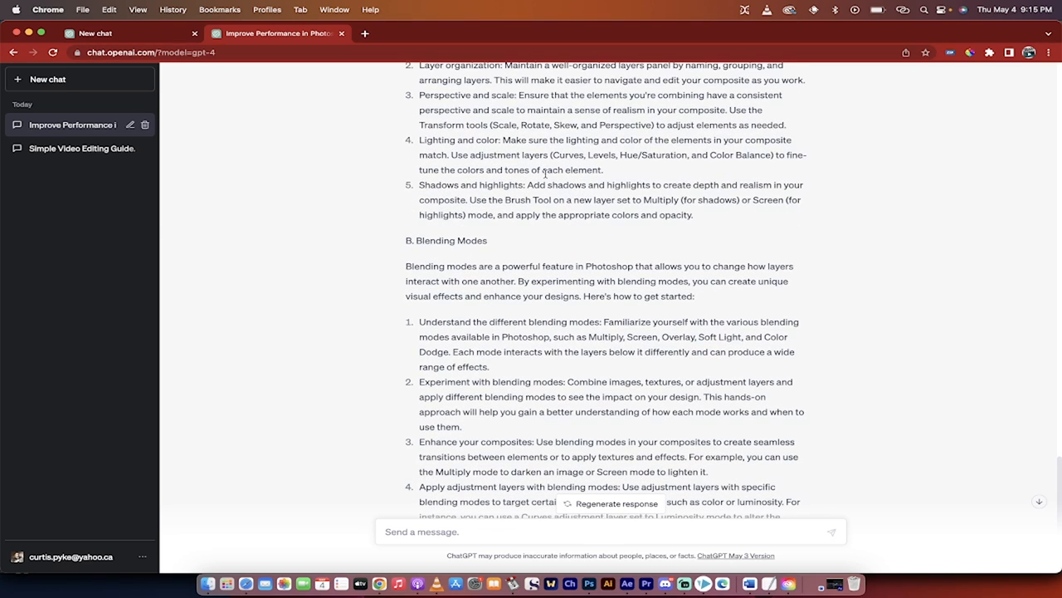
scroll(down, 3)
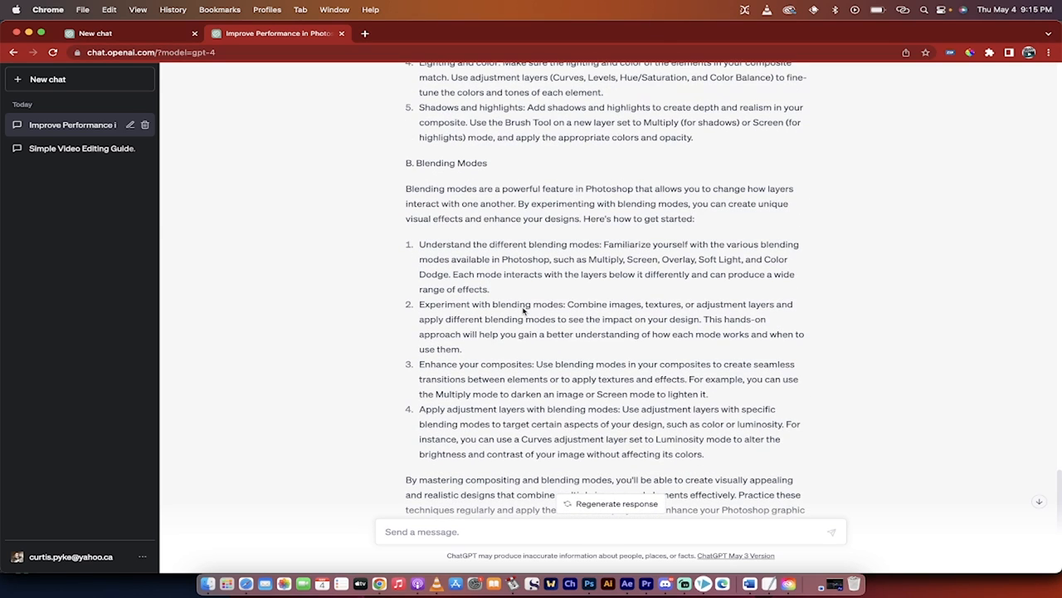
scroll(down, 3)
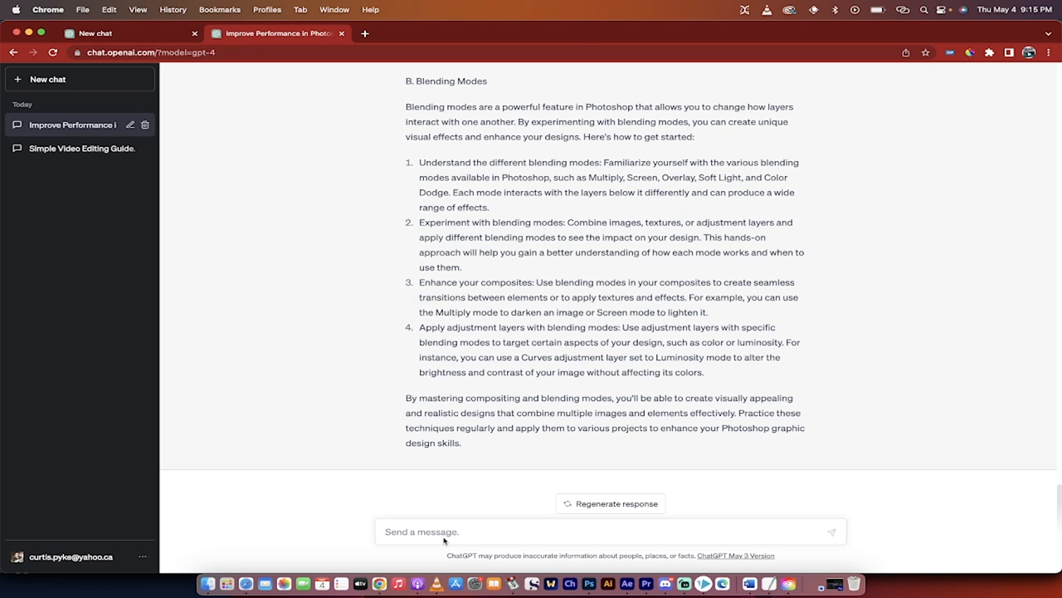
- Draft the 'Teach me … quiz' prompt with the topic set to photoshop blending modes
text(Teach me the <topic of your choice> and give me a quiz at the end, but don't give me the answers and then tell me if I answered correctly.)
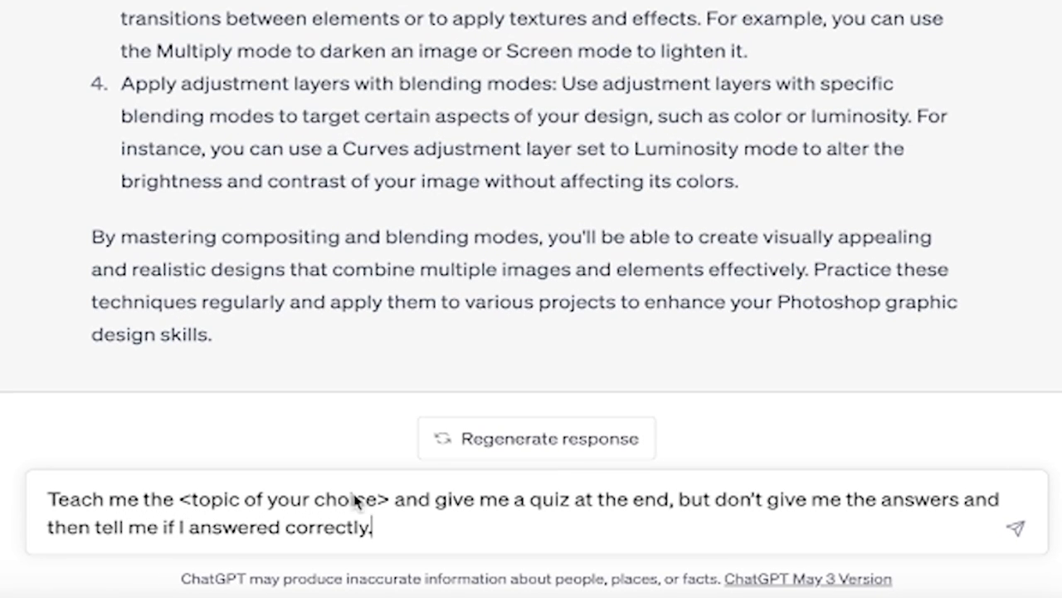
mouse_move(415, 511)
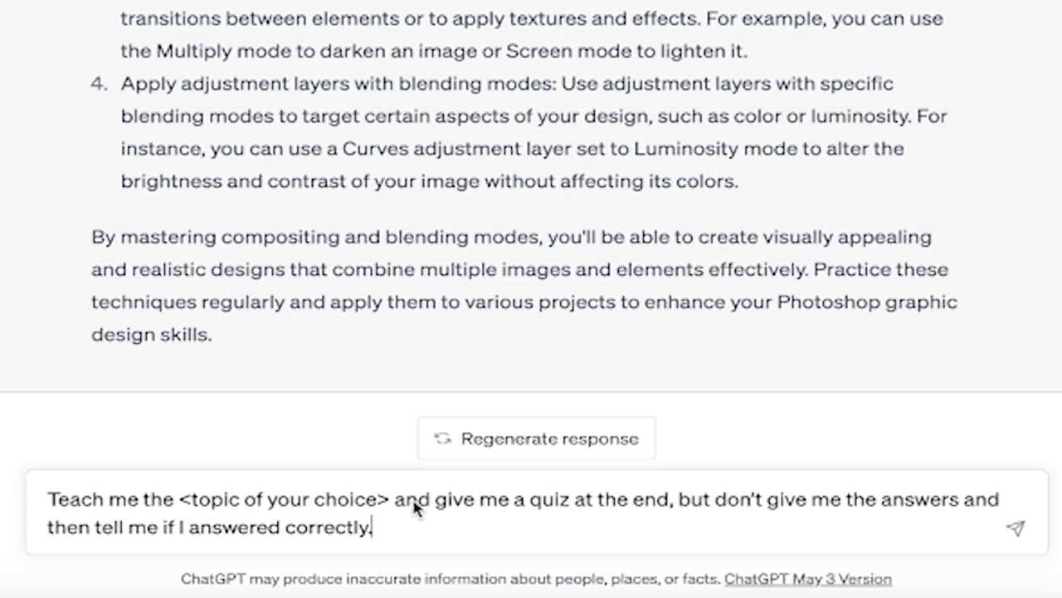
mouse_move(230, 517)
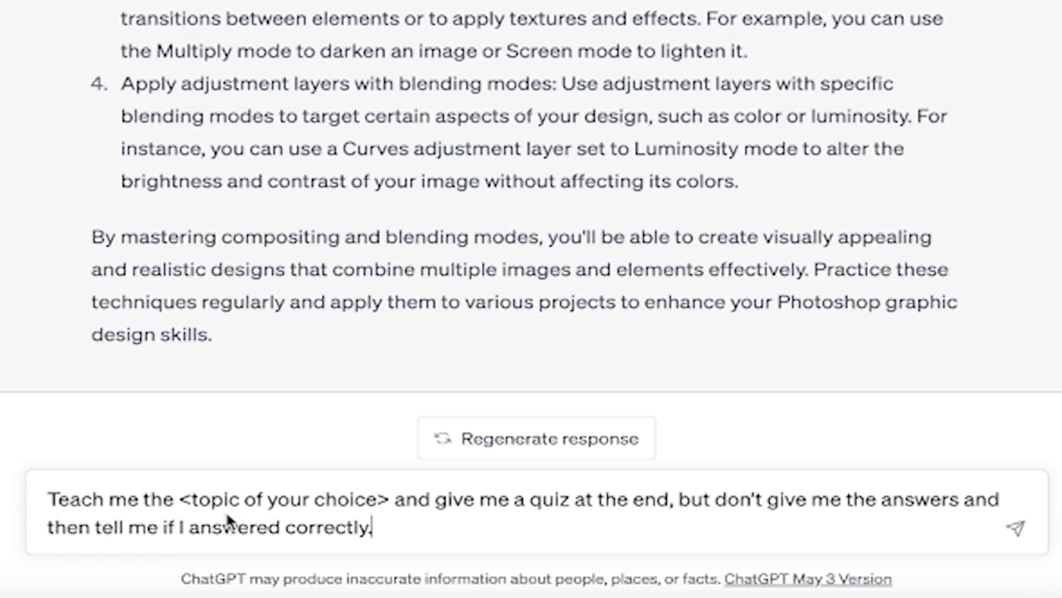
drag(179, 498, 389, 498)
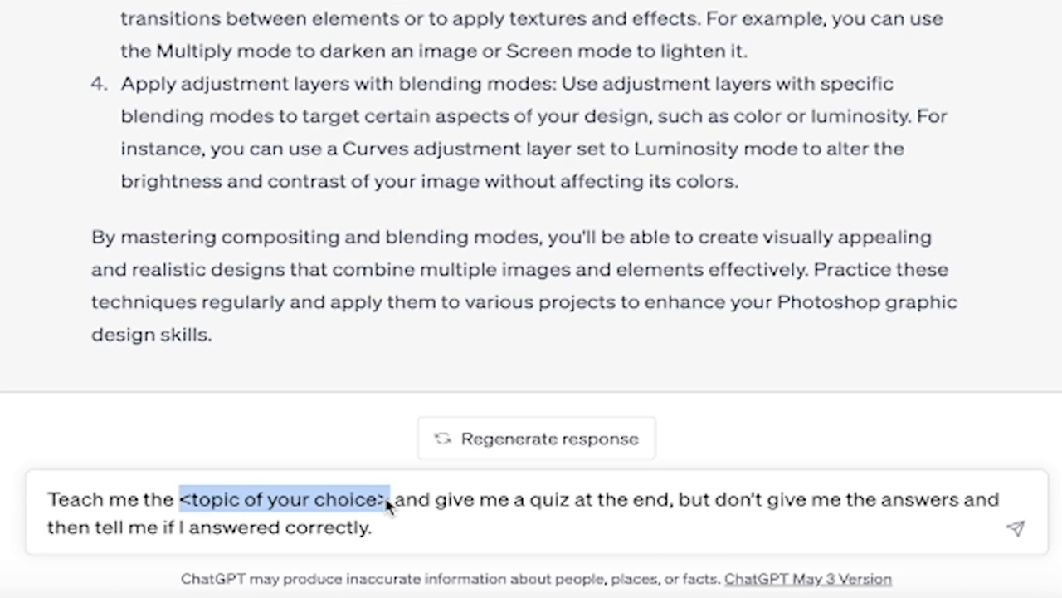
text(photoshop)
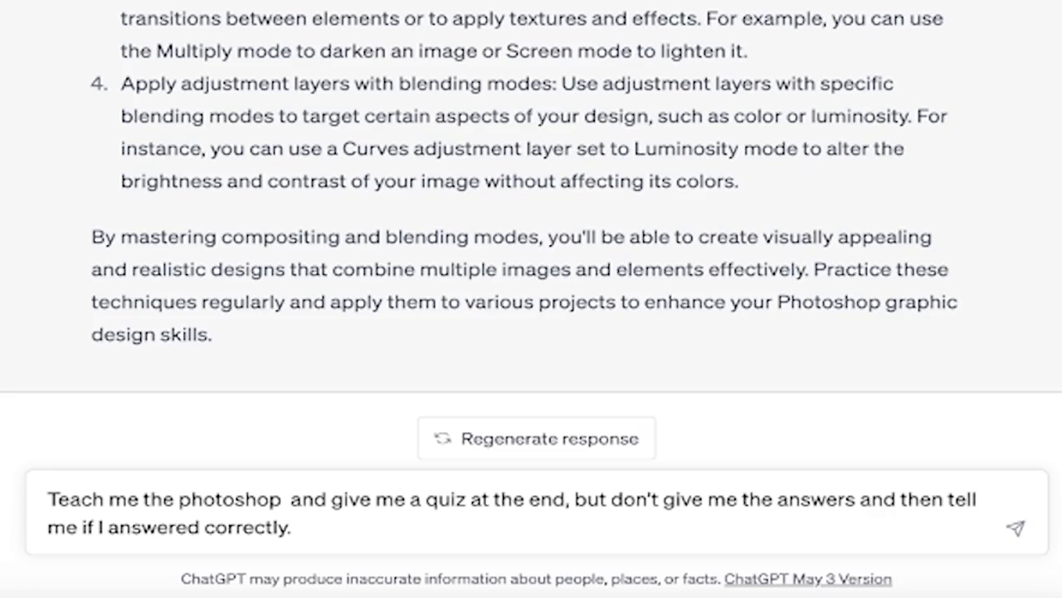
text(blending modes)
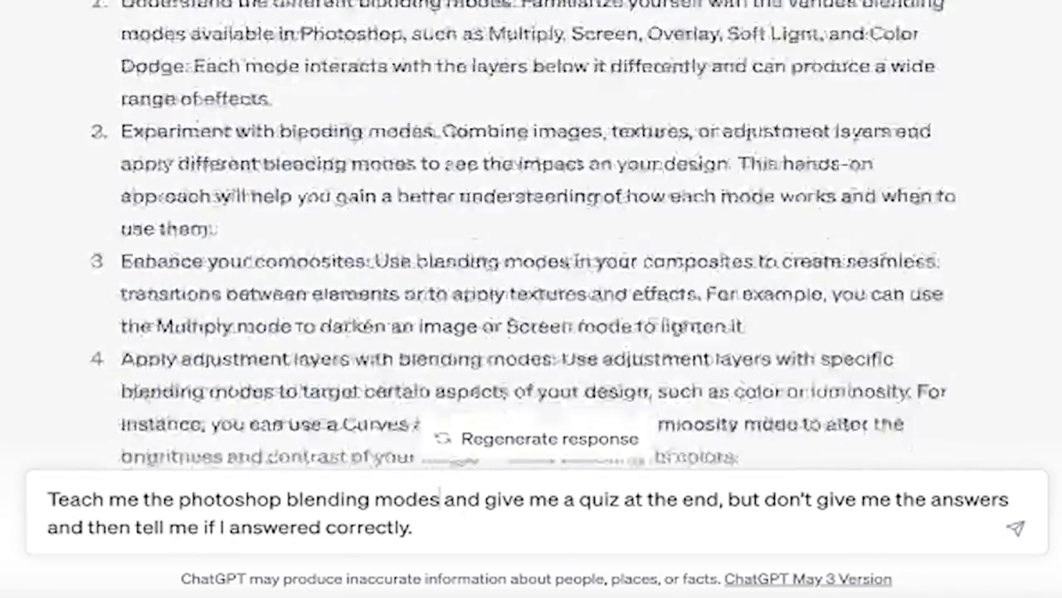
scroll(down, 3)
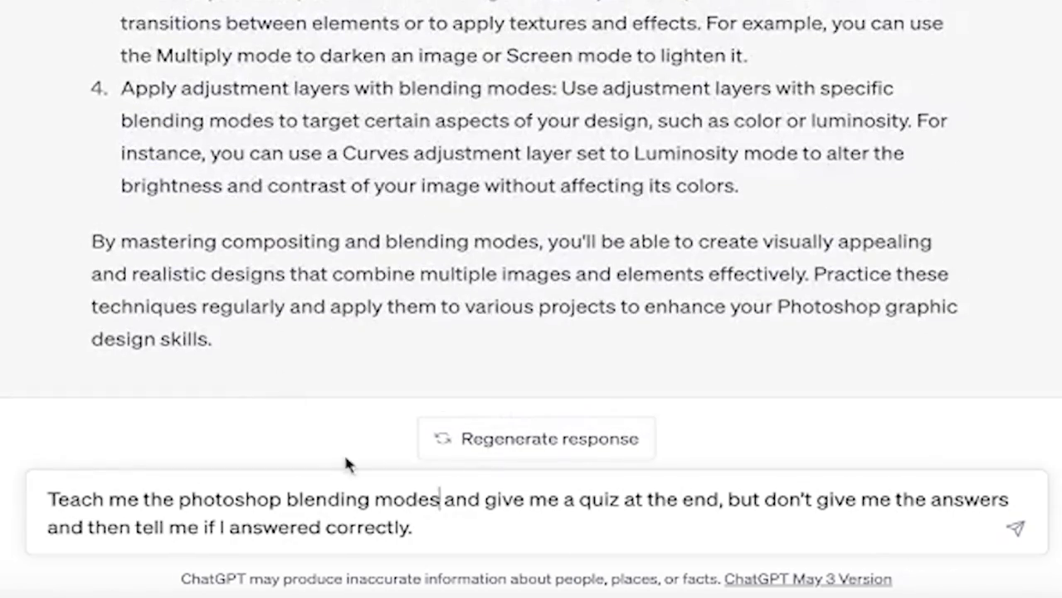
mouse_move(445, 515)
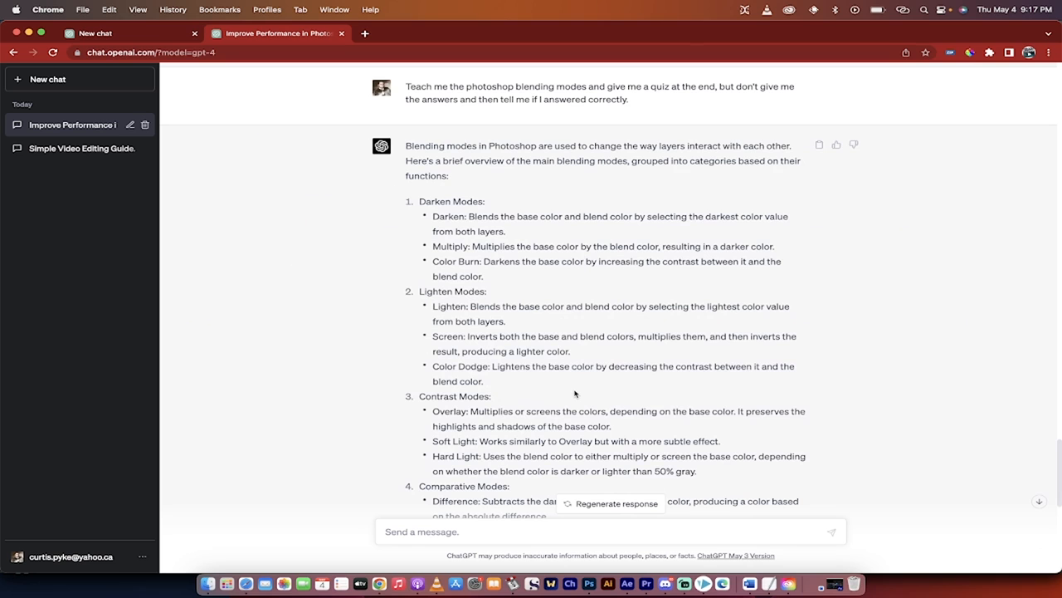
scroll(down, 3)
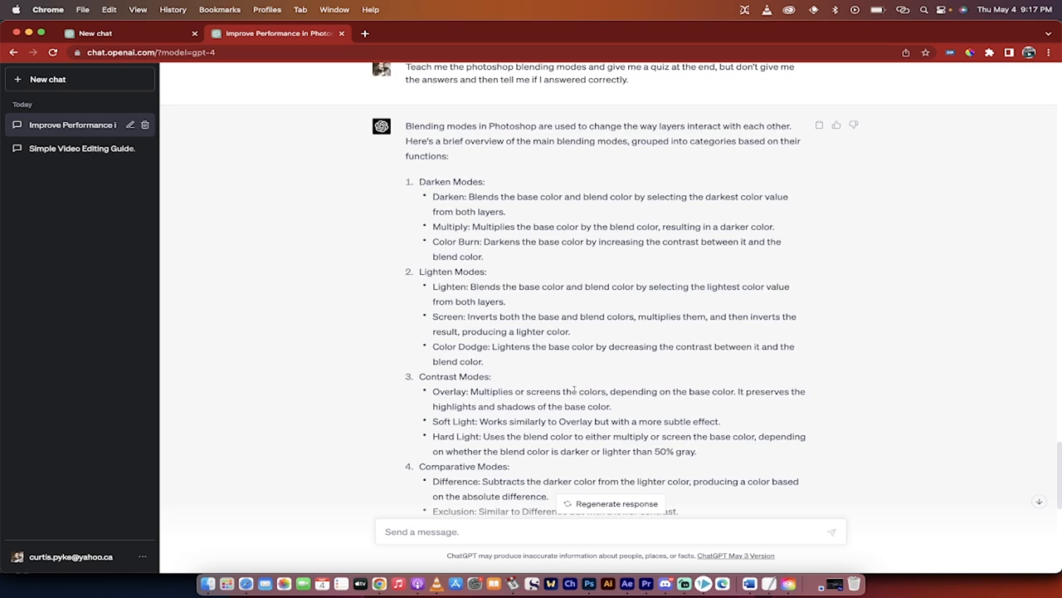
scroll(down, 3)
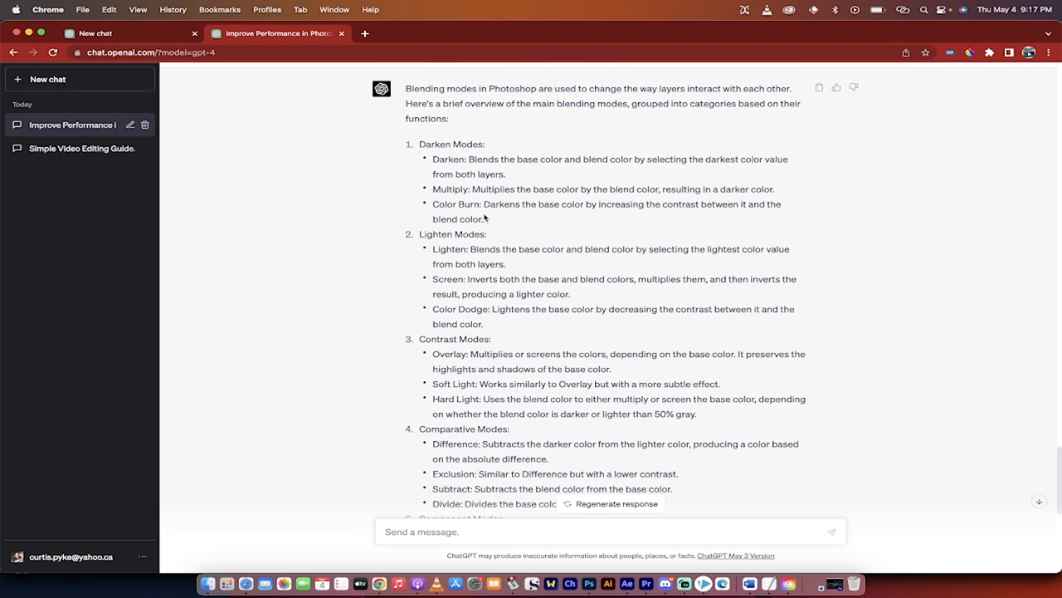
scroll(down, 3)
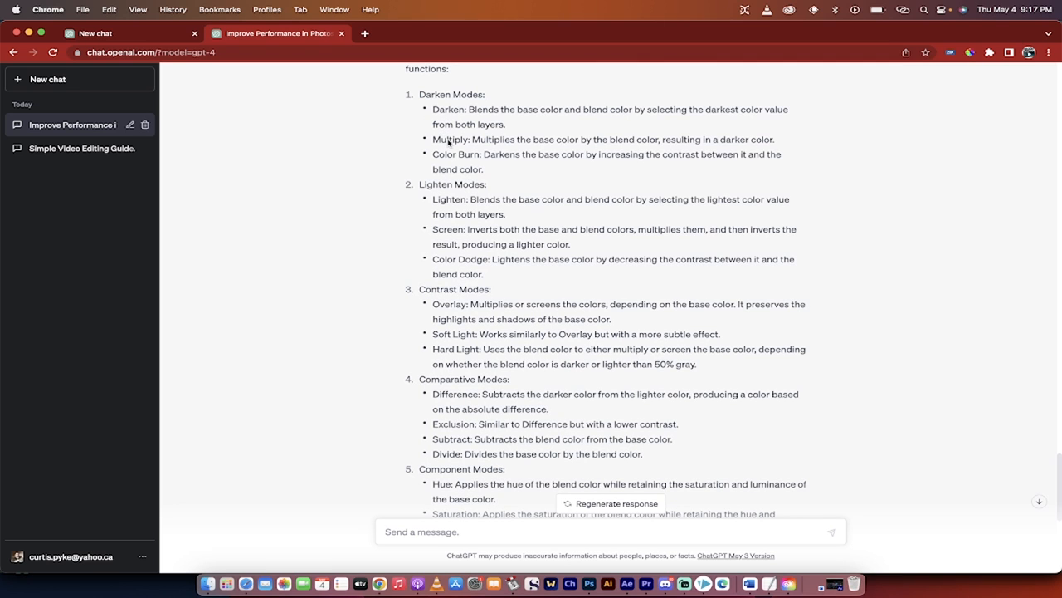
scroll(down, 3)
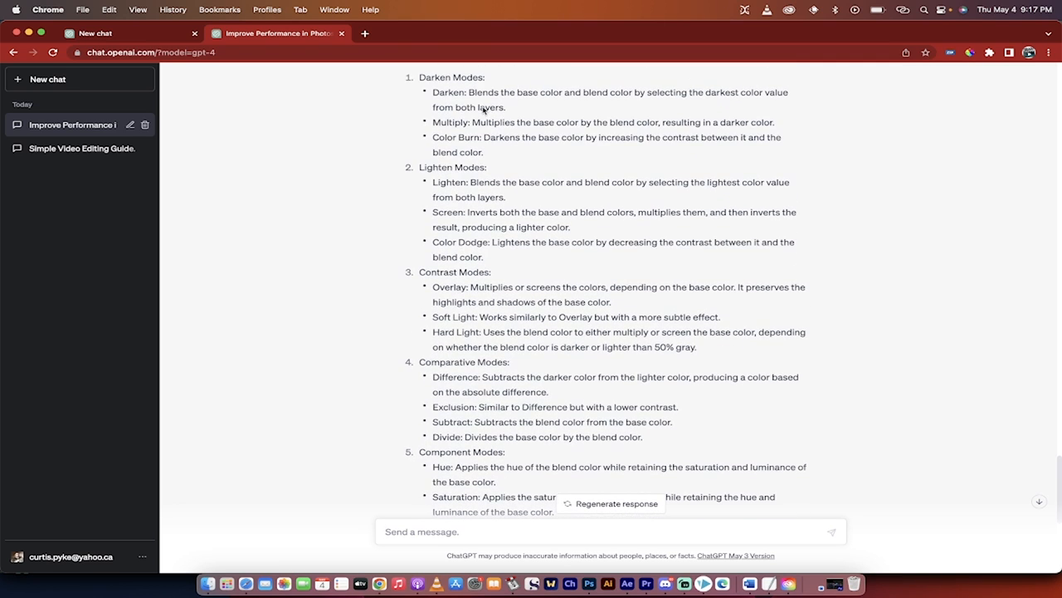
scroll(down, 3)
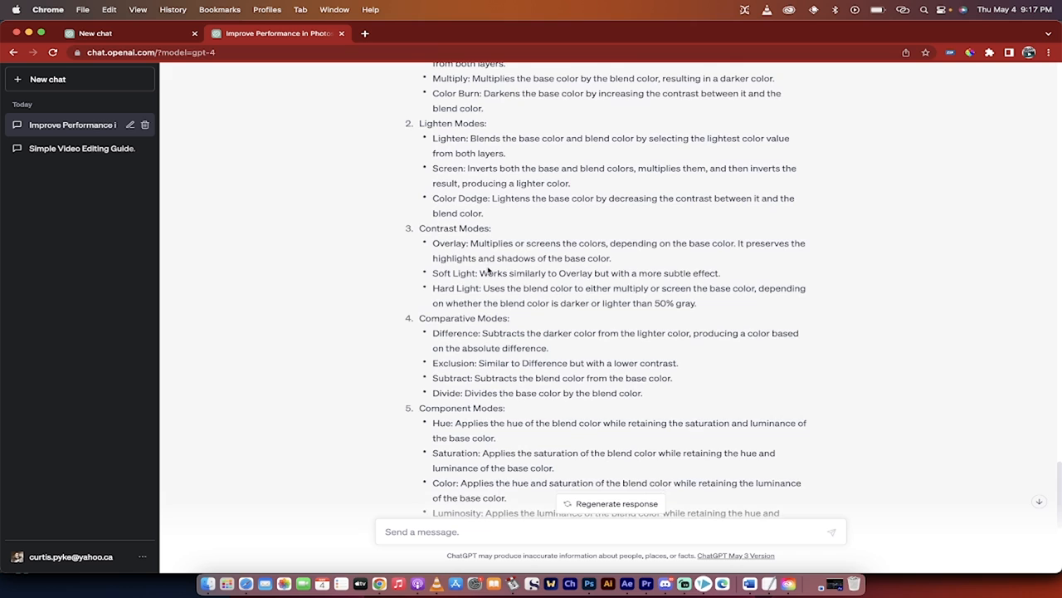
scroll(down, 3)
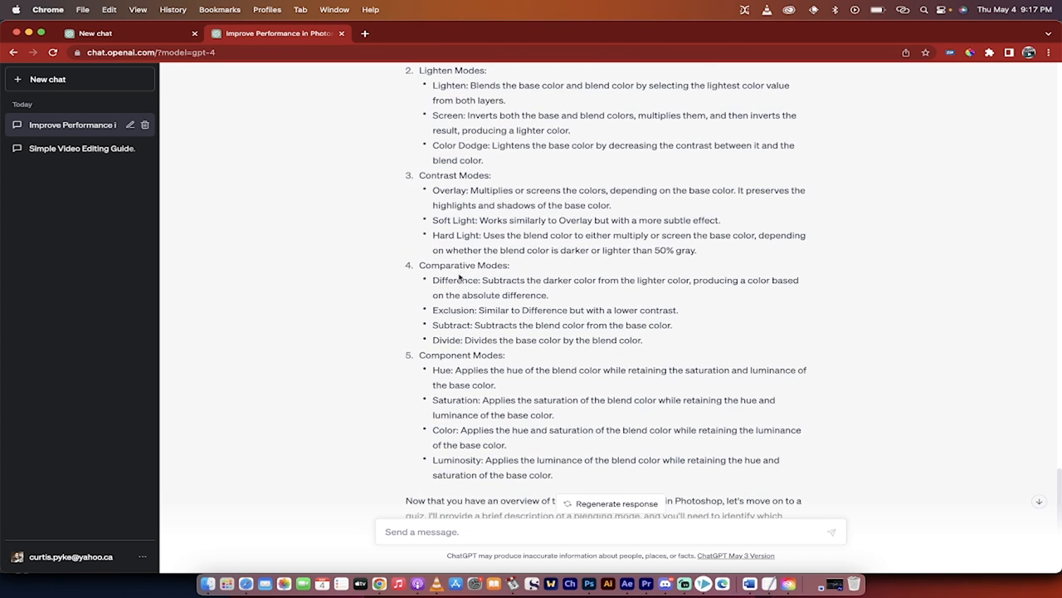
scroll(down, 3)
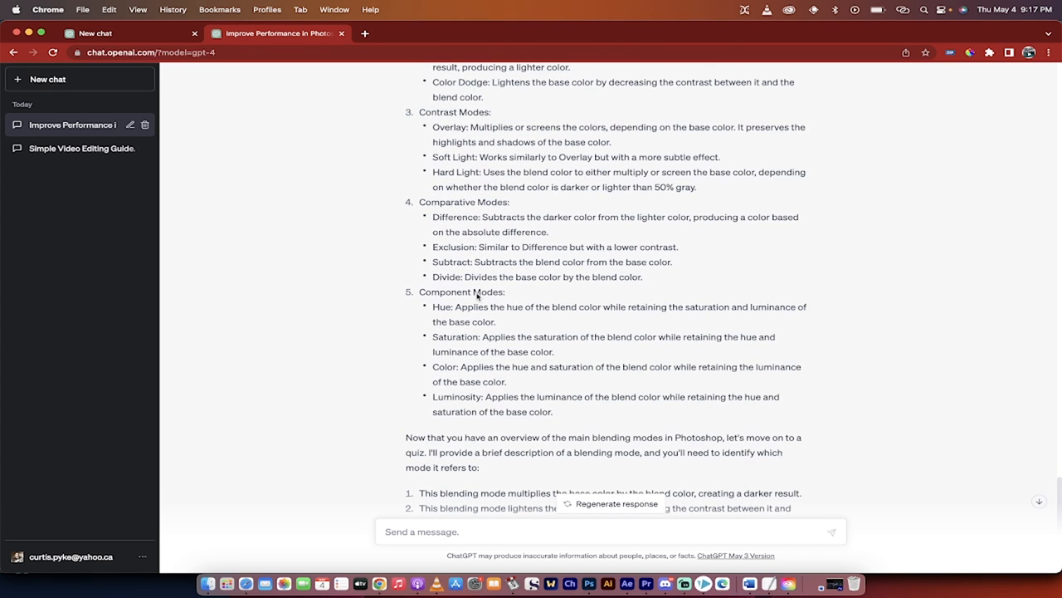
mouse_move(501, 320)
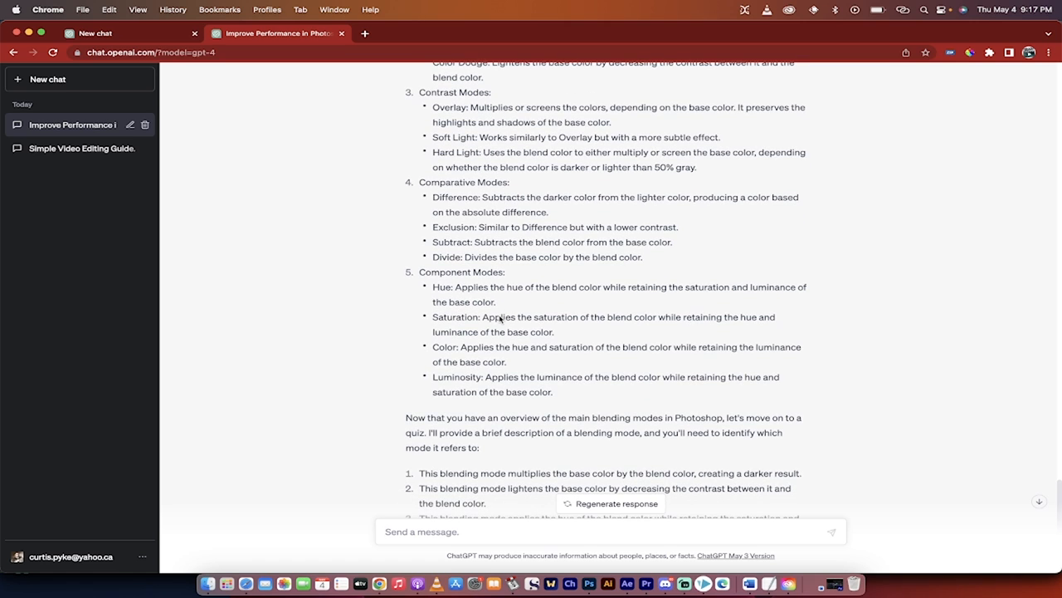
scroll(down, 3)
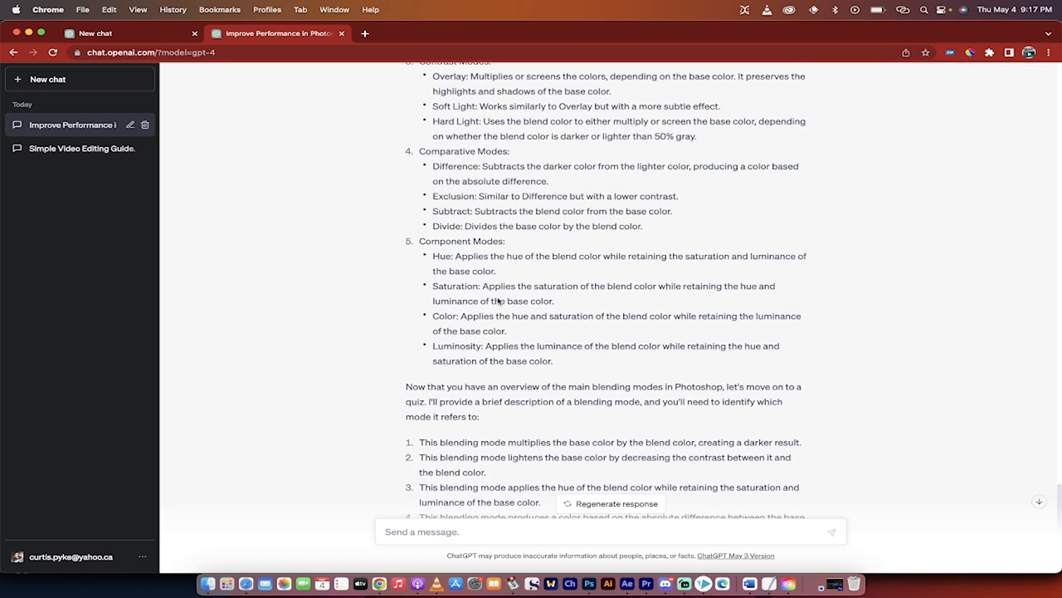
scroll(down, 3)
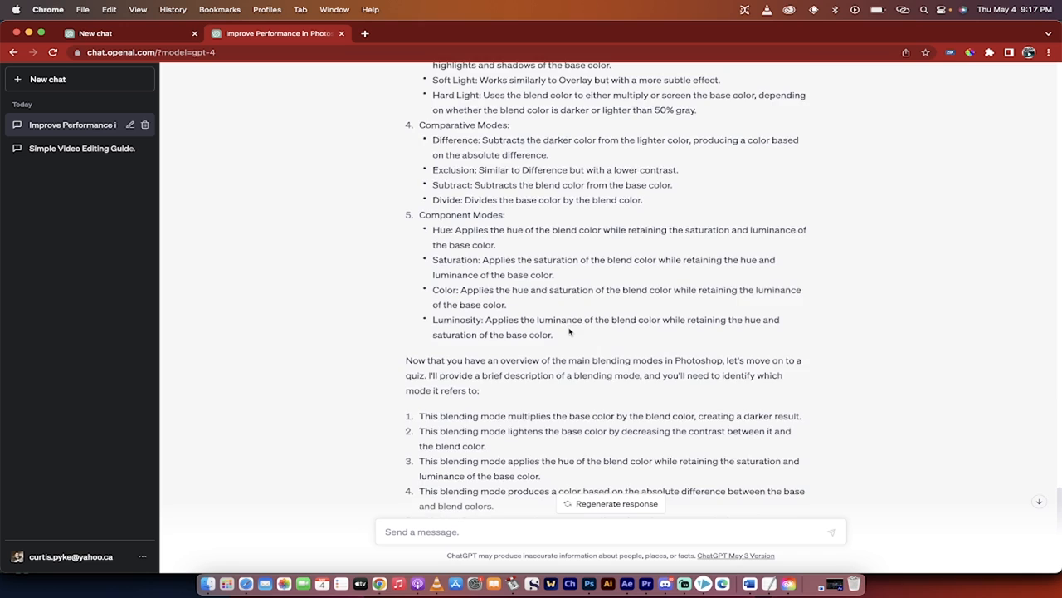
scroll(down, 3)
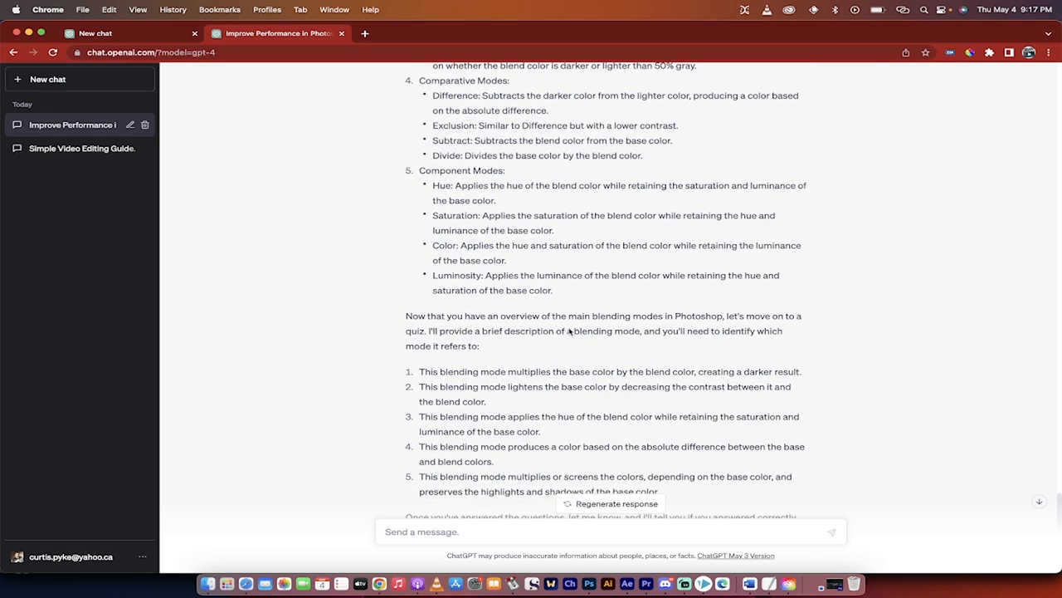
scroll(down, 3)
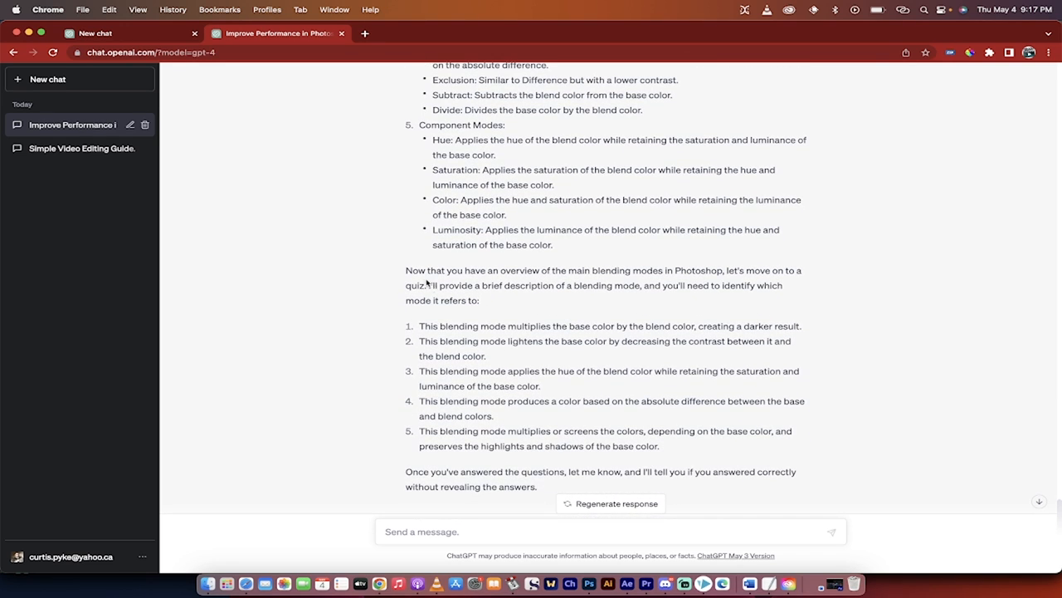
scroll(down, 3)
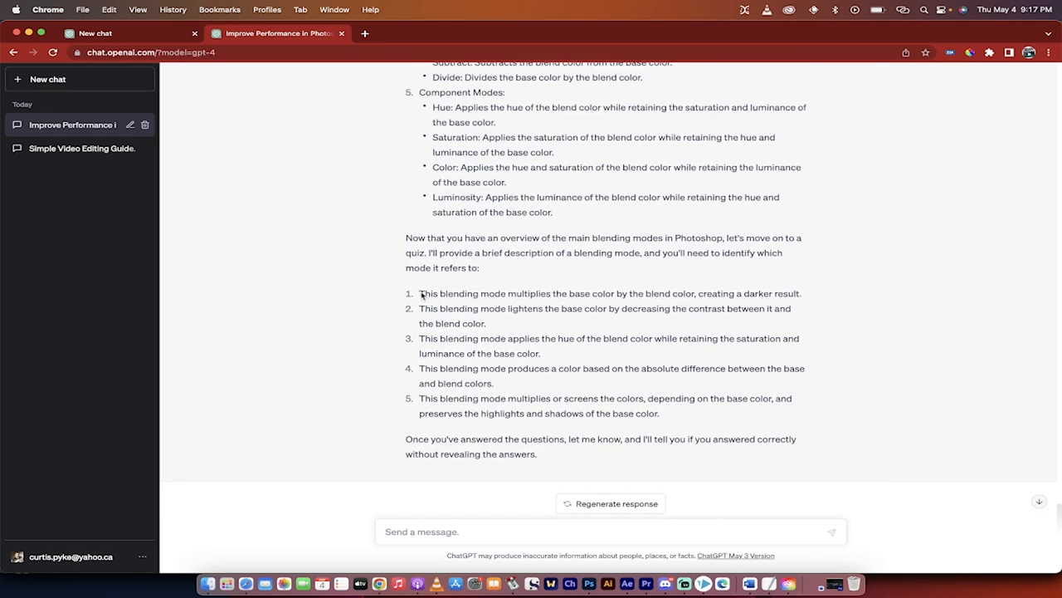
mouse_move(574, 304)
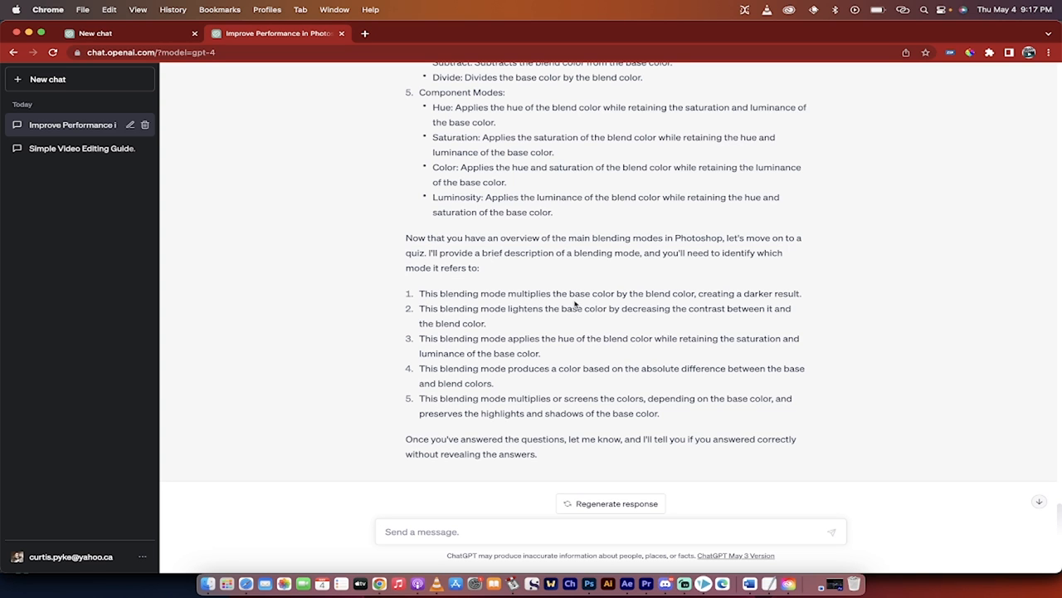
mouse_move(680, 302)
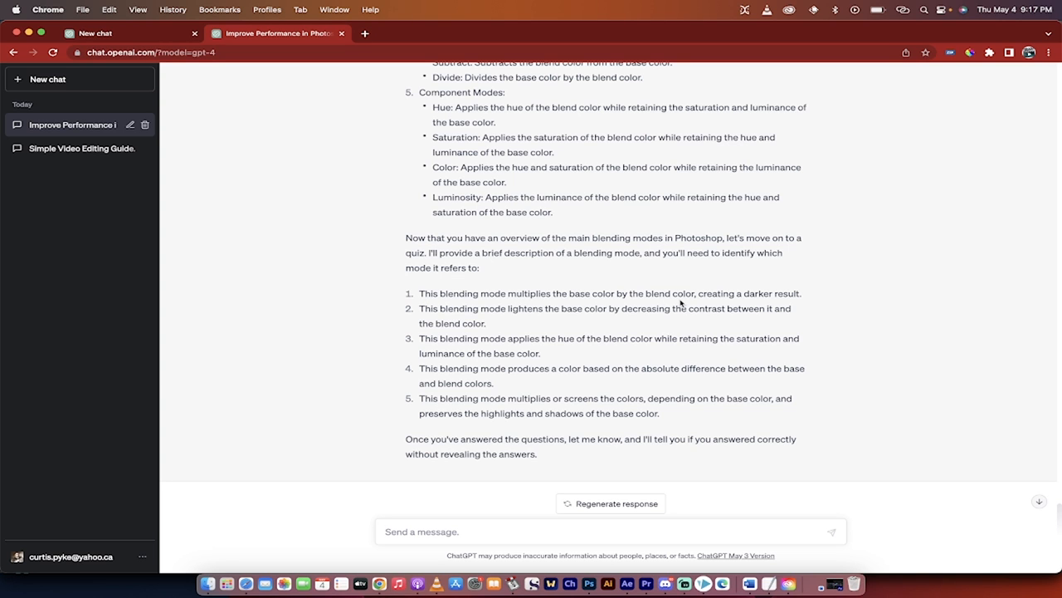
scroll(up, 3)
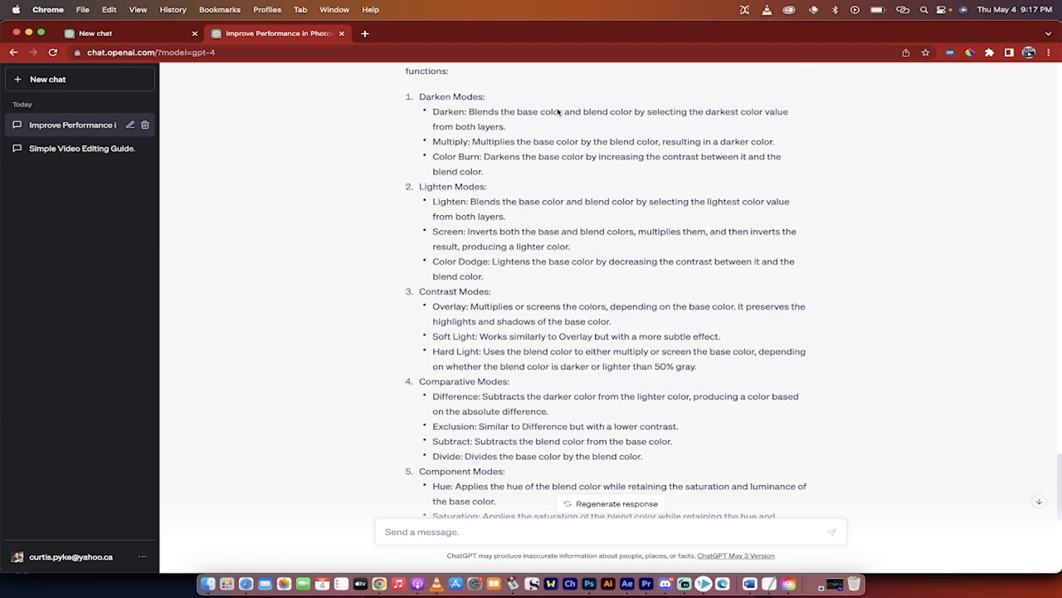
scroll(down, 3)
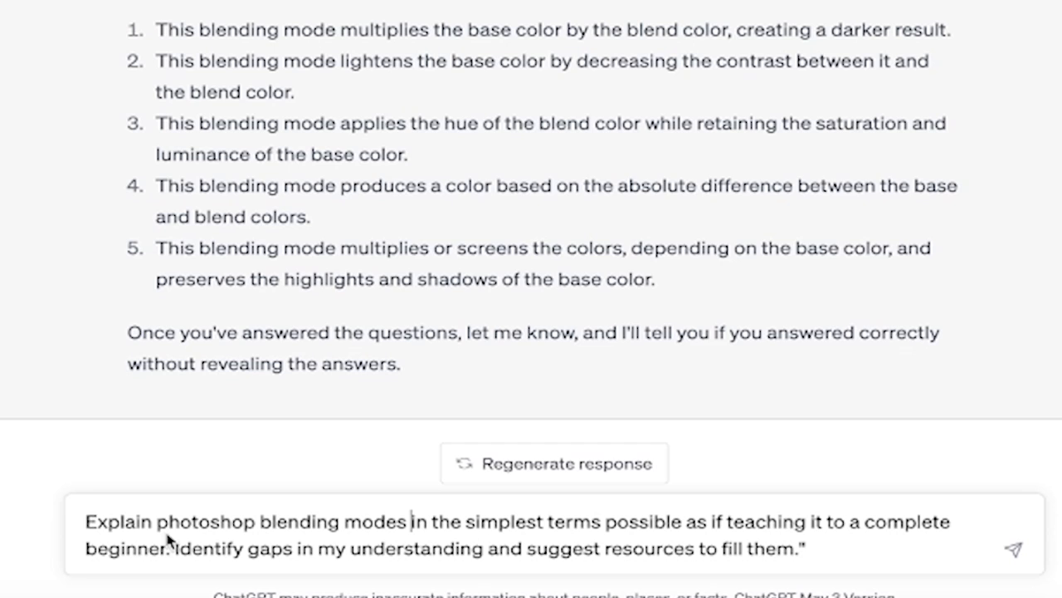
mouse_move(285, 540)
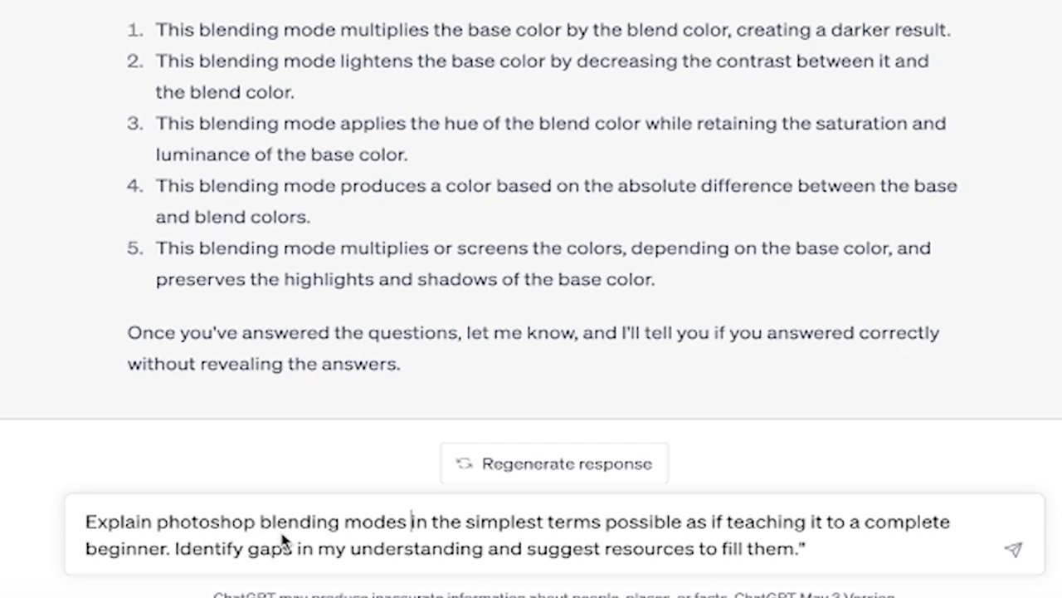
mouse_move(552, 545)
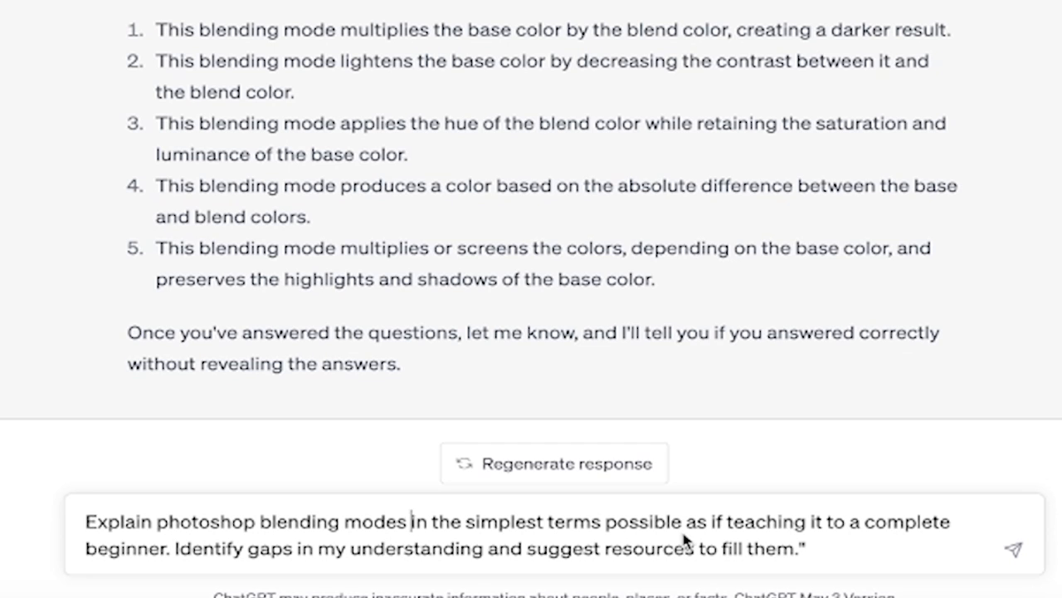
mouse_move(415, 556)
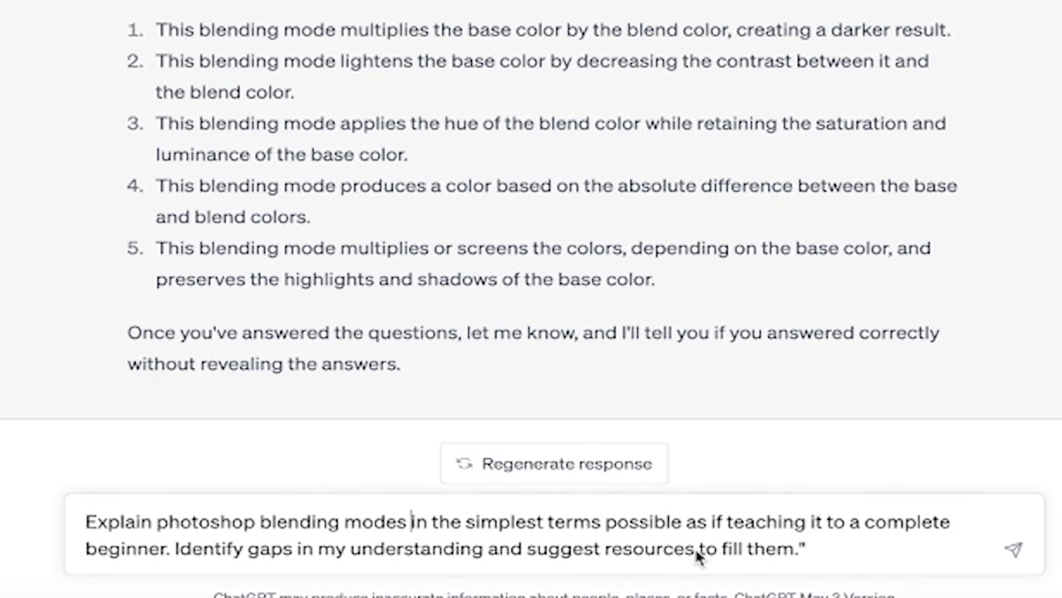
mouse_move(816, 548)
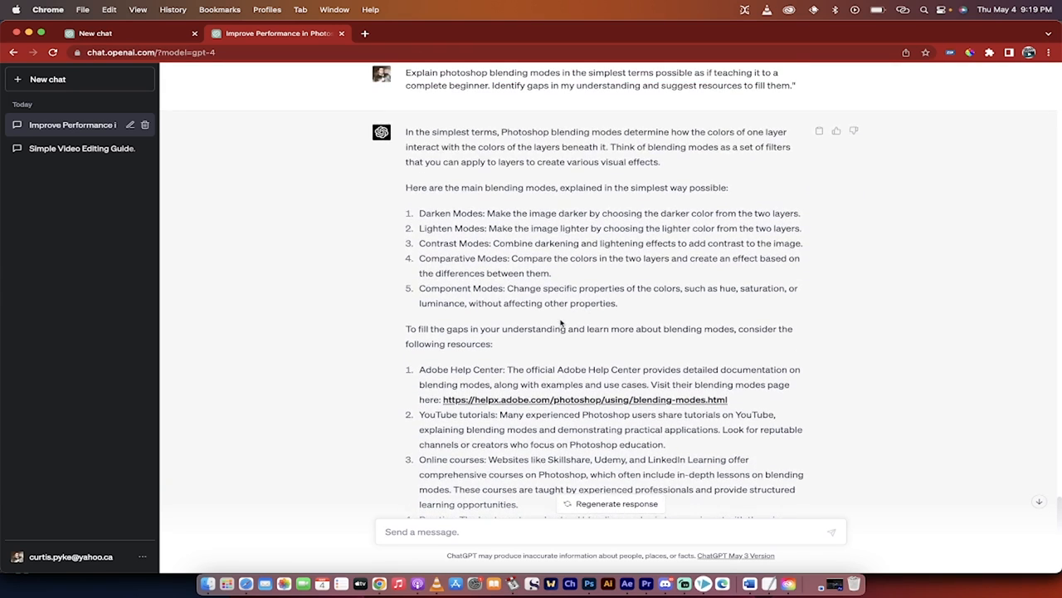
scroll(down, 3)
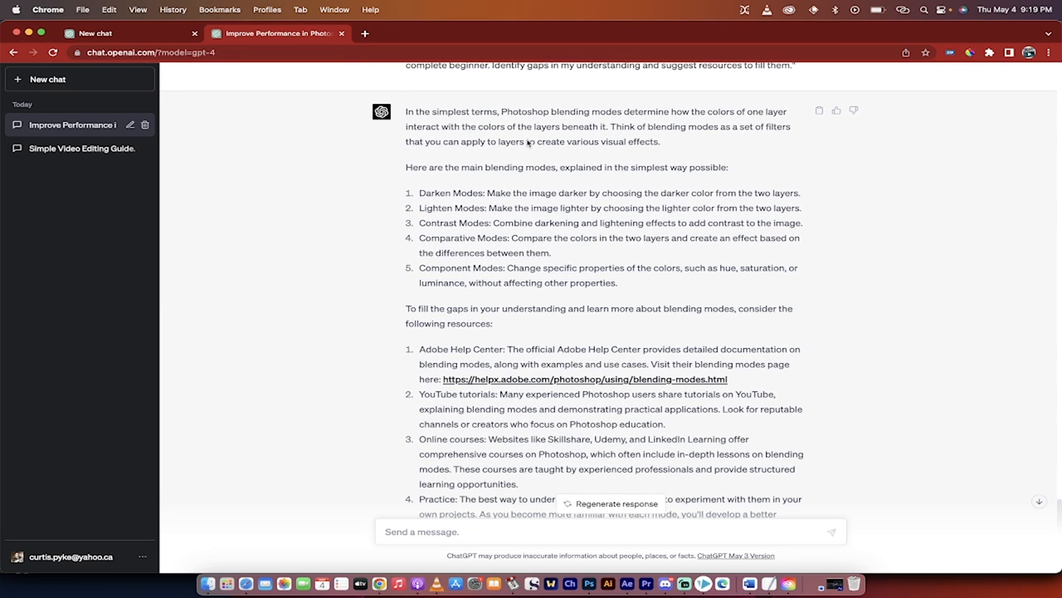
mouse_move(611, 123)
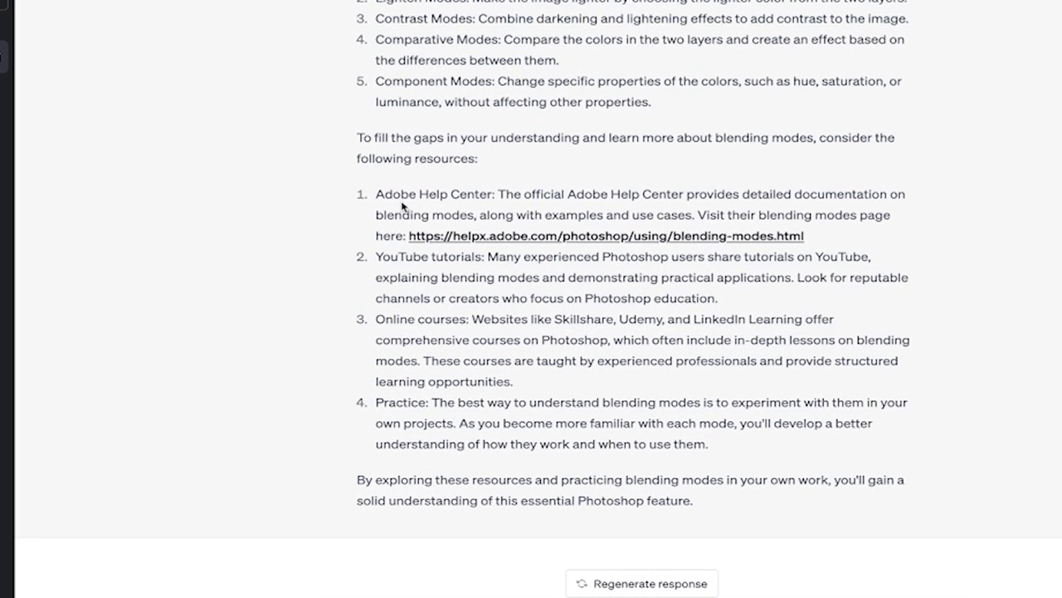
mouse_move(478, 285)
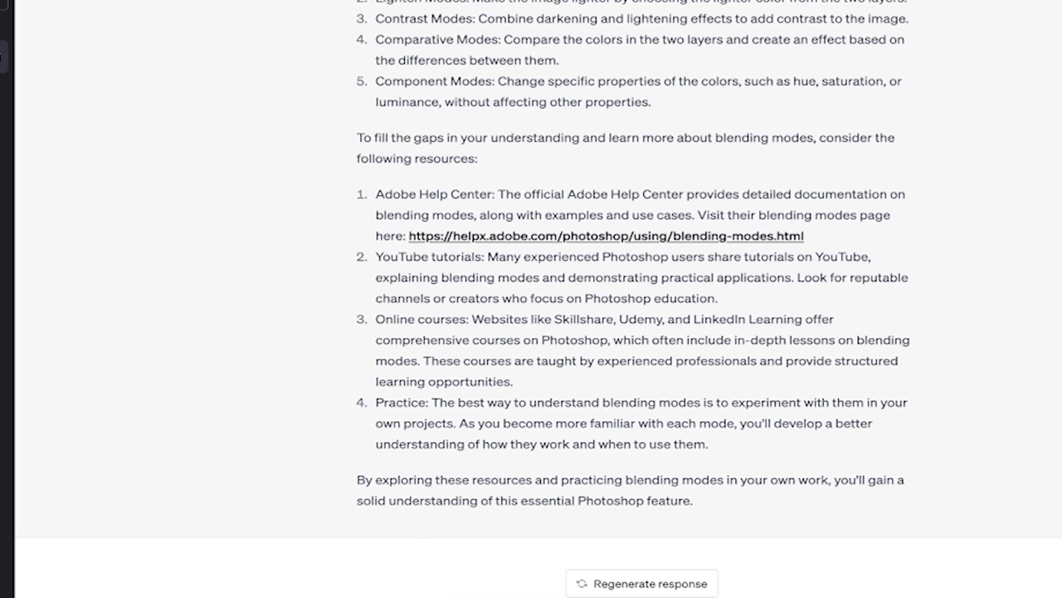
mouse_move(469, 412)
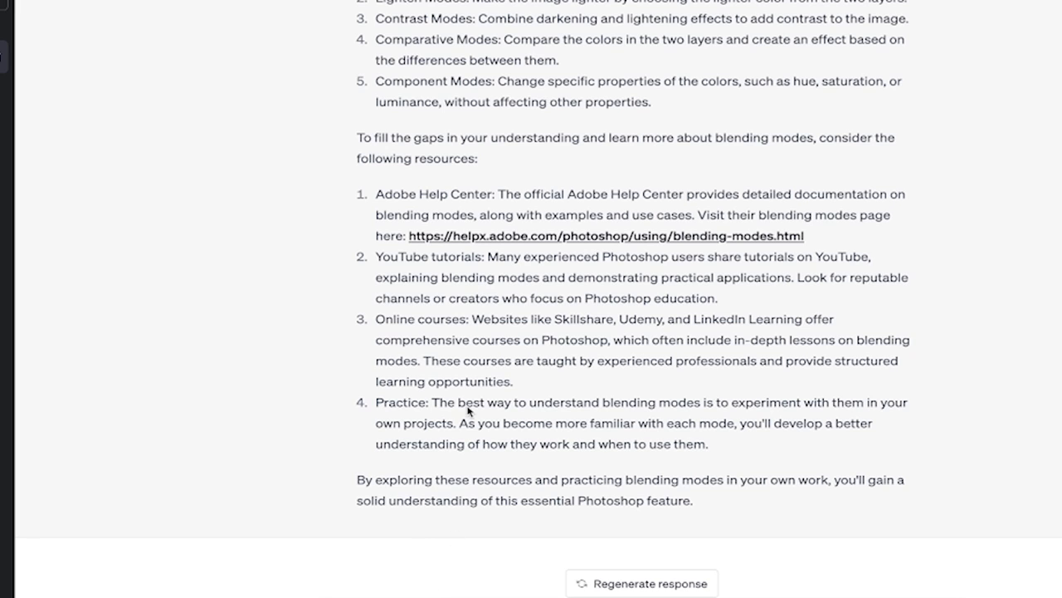
mouse_move(485, 324)
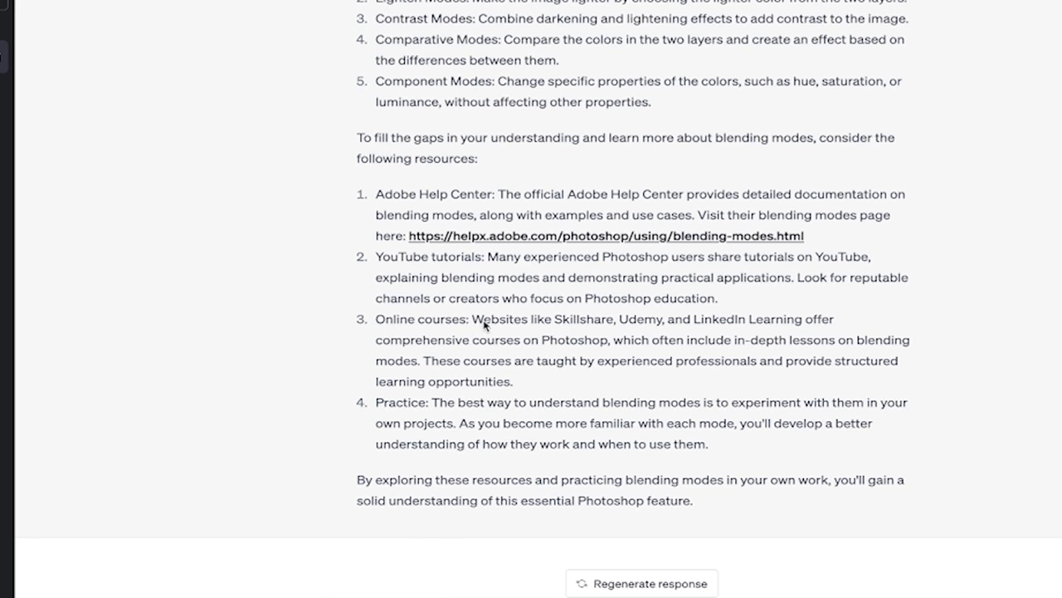
mouse_move(522, 511)
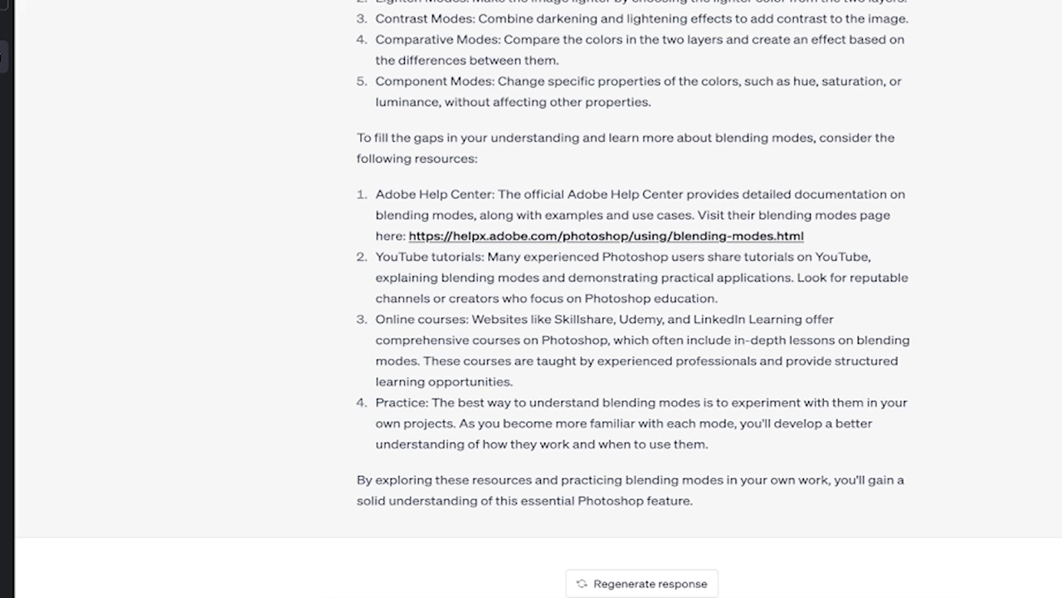
- Send 'give me examples for #3' and review the Contrast Modes examples like Overlay and Soft Light
text(give me examples of #3)
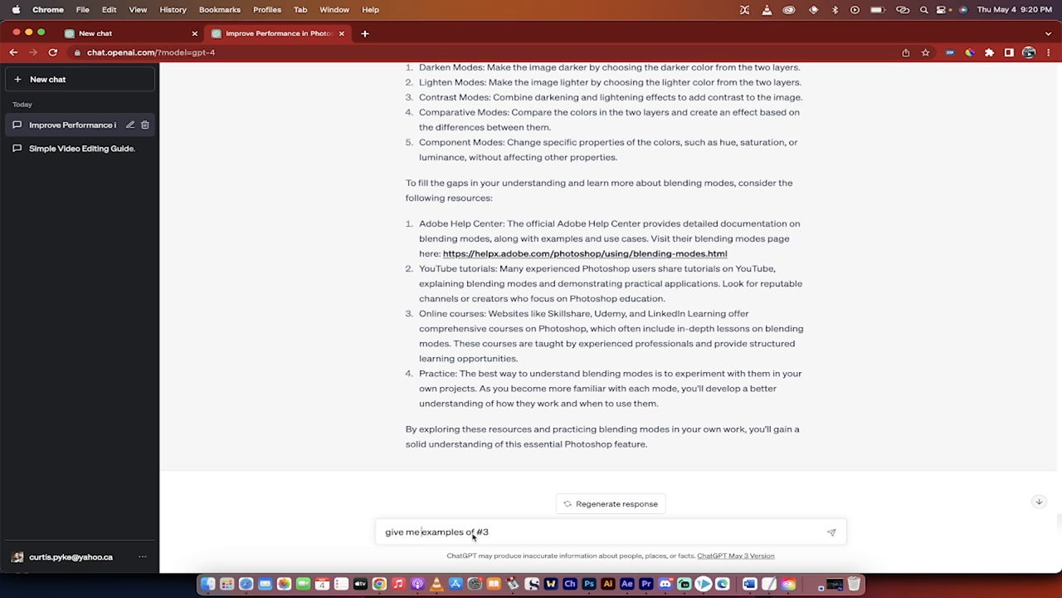
text(for)
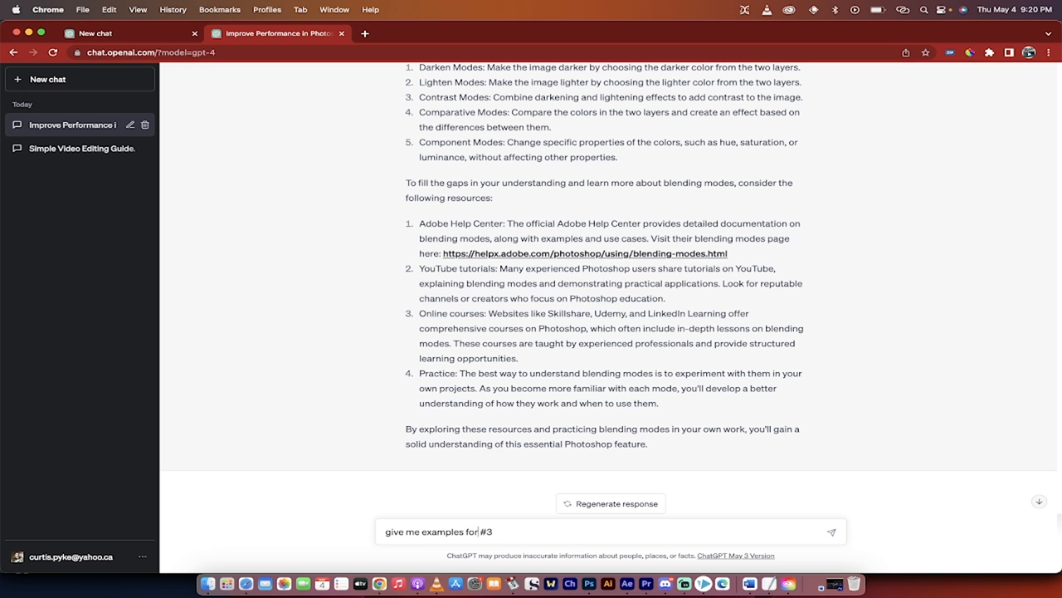
click(829, 531)
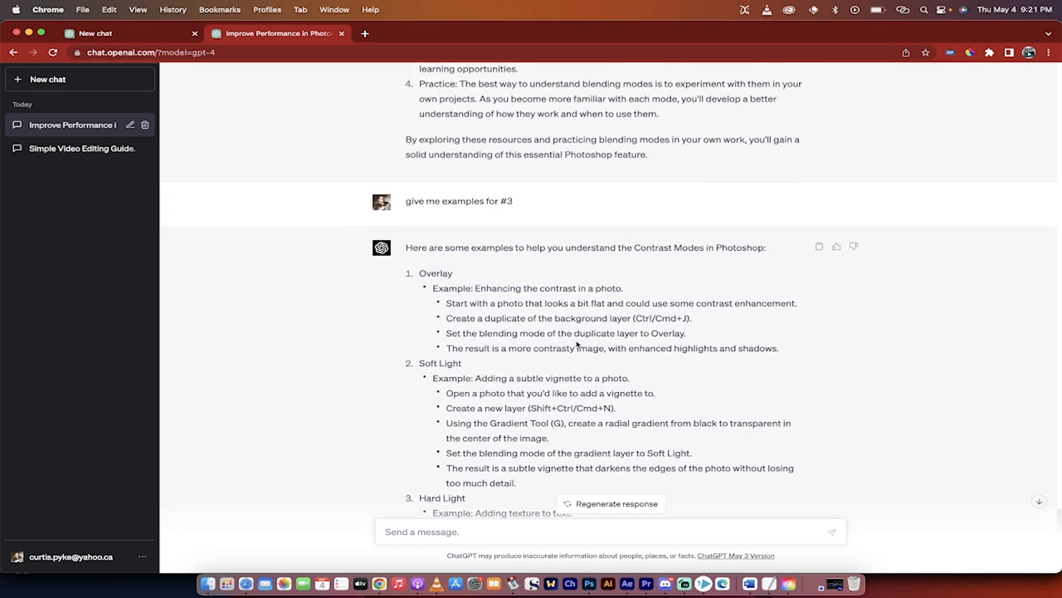
scroll(up, 3)
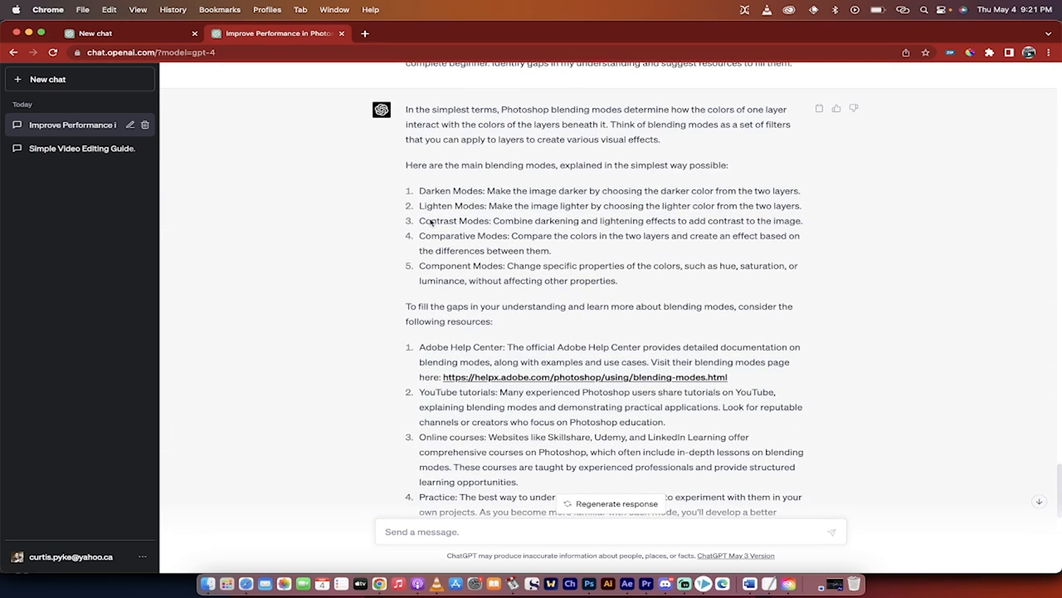
mouse_move(427, 223)
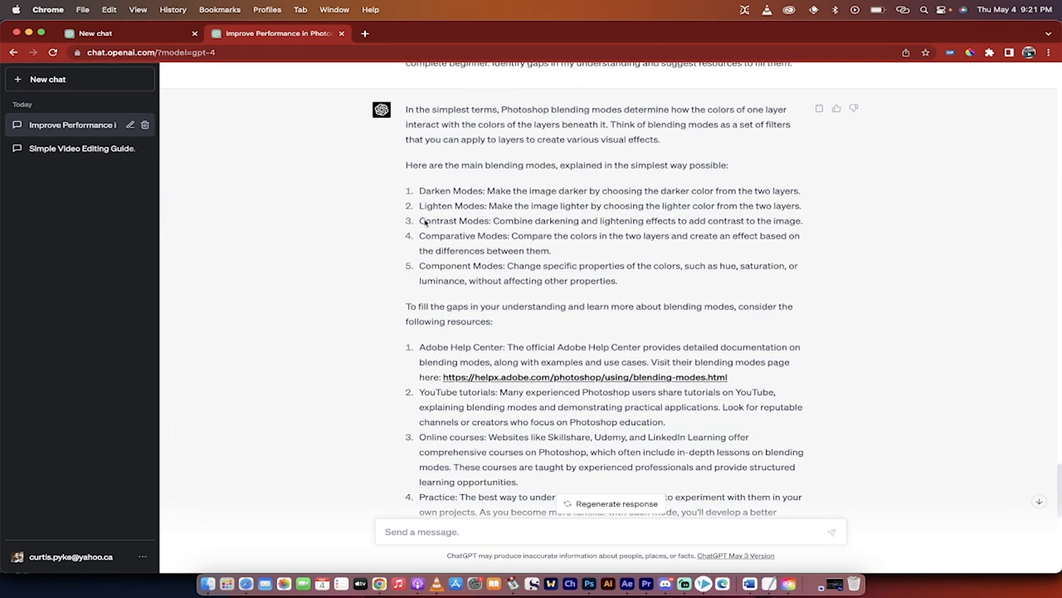
scroll(down, 3)
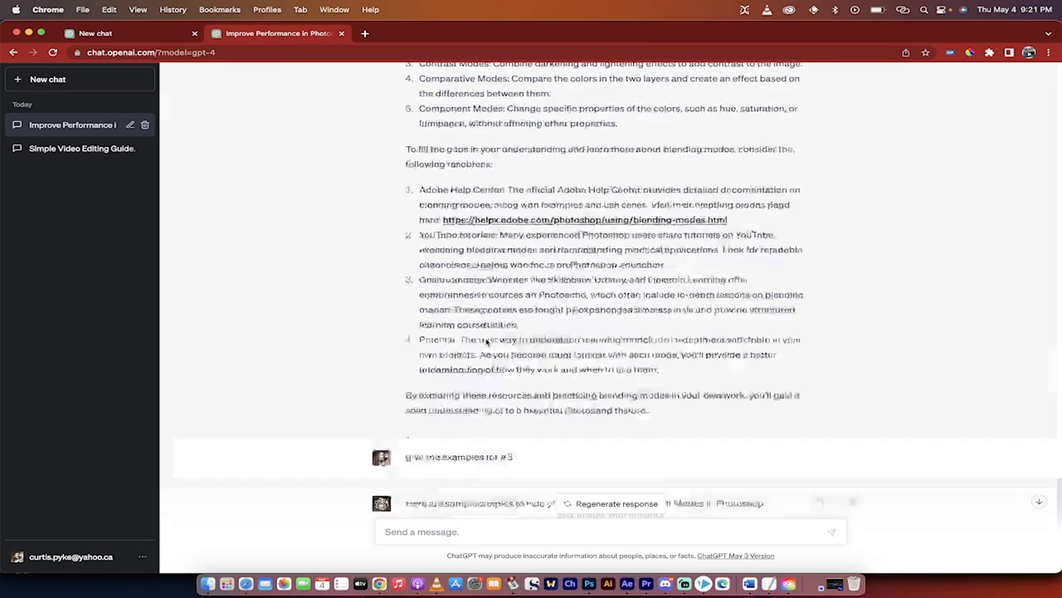
- Send the request for online Photoshop courses covering blending modes, with instructors and links
text(g)
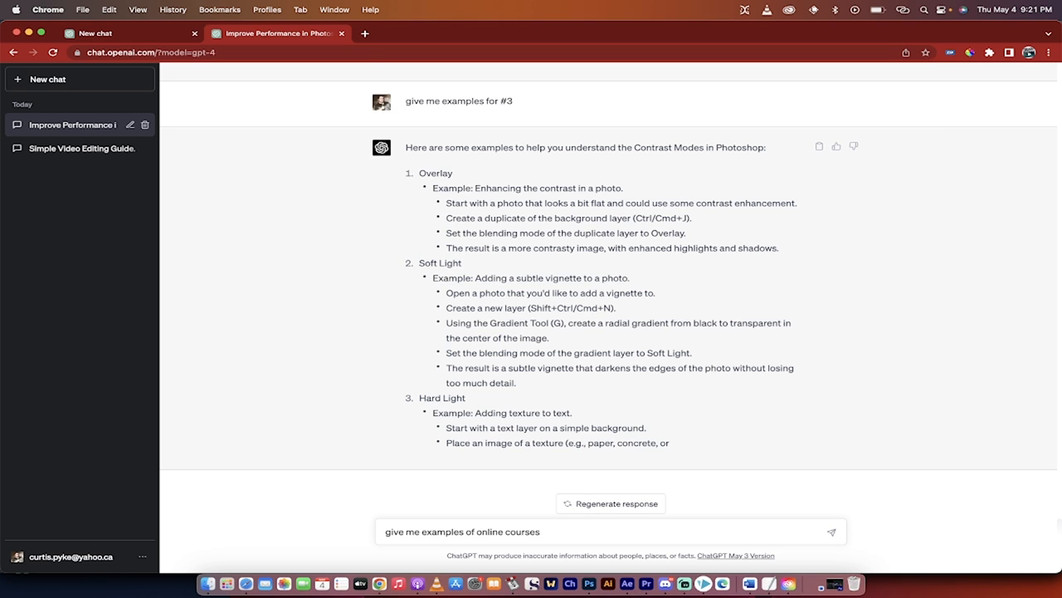
click(830, 531)
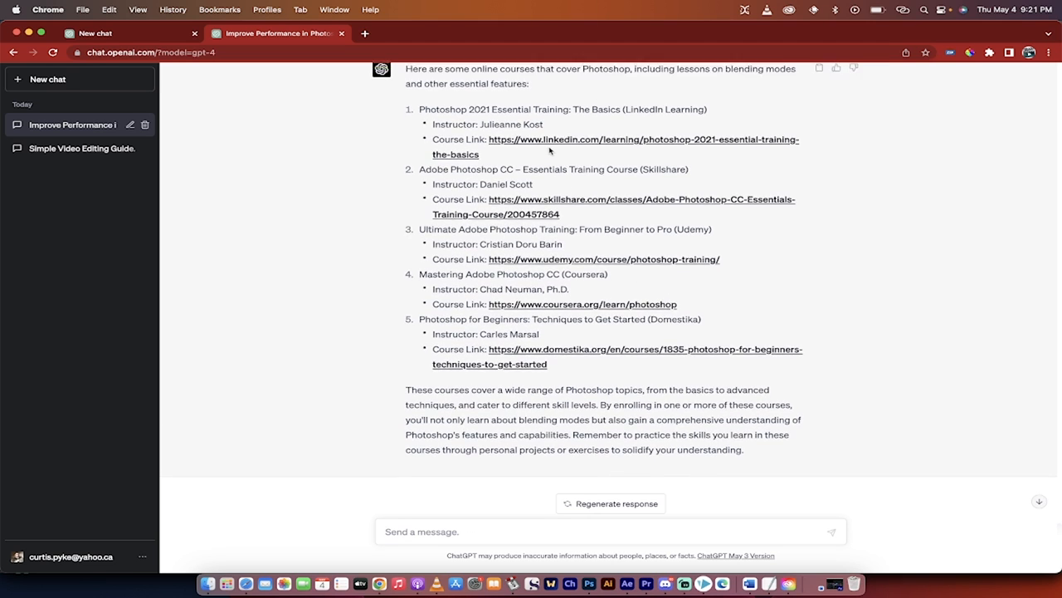
mouse_move(539, 206)
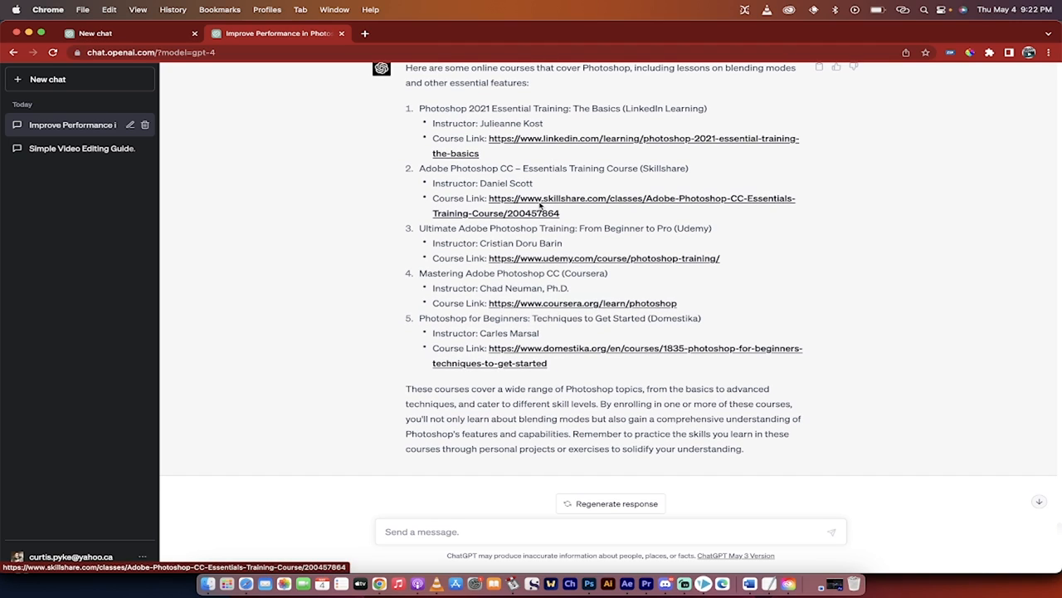
mouse_move(578, 121)
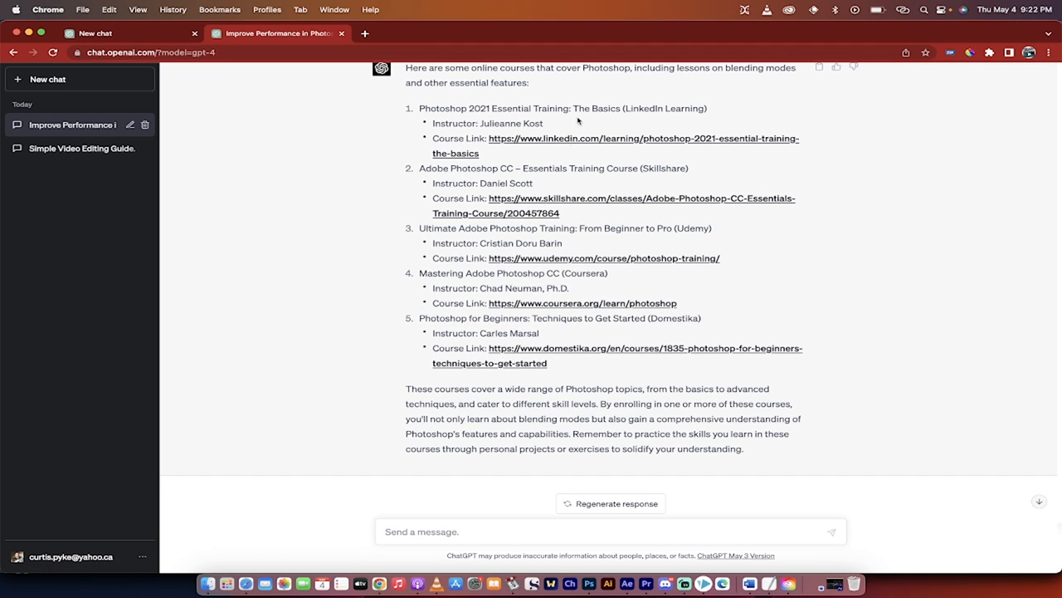
mouse_move(566, 332)
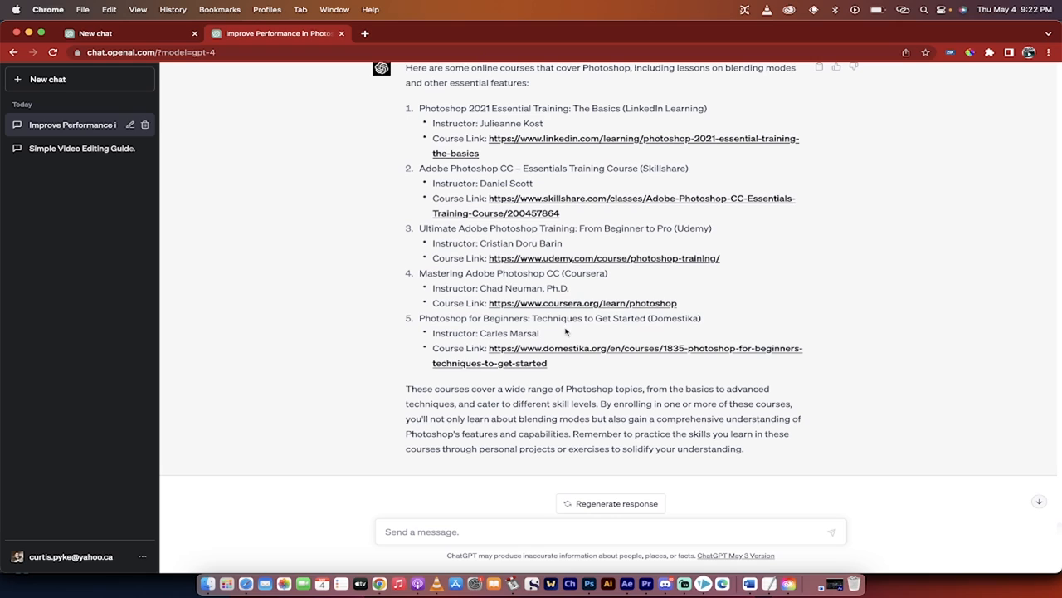
mouse_move(584, 337)
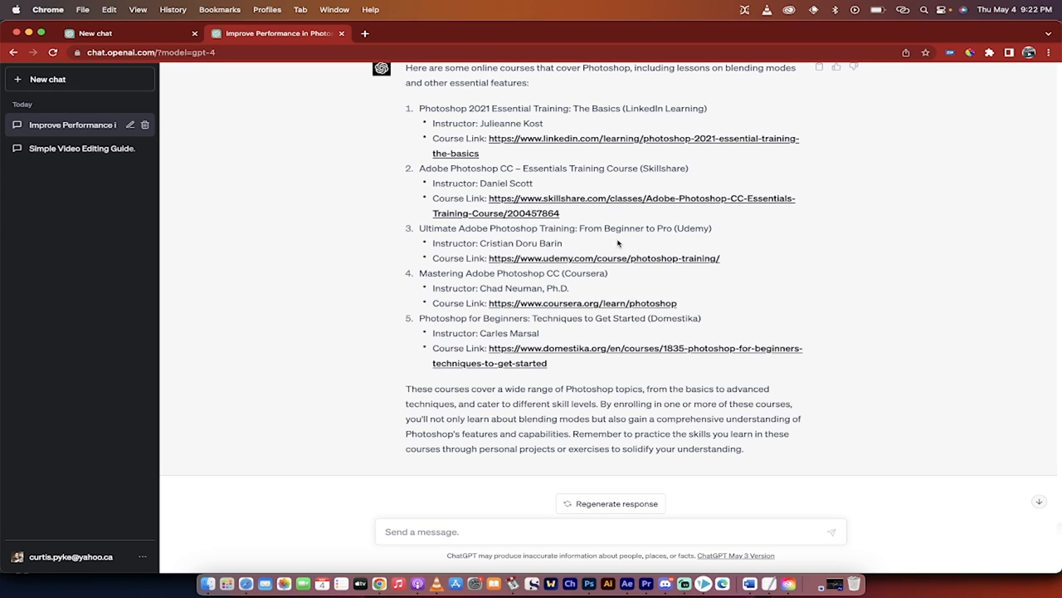
mouse_move(631, 279)
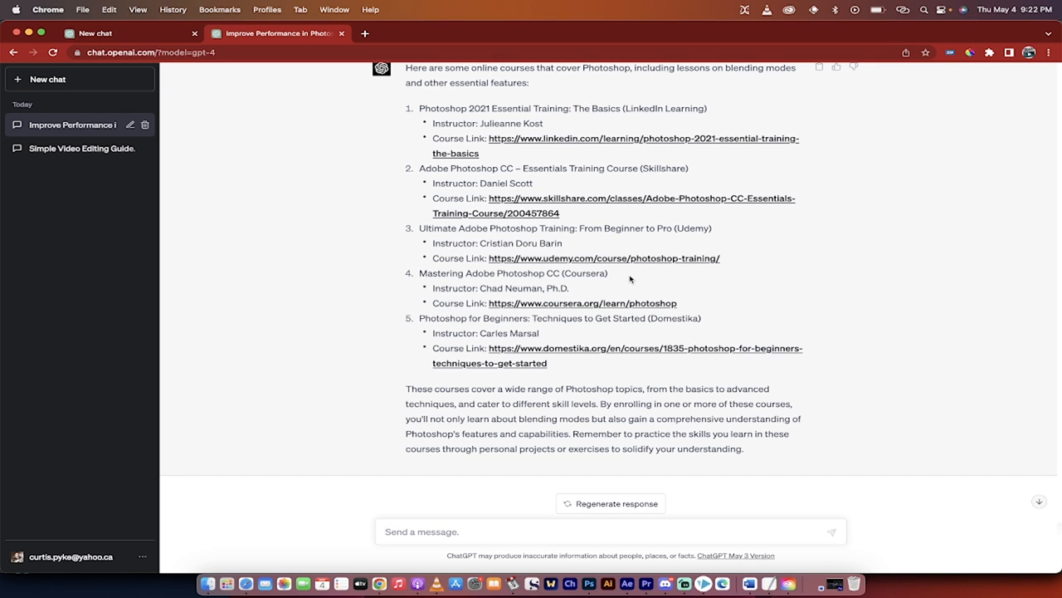
mouse_move(531, 332)
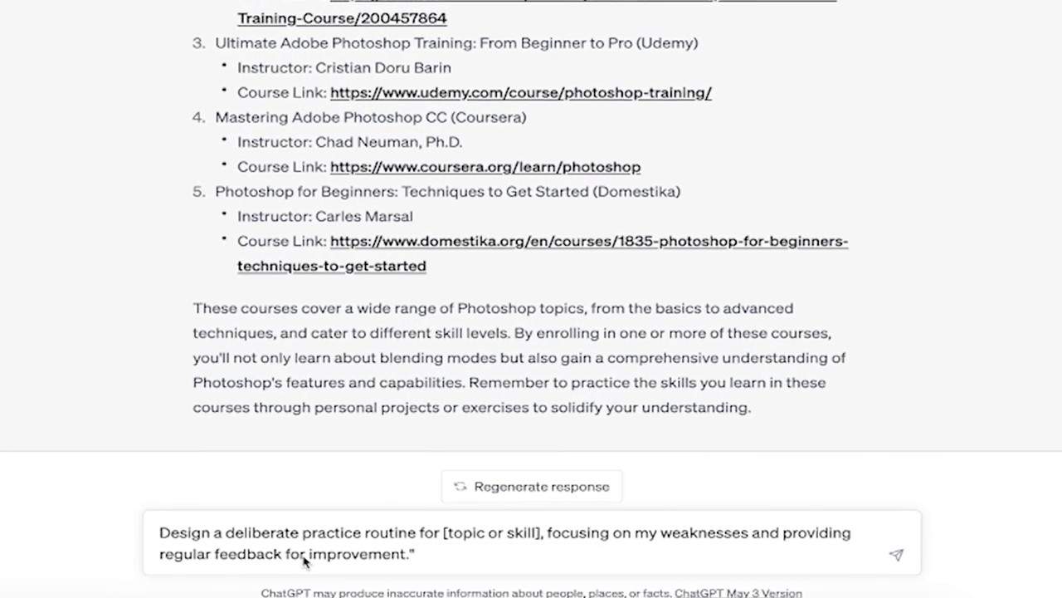
- Send the deliberate-practice routine prompt with [topic or skill] replaced by photoshop
scroll(down, 3)
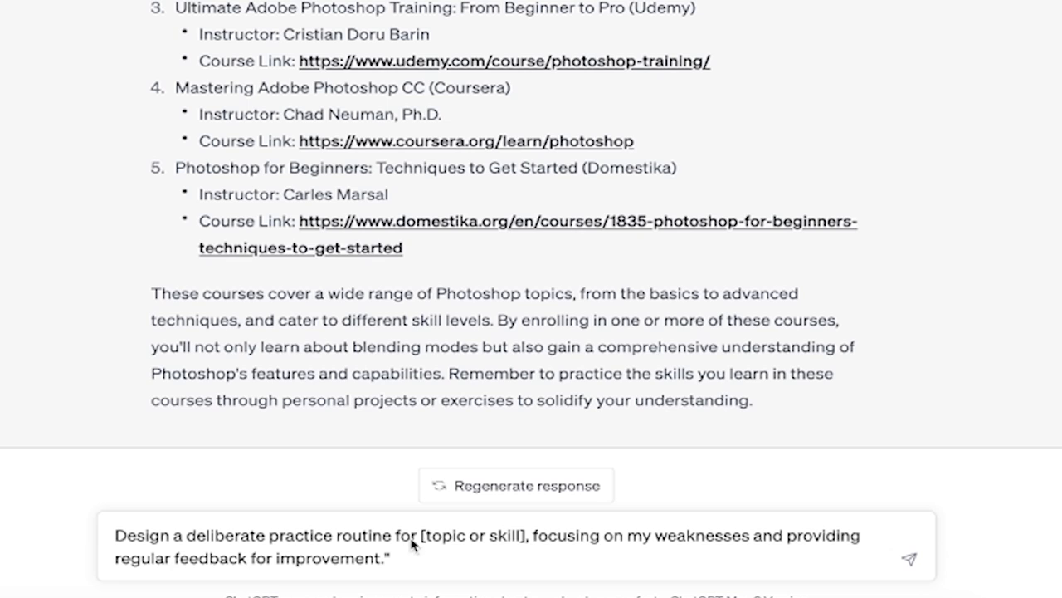
double_click(473, 534)
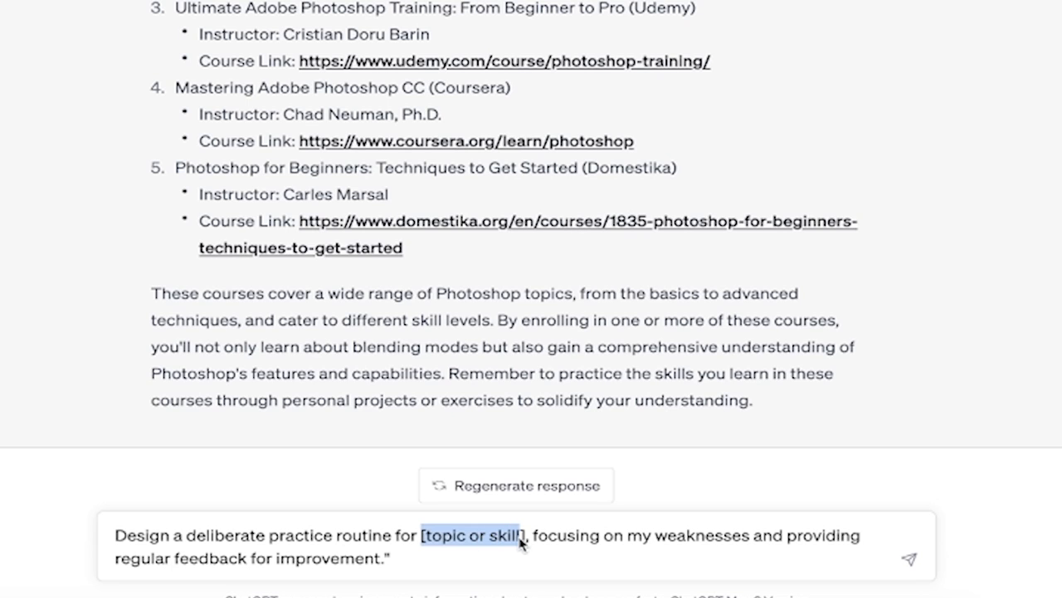
mouse_move(463, 575)
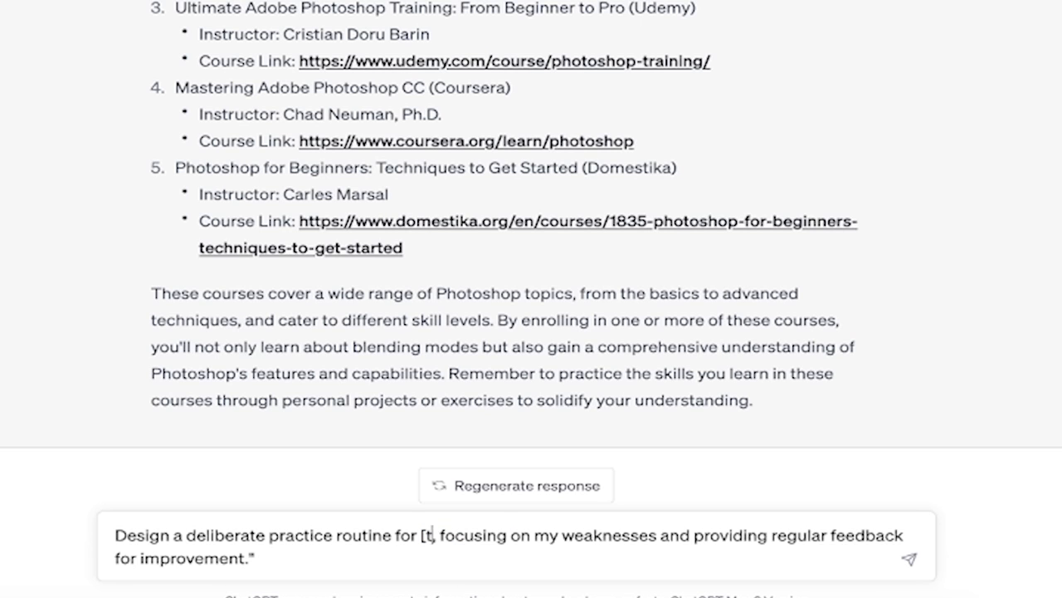
text(hotos)
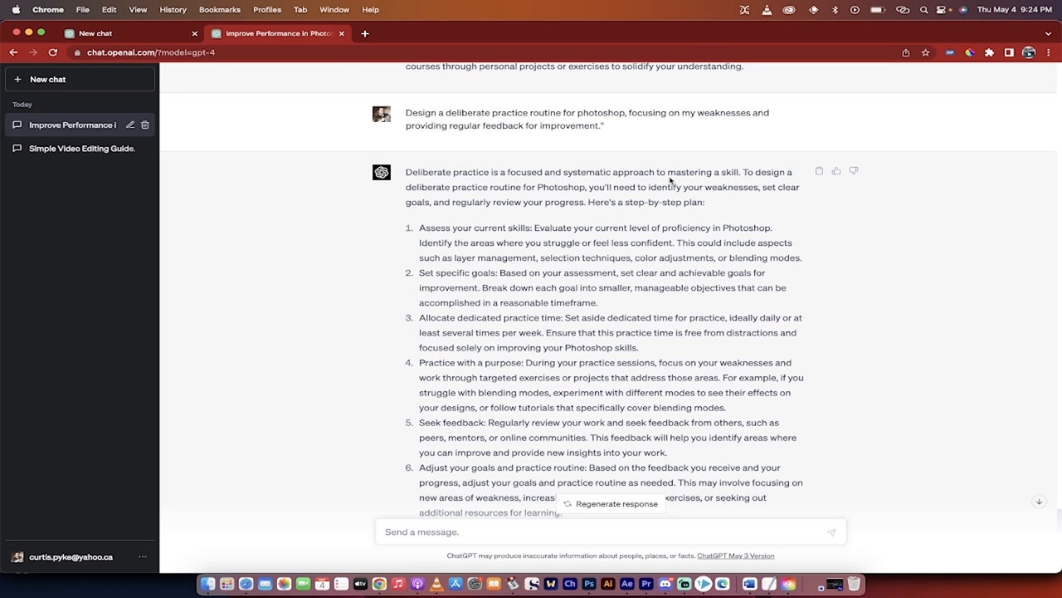
- Scroll through the eight-step deliberate practice plan to its closing note
scroll(down, 3)
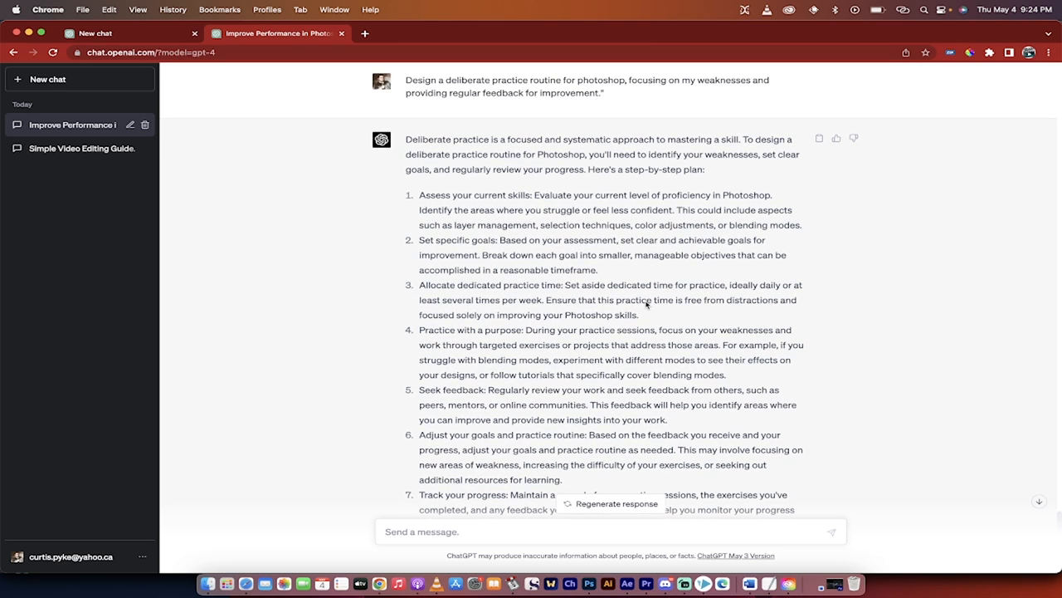
scroll(down, 3)
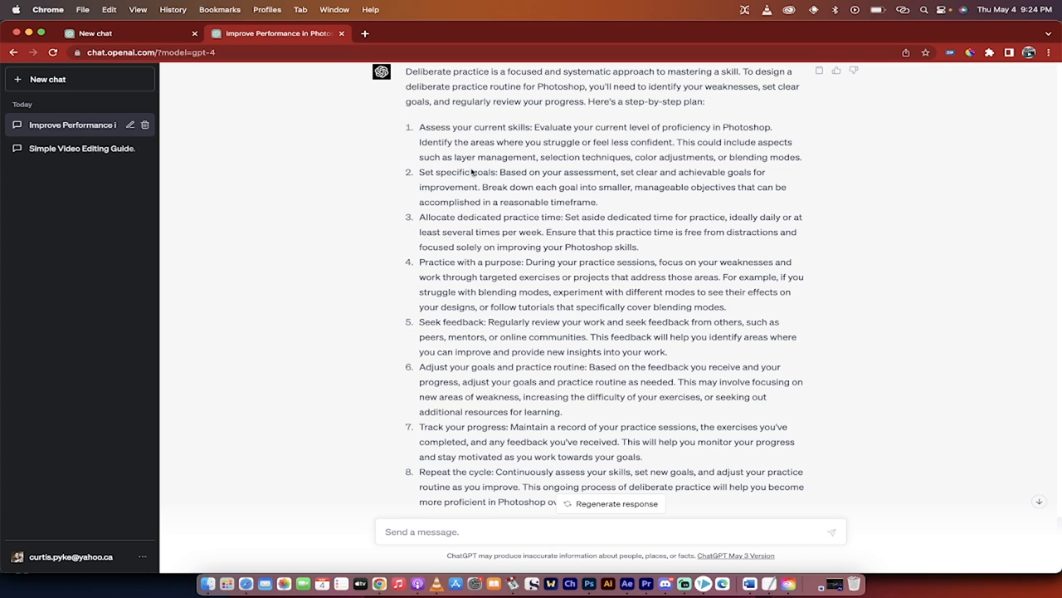
scroll(down, 3)
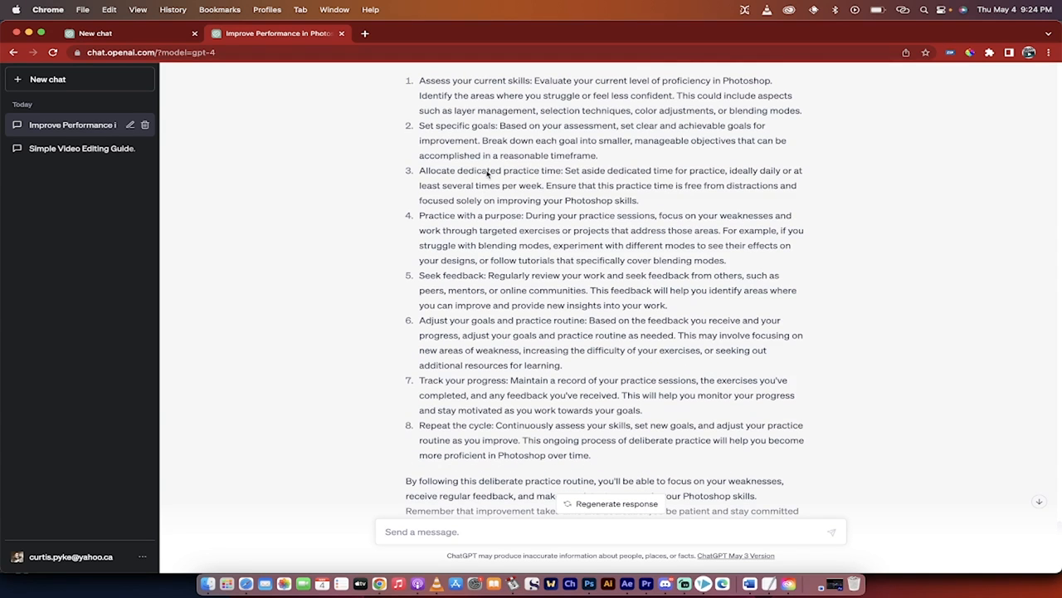
scroll(down, 3)
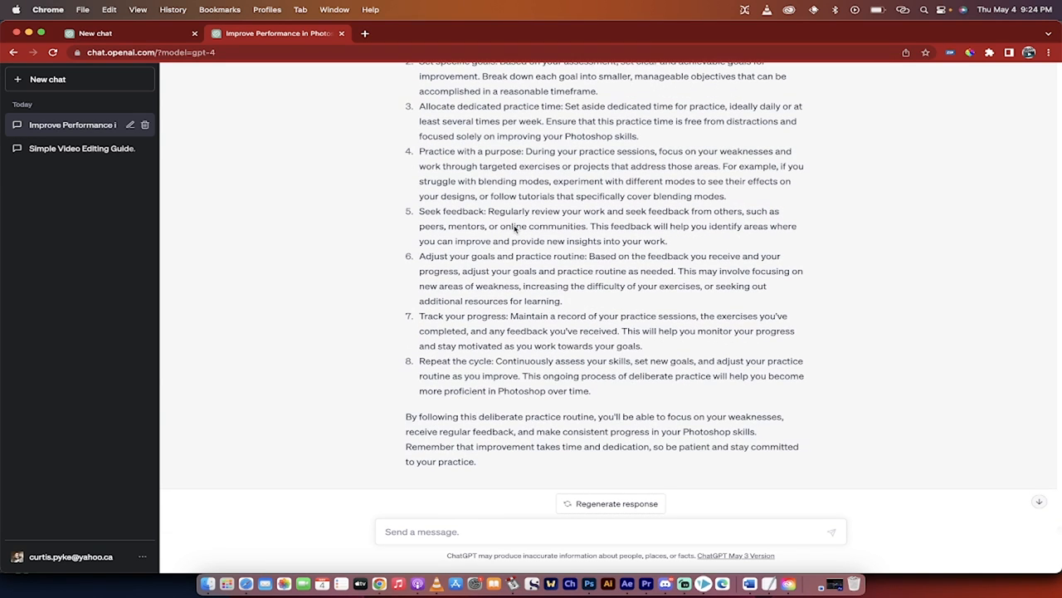
scroll(down, 3)
text(Please create a schedule for me.  I am free m)
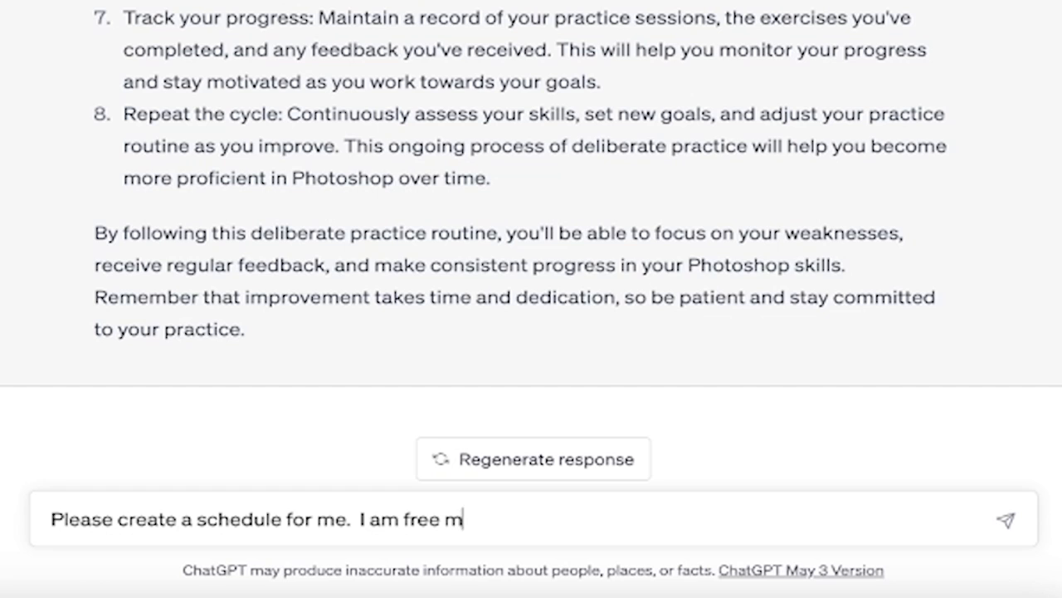
- Send a schedule request for Monday, Wednesday and Friday, 9:00 a.m. to 5:00 p.m., at least 6 hours weekly
text(onday, wednesday, and friday)
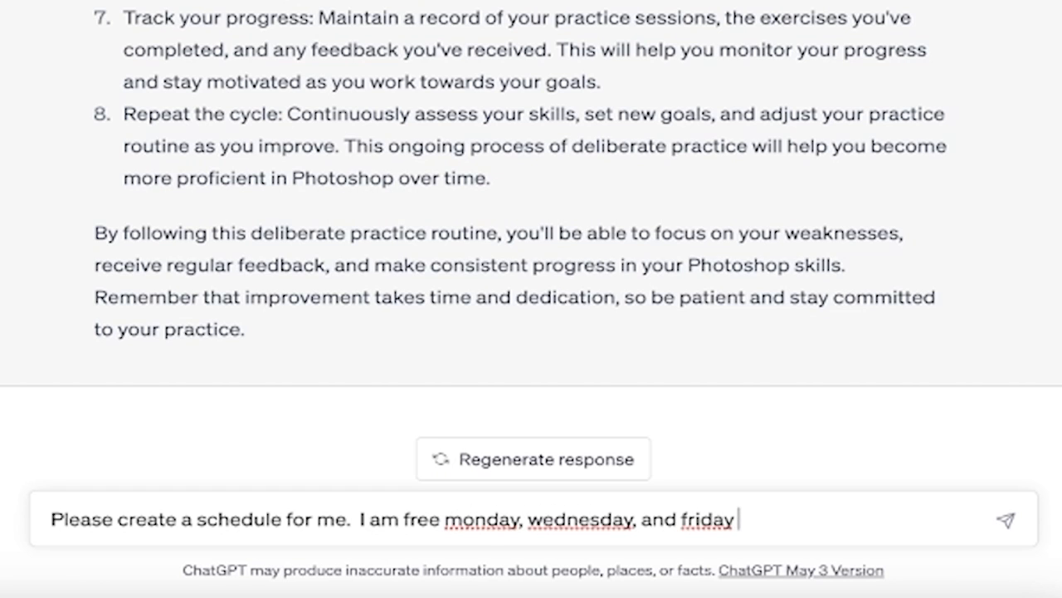
text(9:)
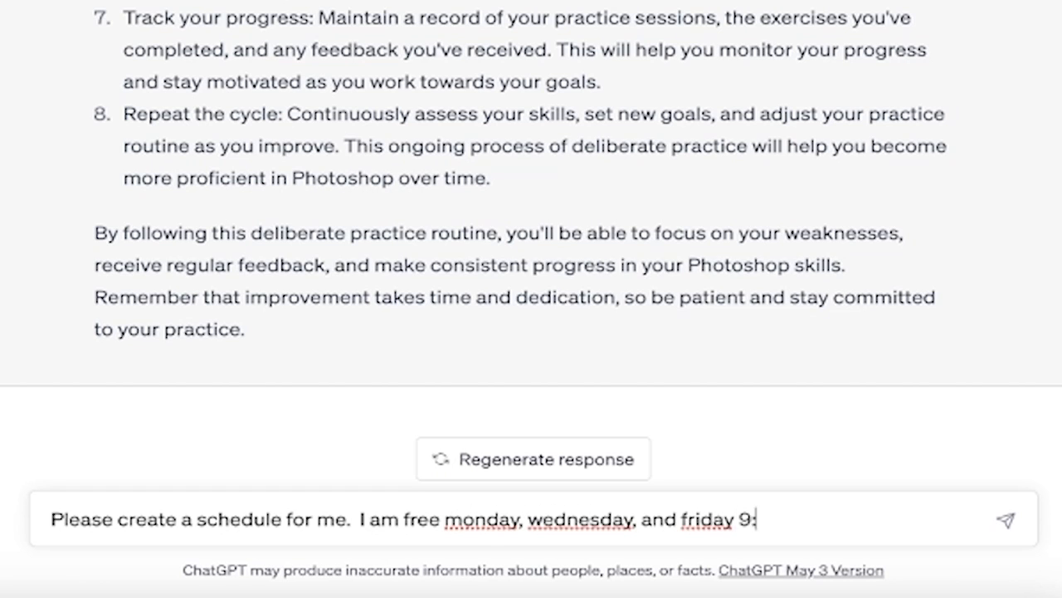
text(00 a.m. to 5:0)
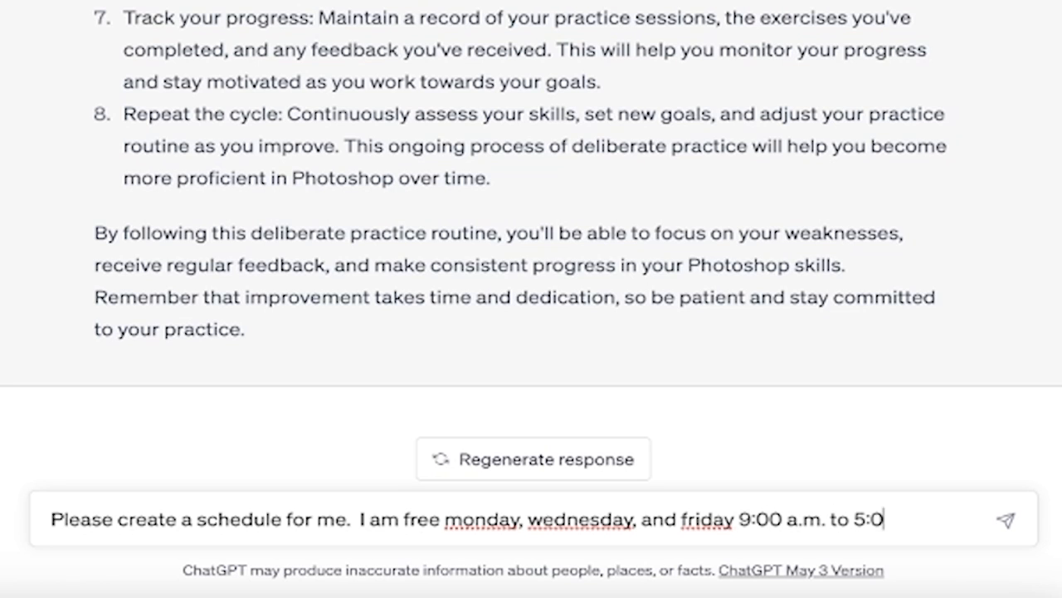
text(0 p.m.  I want)
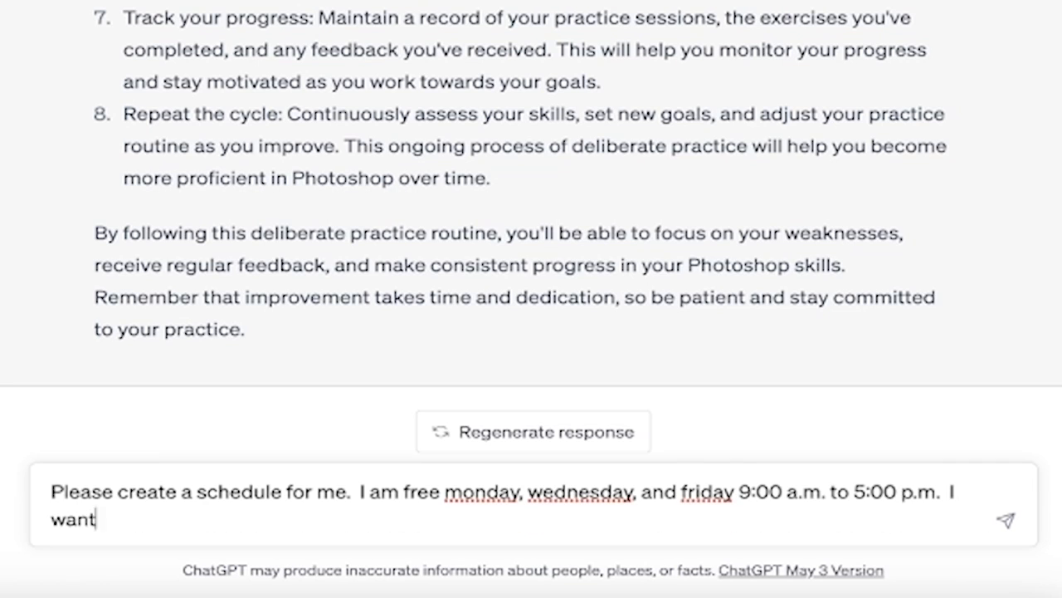
text(o)
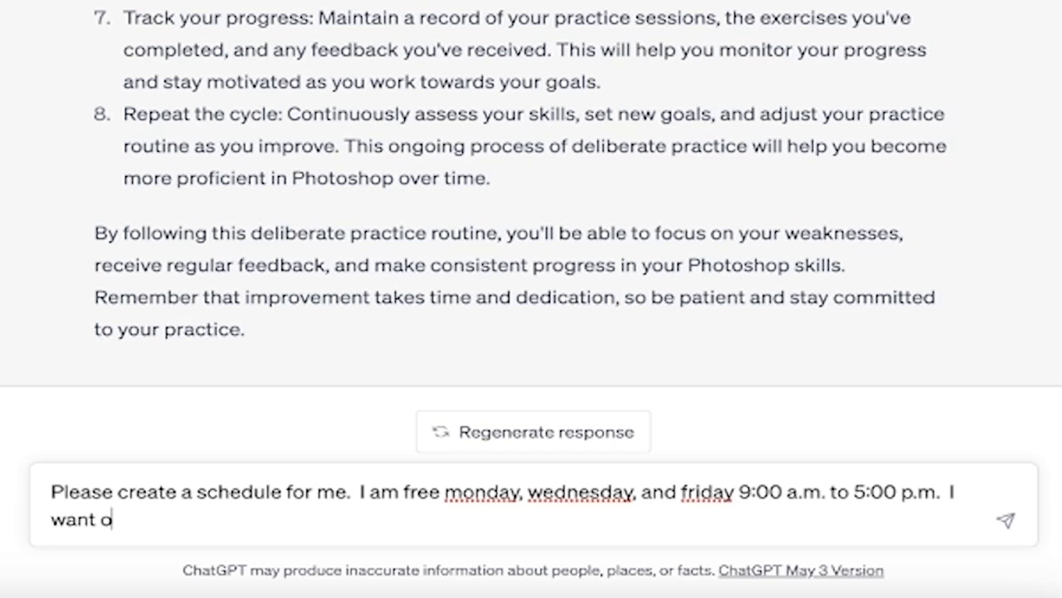
text(to train at least 6 hours per we)
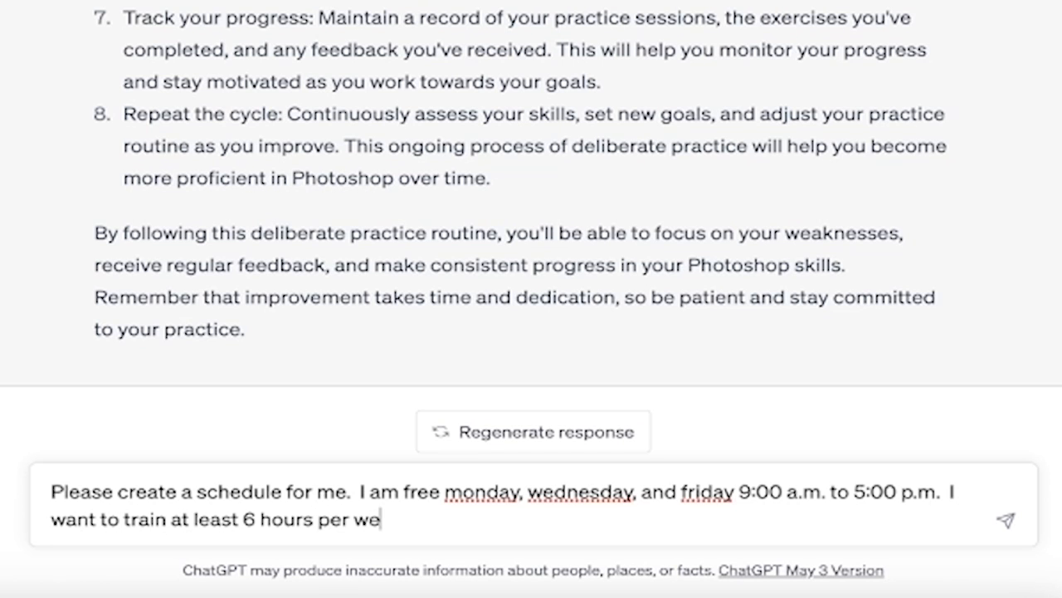
click(1005, 518)
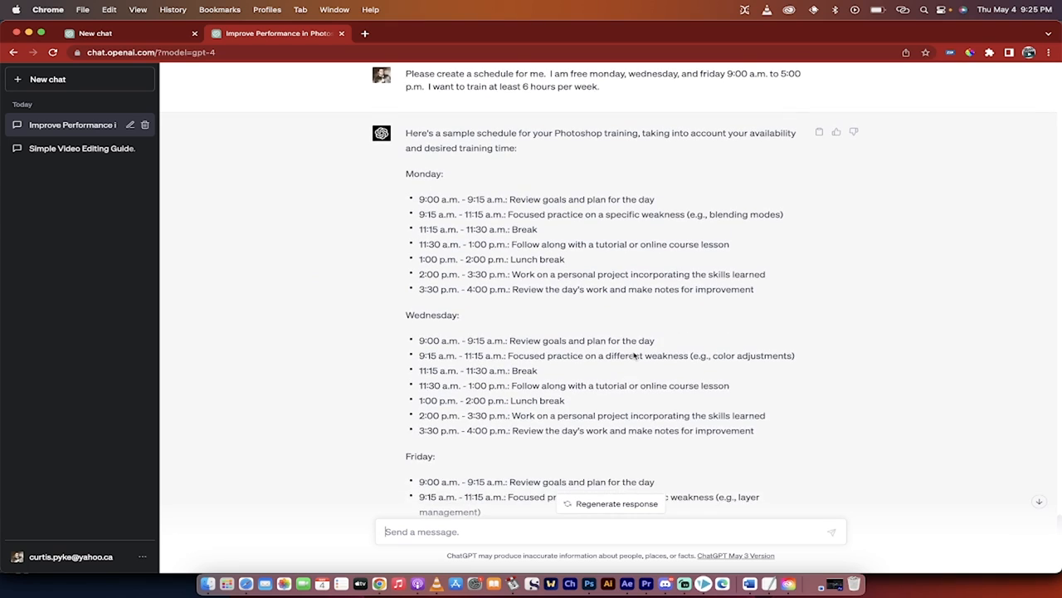
- Scroll through the full Monday, Wednesday and Friday training plan to its closing six-hour note
scroll(down, 3)
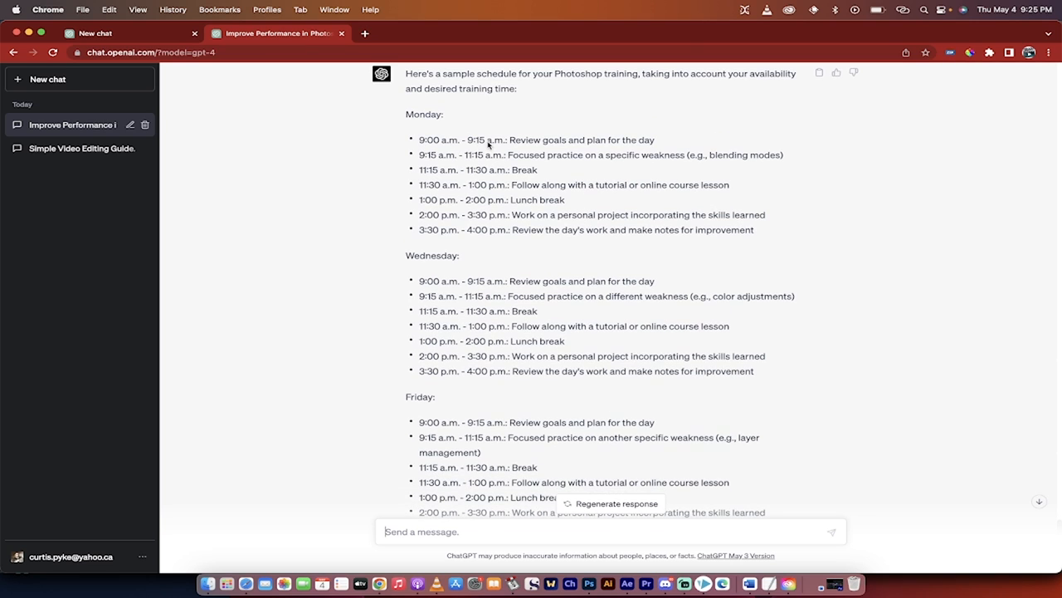
scroll(down, 3)
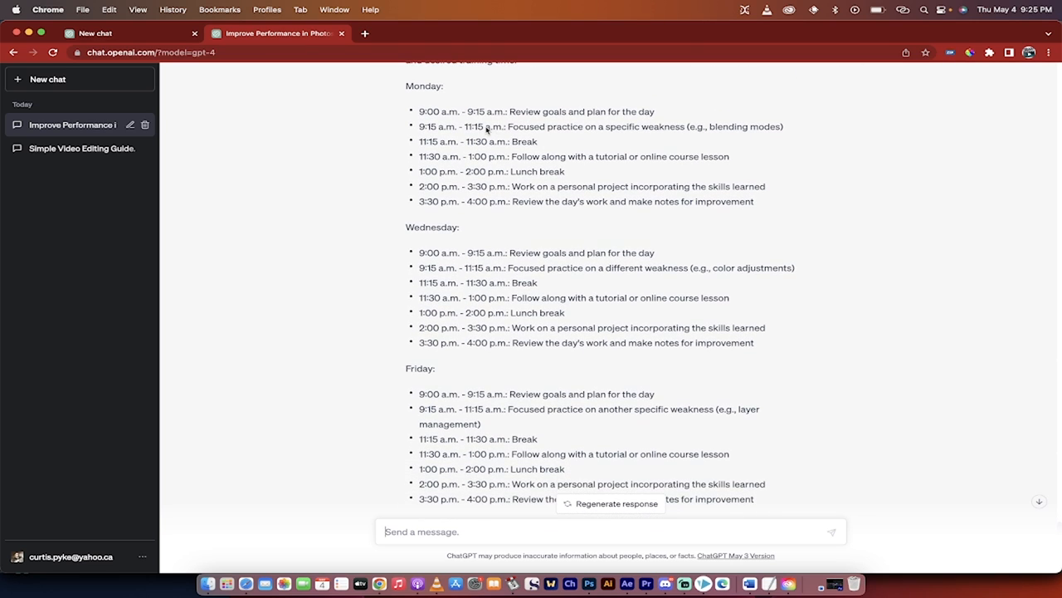
scroll(down, 3)
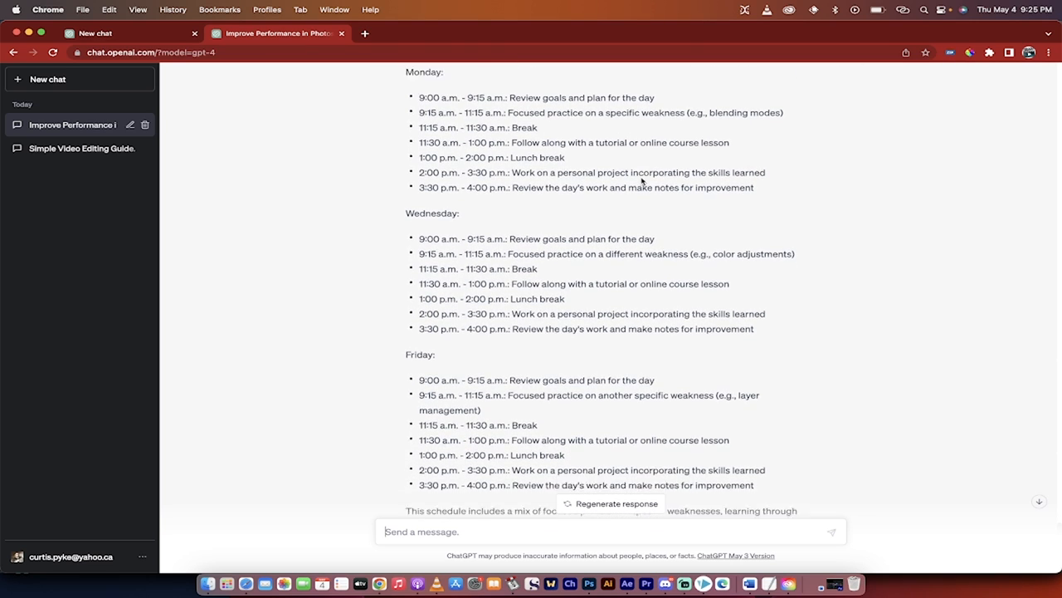
scroll(down, 3)
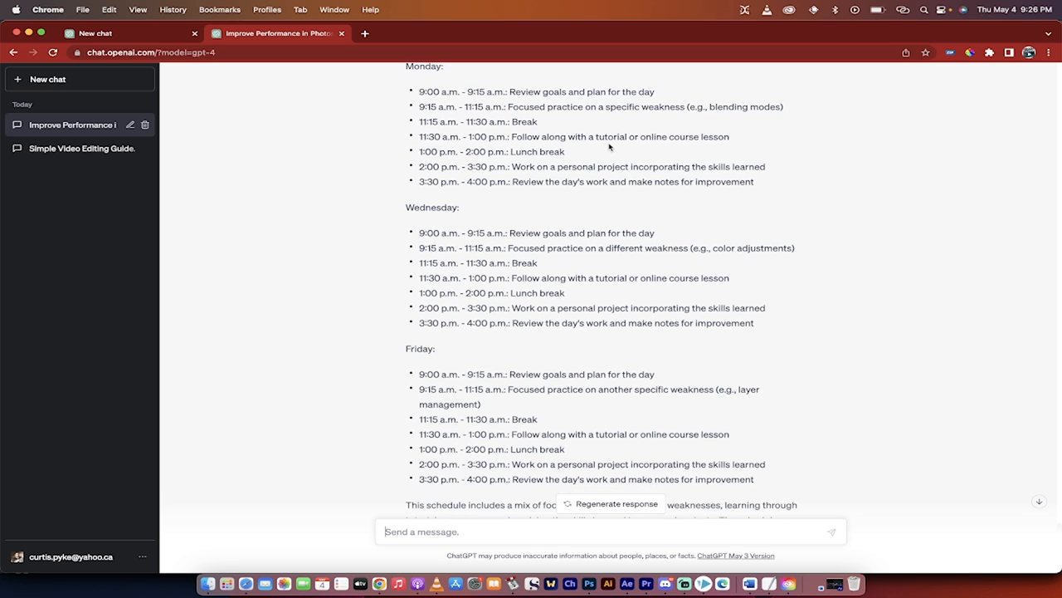
scroll(down, 3)
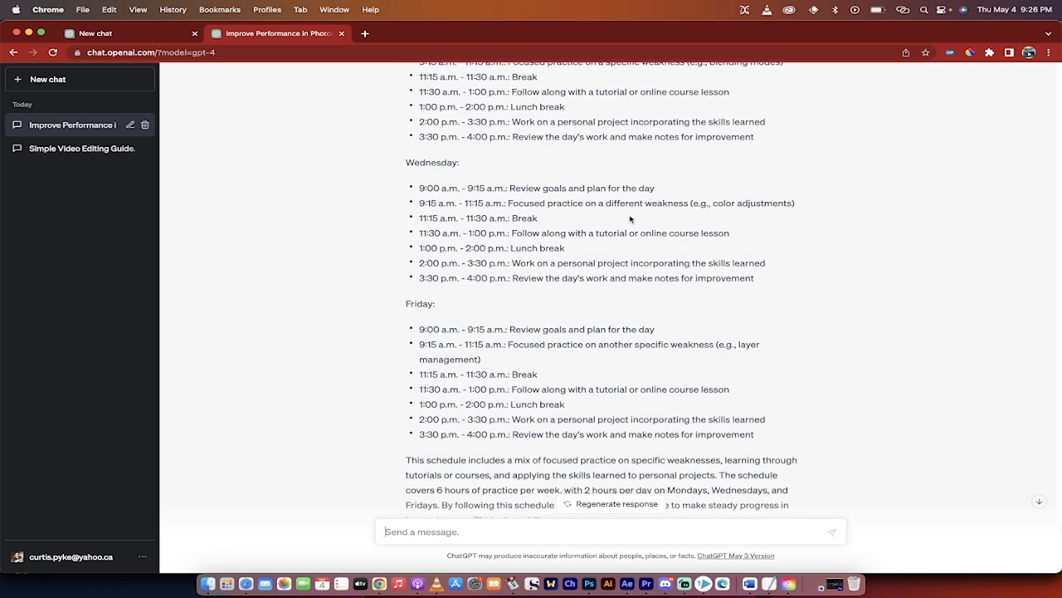
scroll(down, 3)
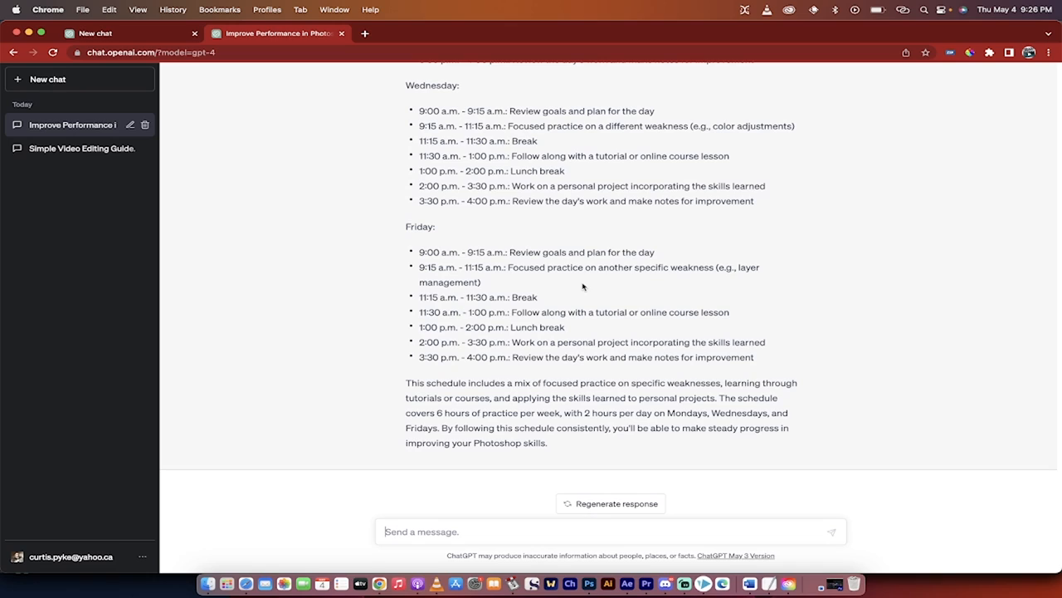
mouse_move(584, 289)
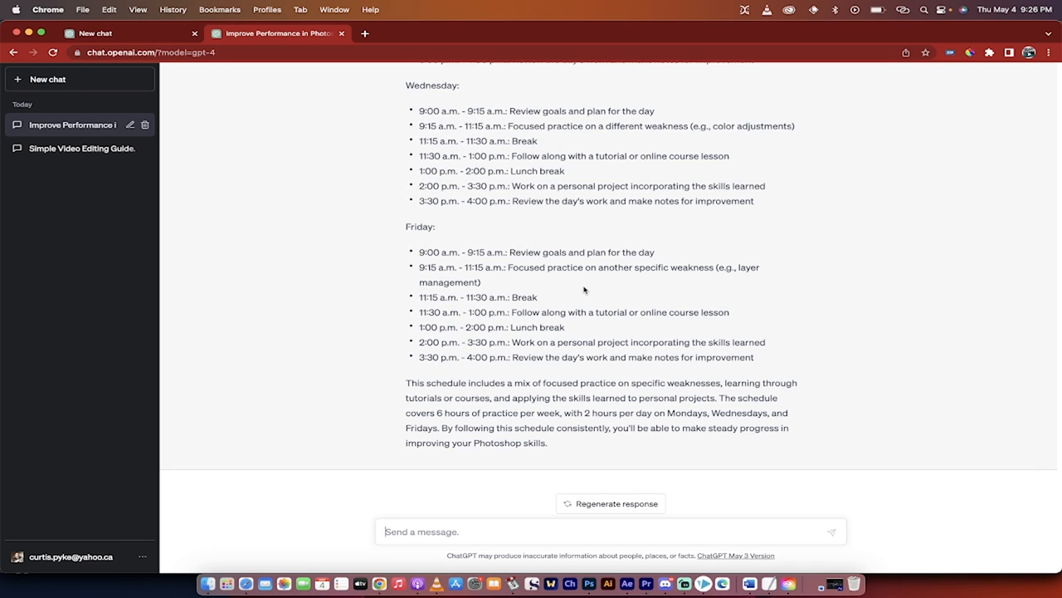
mouse_move(407, 525)
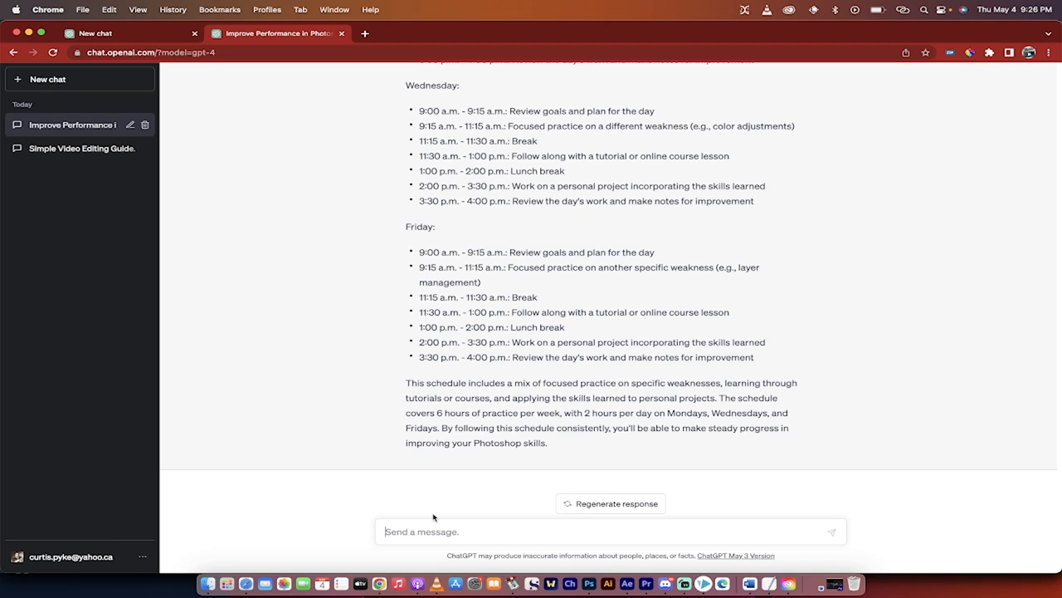
mouse_move(741, 525)
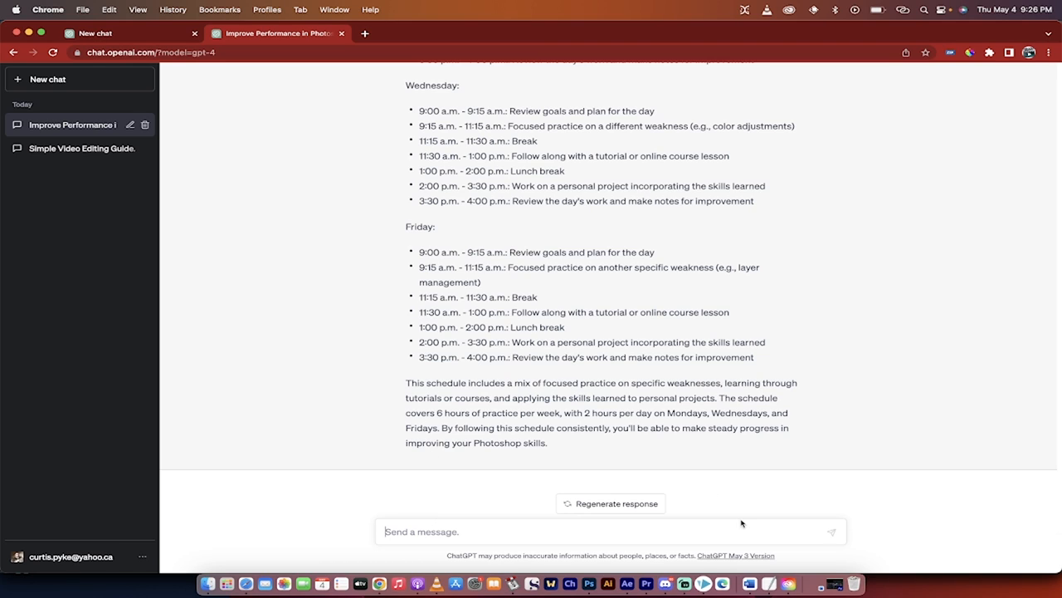